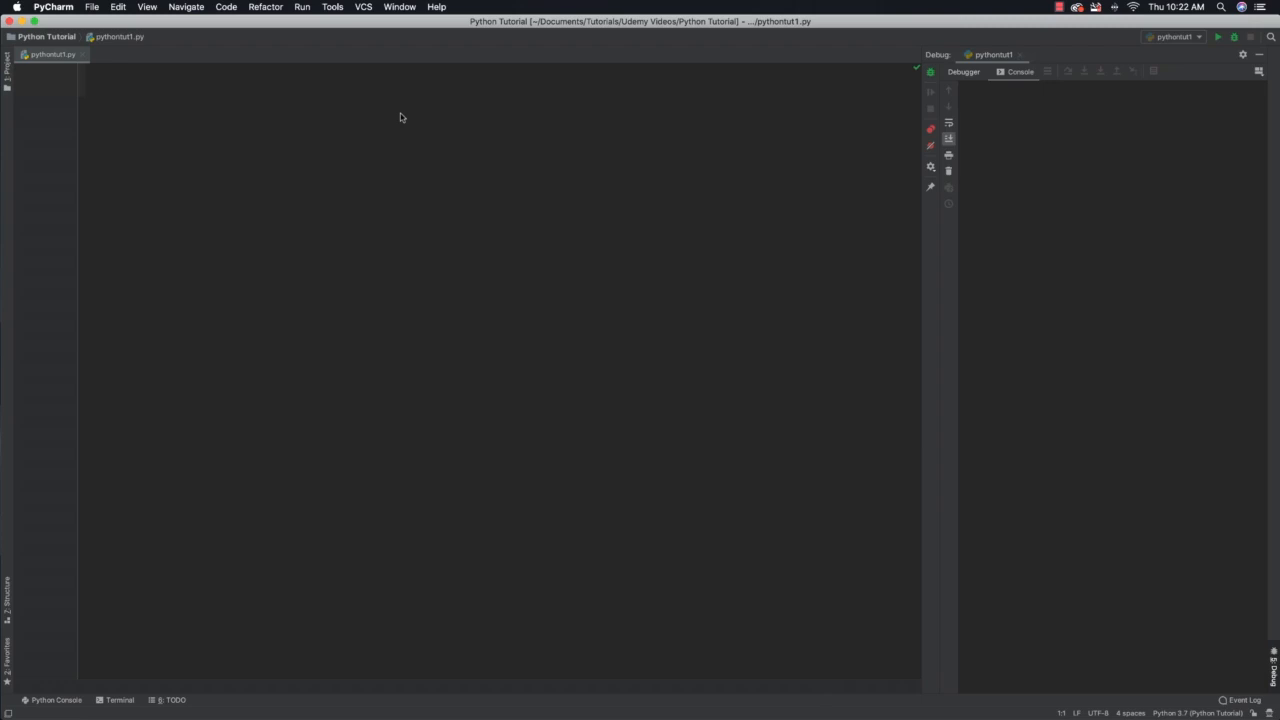
Import math and define even_list = [i*2 for i in range(10)].
{"action": "type", "text": "import"}
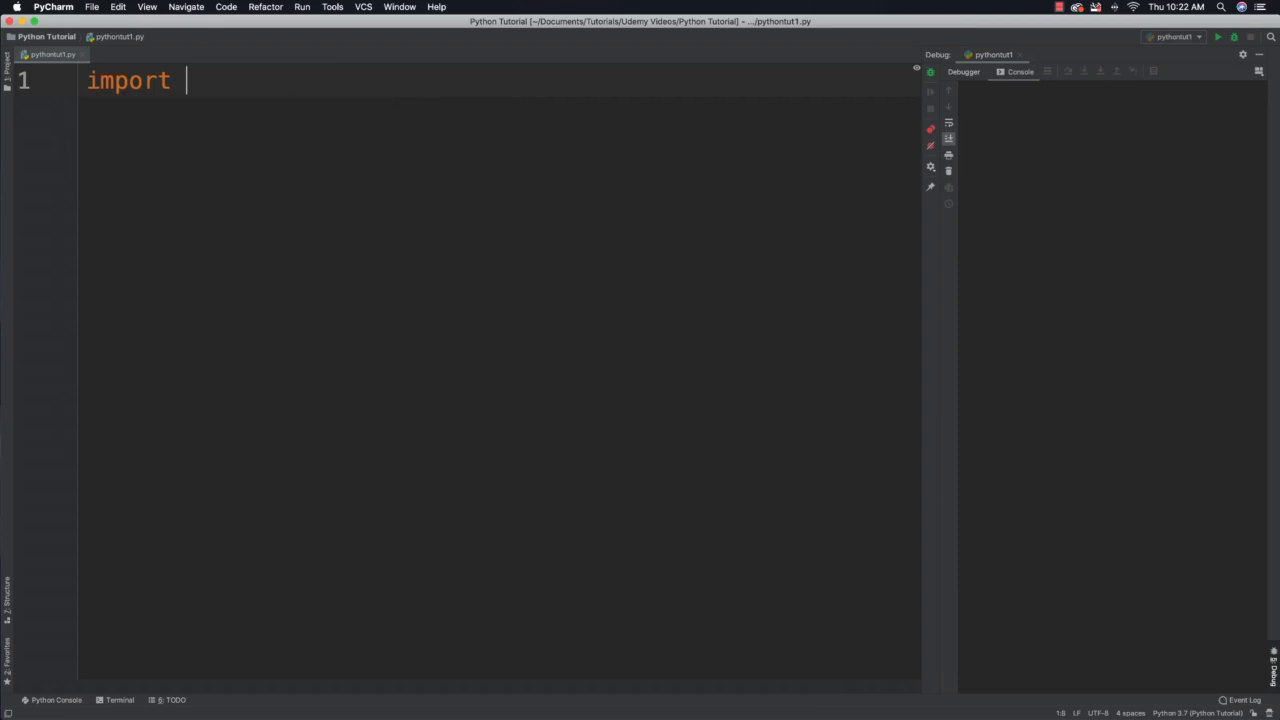
{"action": "type", "text": "math"}
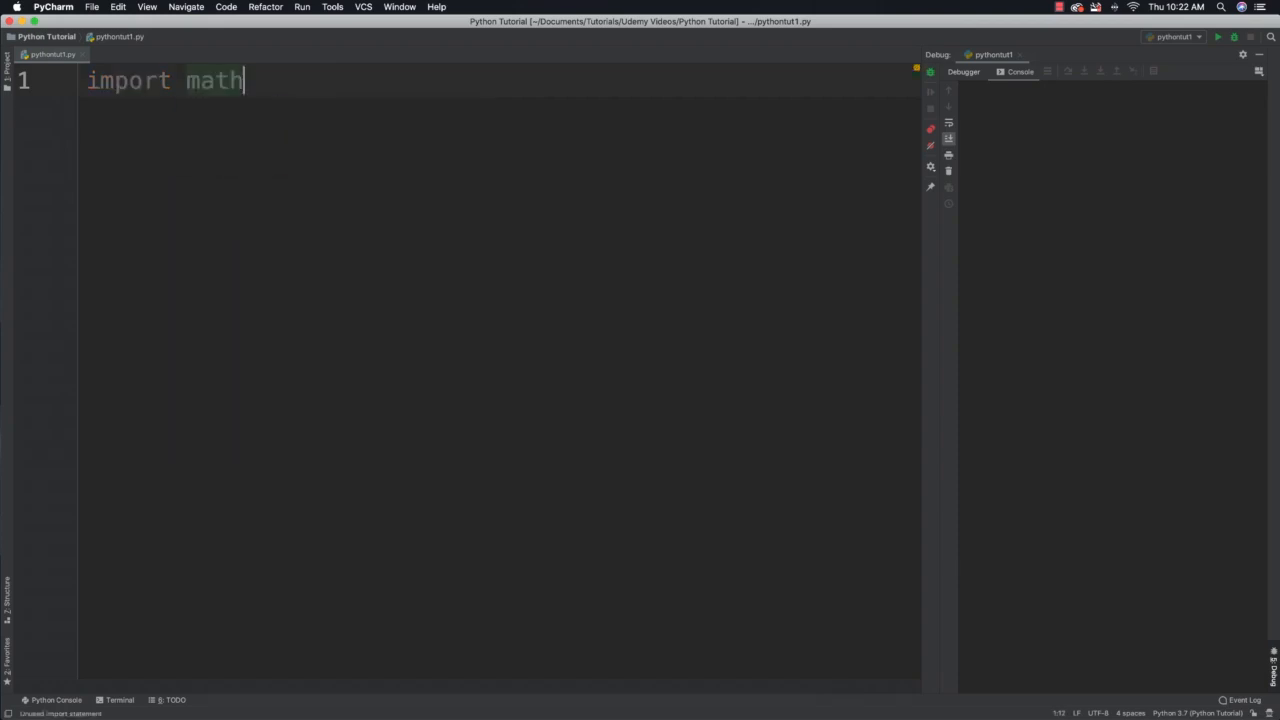
{"action": "key", "text": "Return"}
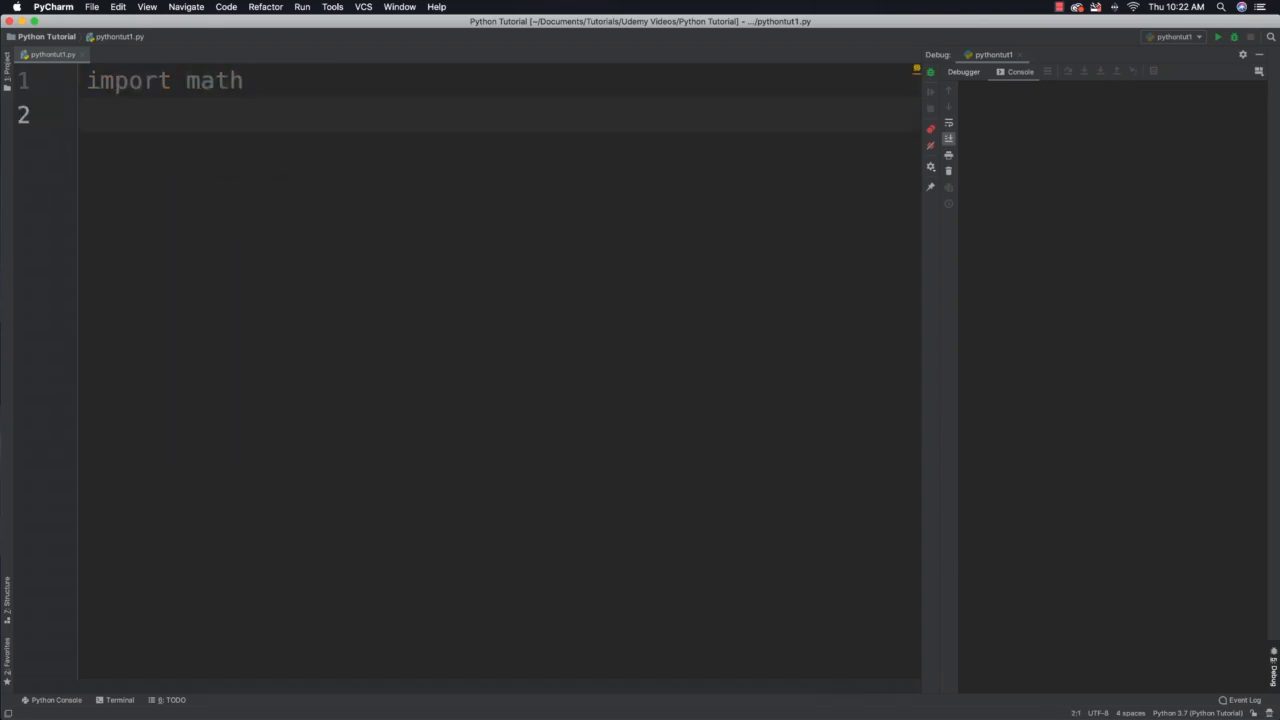
{"action": "type", "text": "ev"}
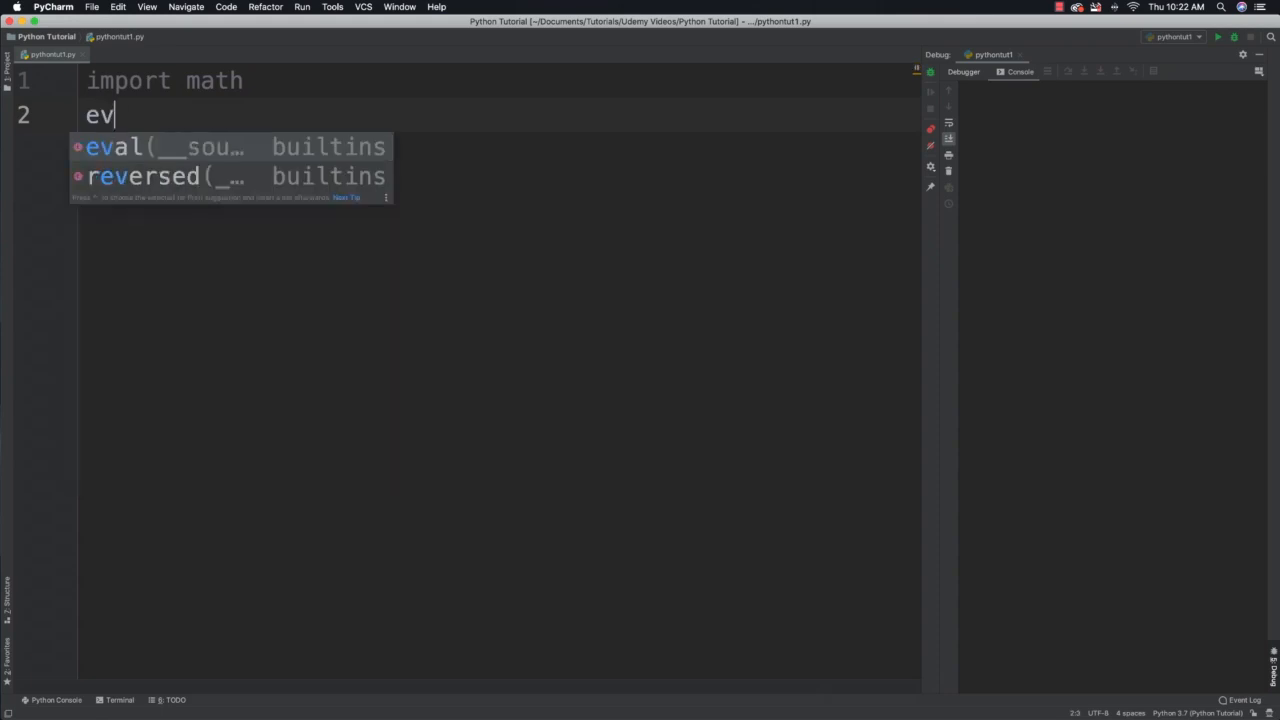
{"action": "type", "text": "en_list"}
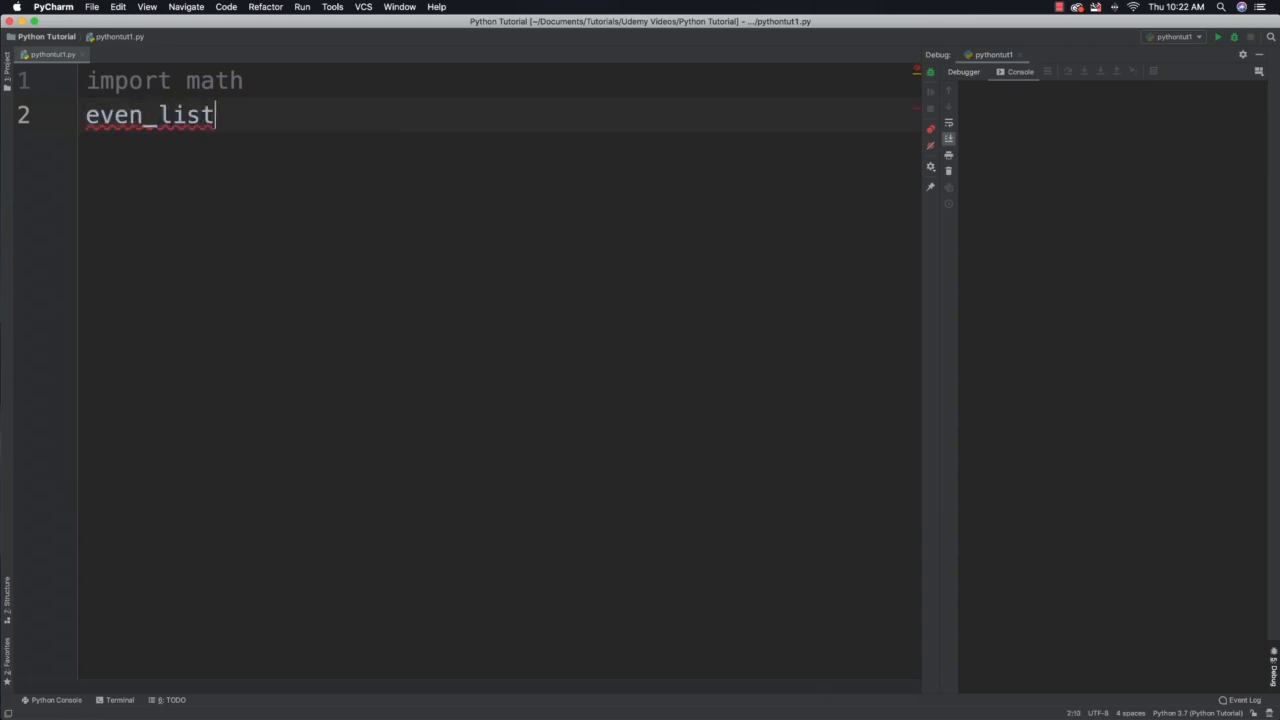
{"action": "type", "text": "="}
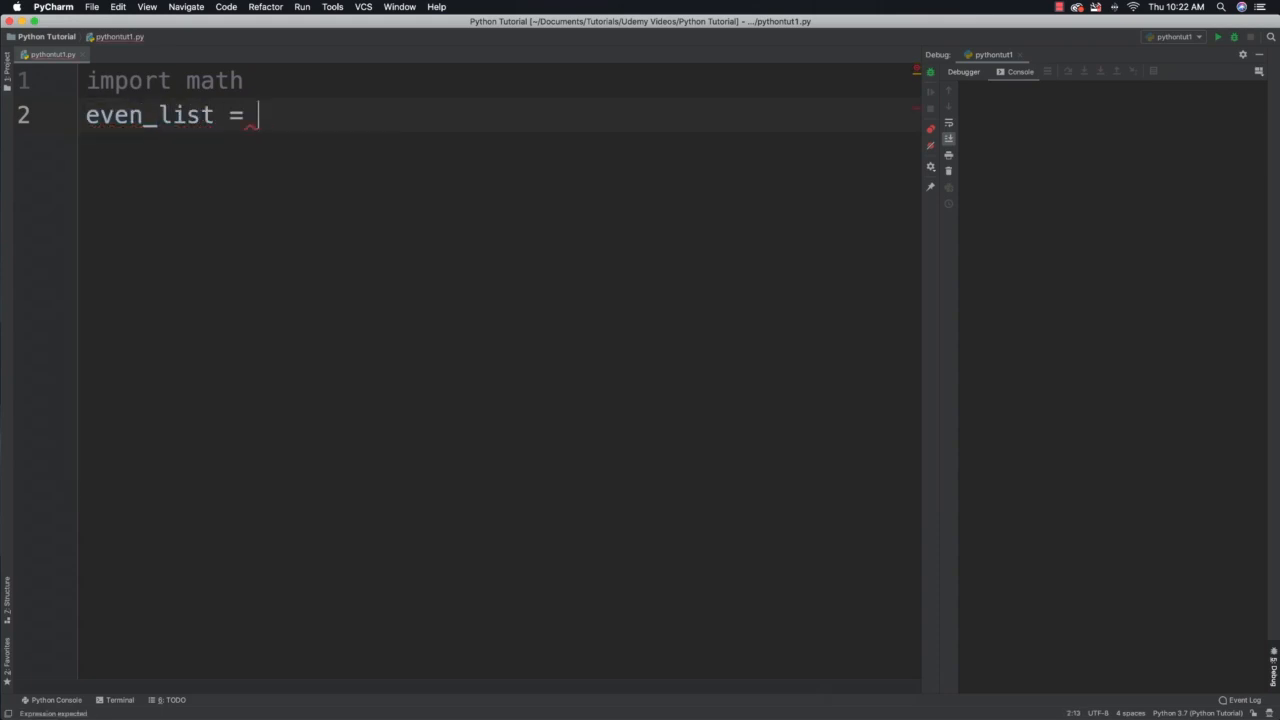
{"action": "type", "text": "[]"}
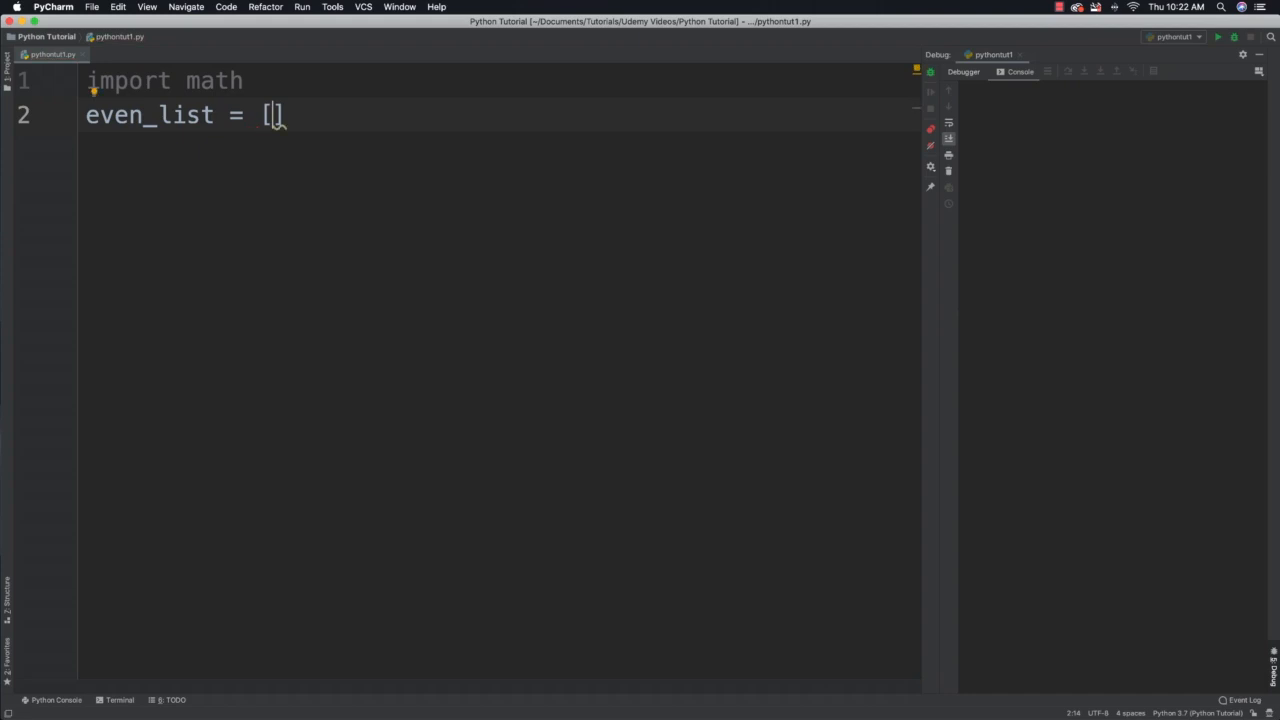
{"action": "type", "text": "i"}
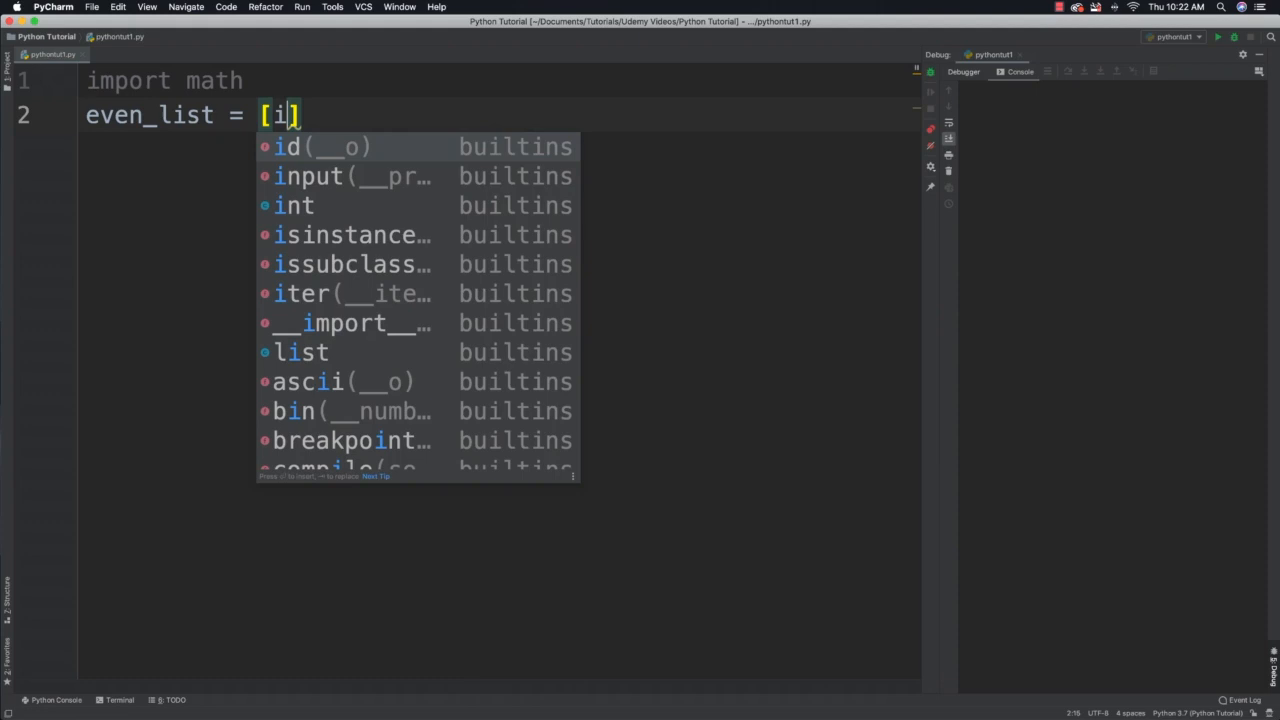
{"action": "type", "text": "*2 for i"}
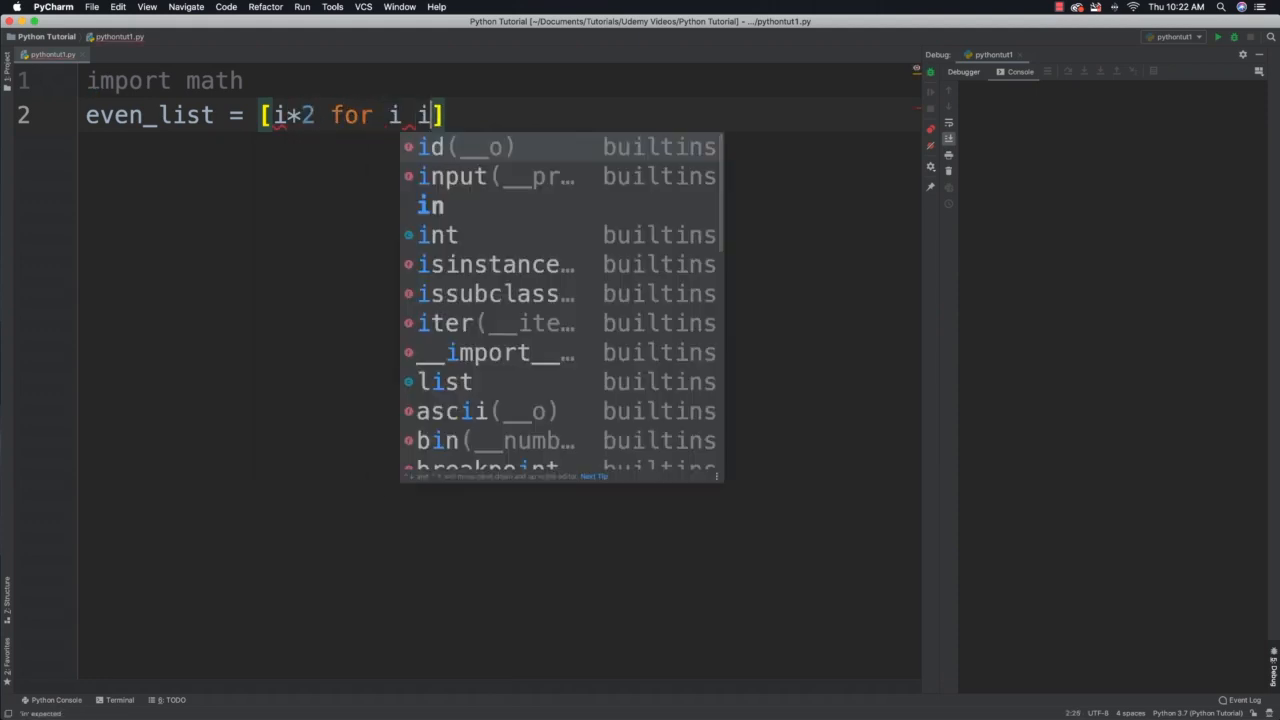
{"action": "type", "text": "in range"}
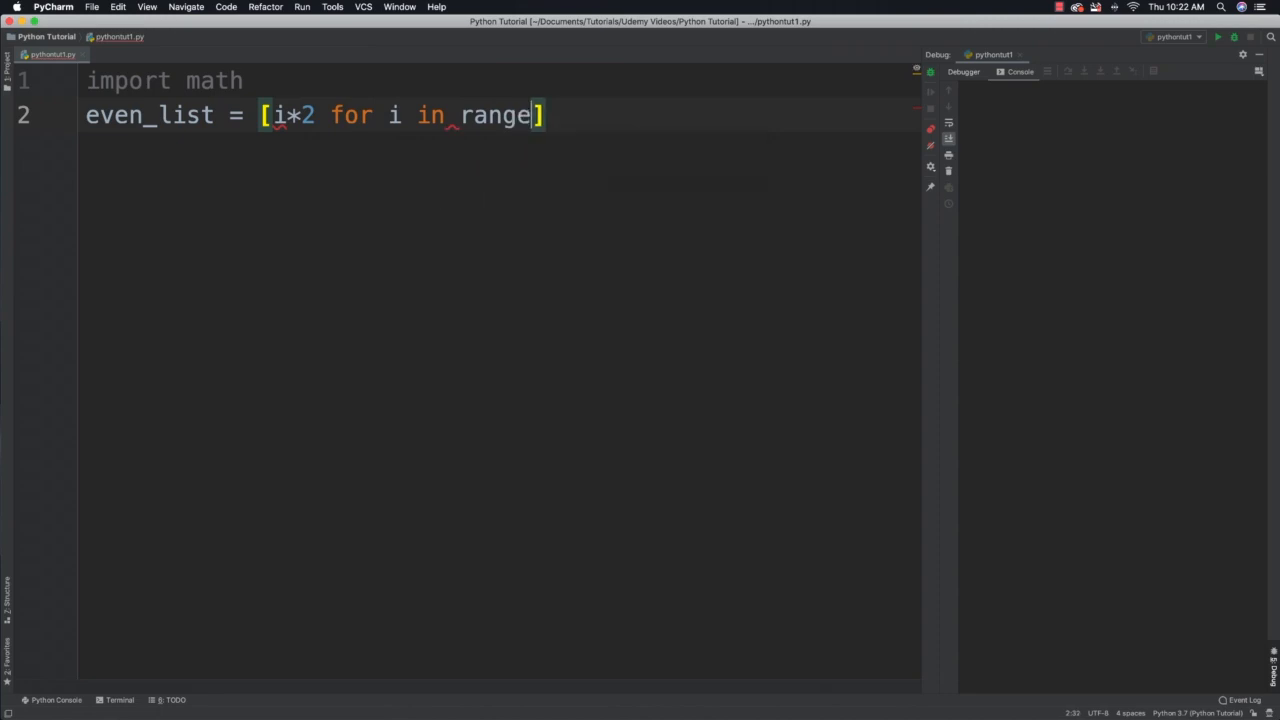
{"action": "type", "text": "(10)"}
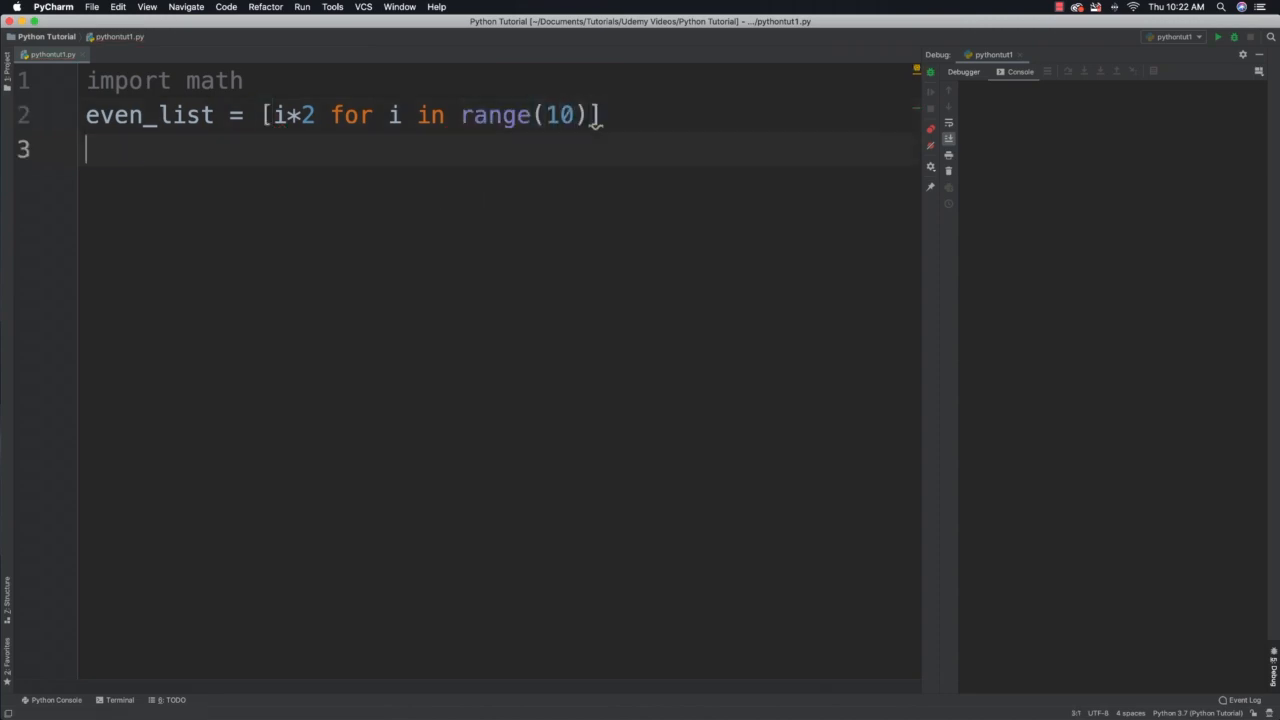
Loop for k in even_list printing each value followed by a comma.
{"action": "type", "text": "for"}
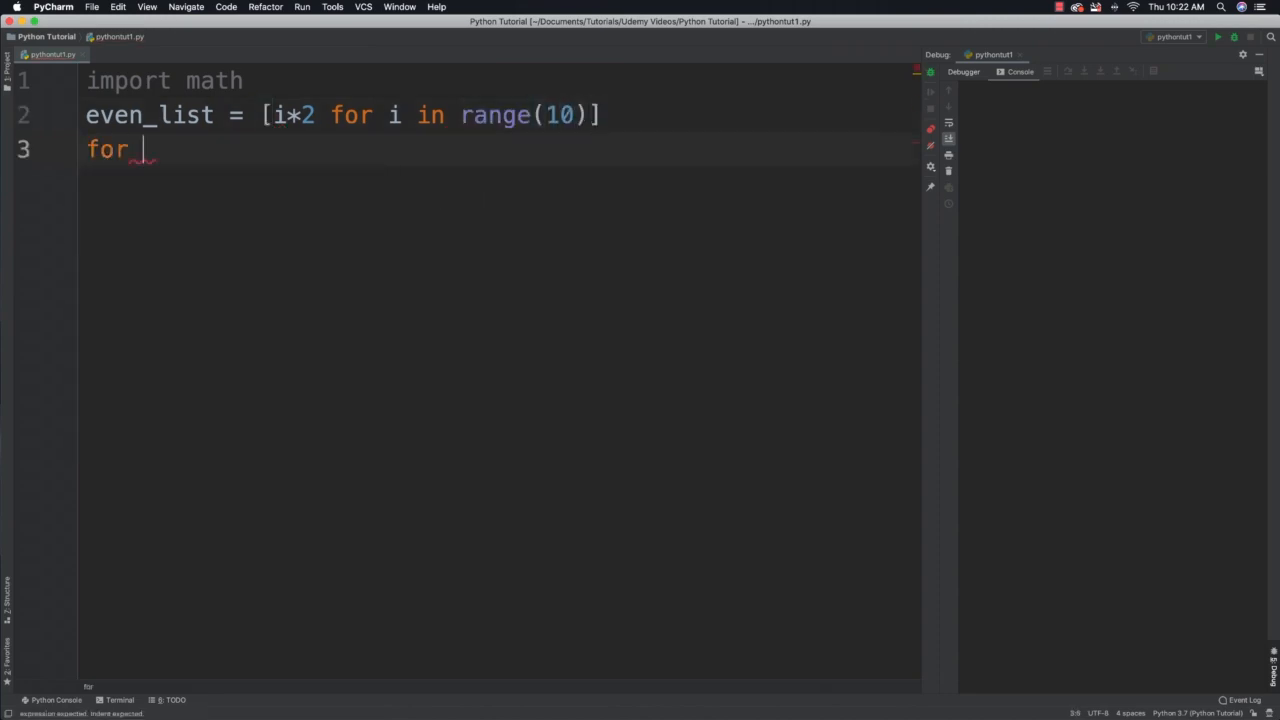
{"action": "type", "text": "k in"}
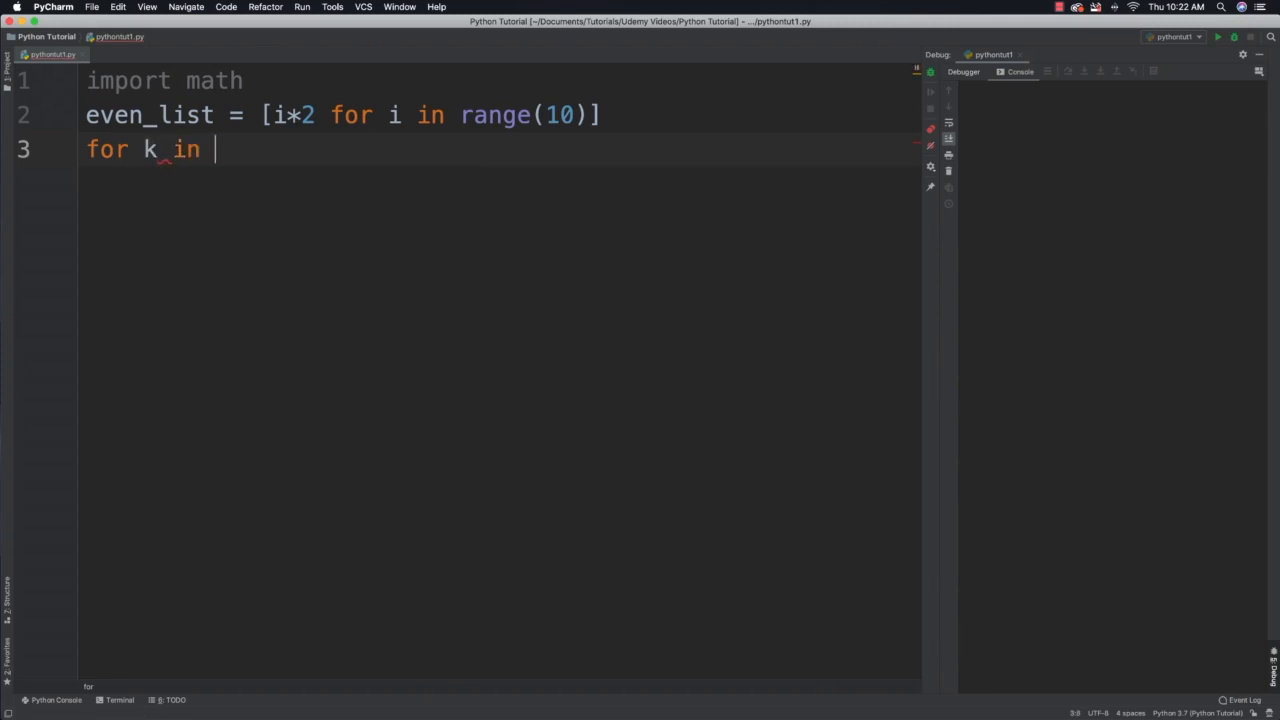
{"action": "type", "text": "even_list:"}
{"action": "type", "text": "print("}
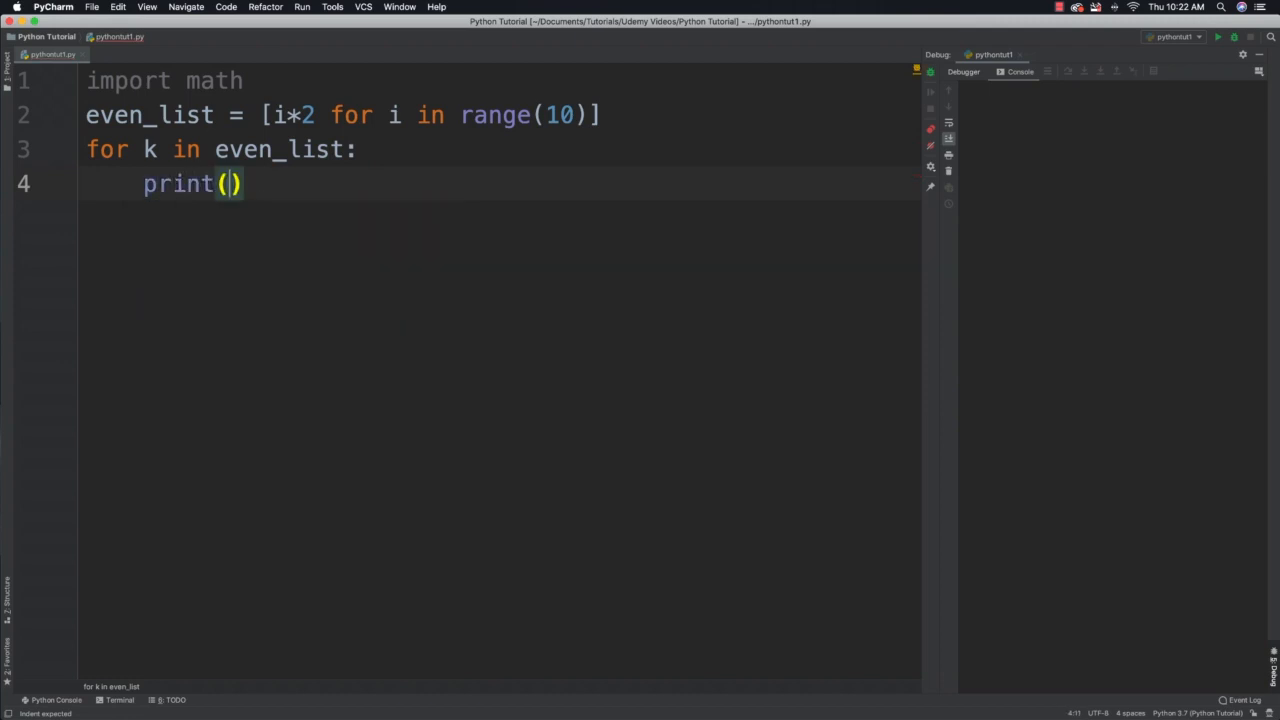
{"action": "type", "text": "k, \""}
{"action": "left_click", "coordinate": [498, 218]}
{"action": "type", "text": "print("}
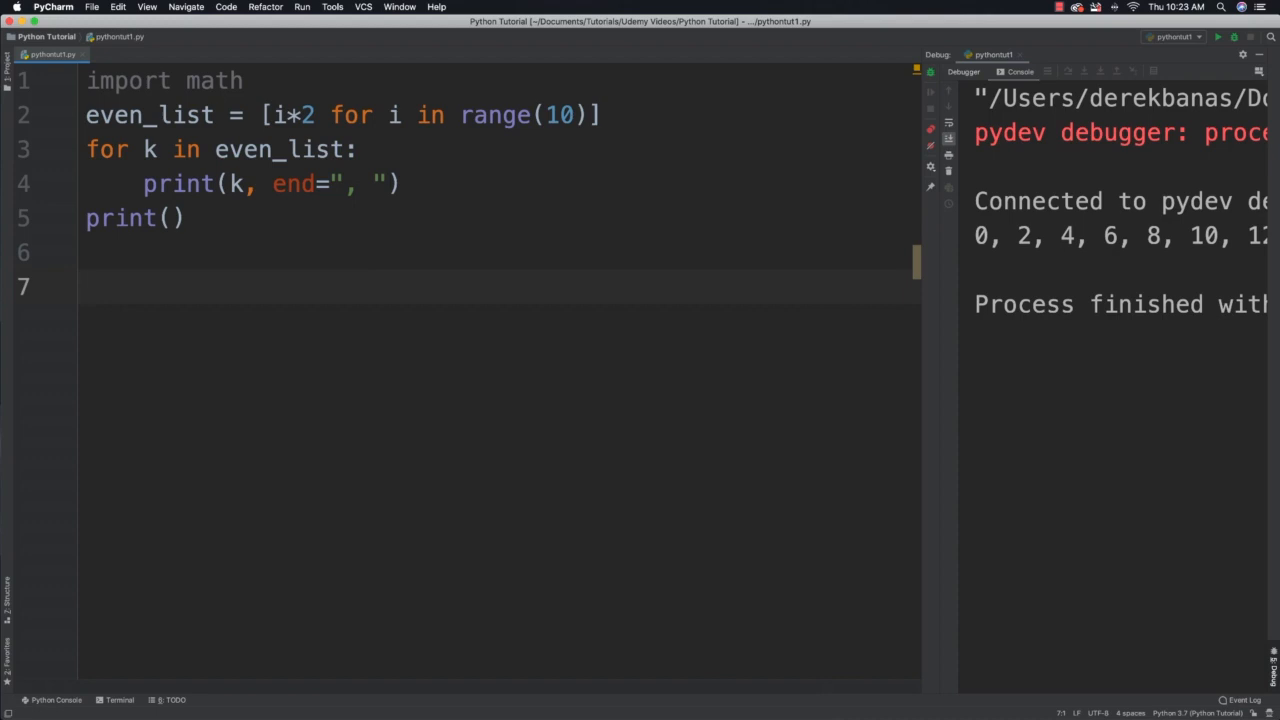
Define num_list = [1, 2, 3, 4, 5].
{"action": "type", "text": "num"}
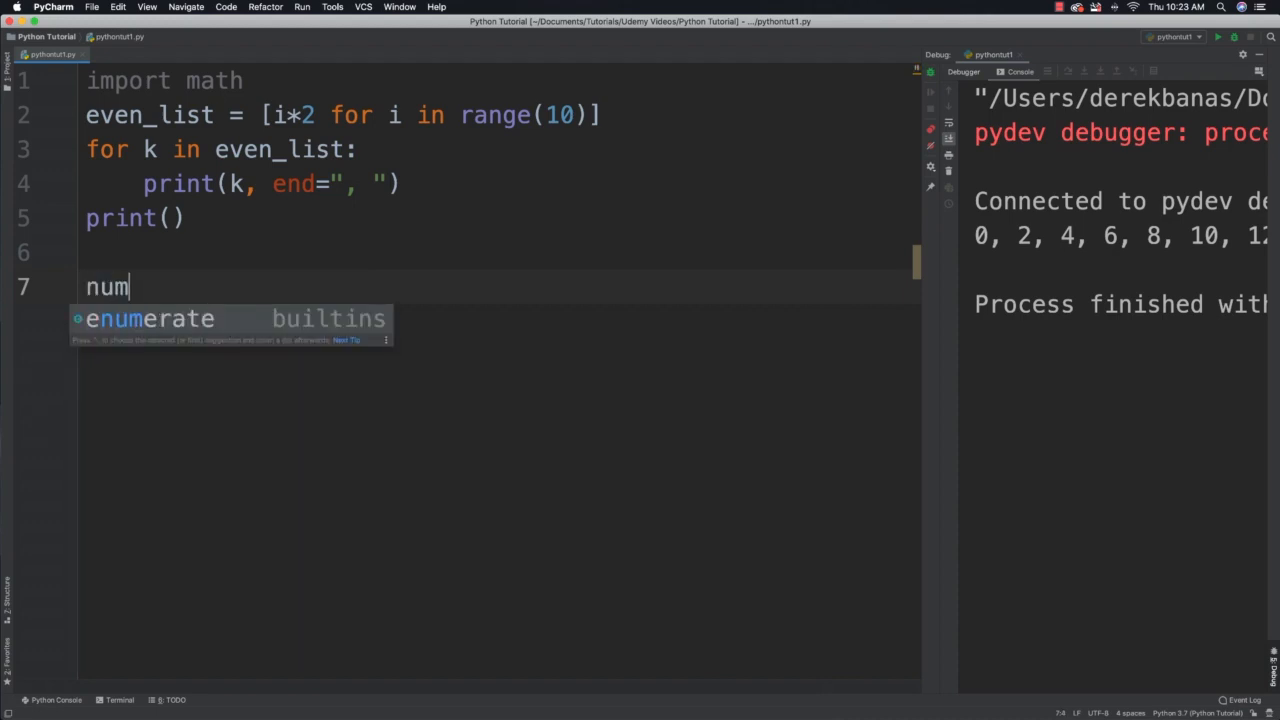
{"action": "type", "text": "_list"}
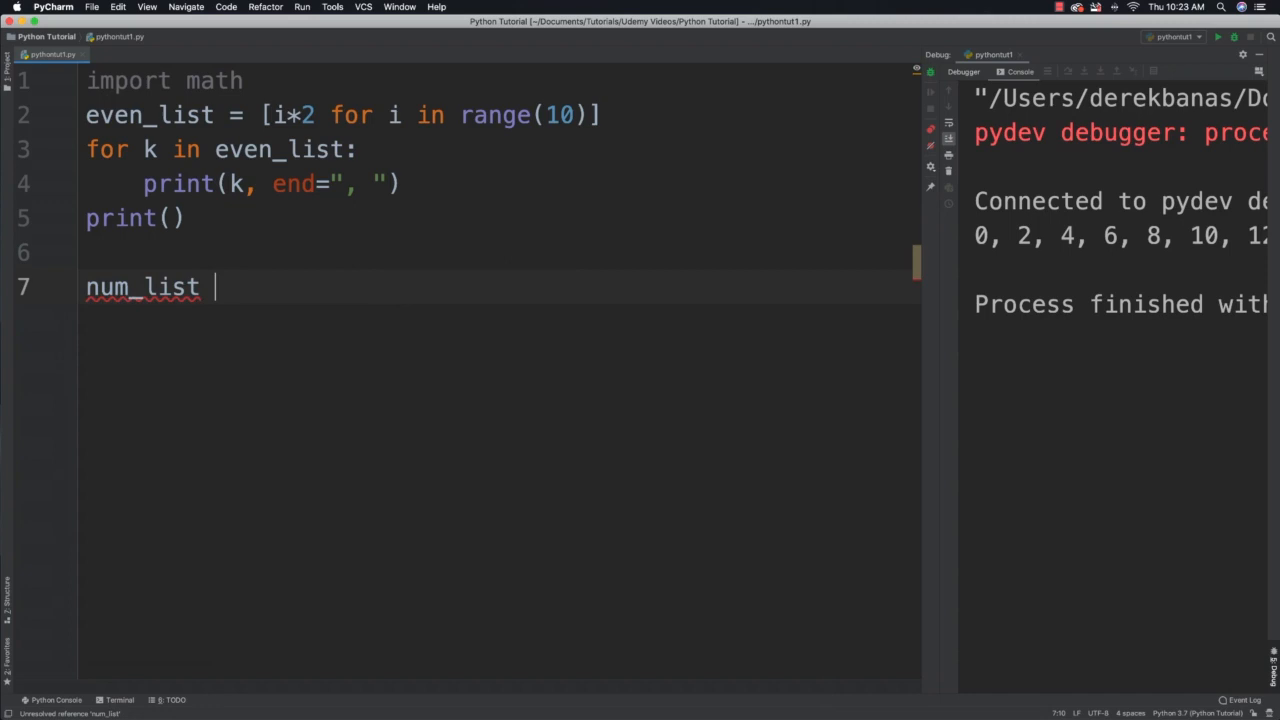
{"action": "type", "text": "= [1,"}
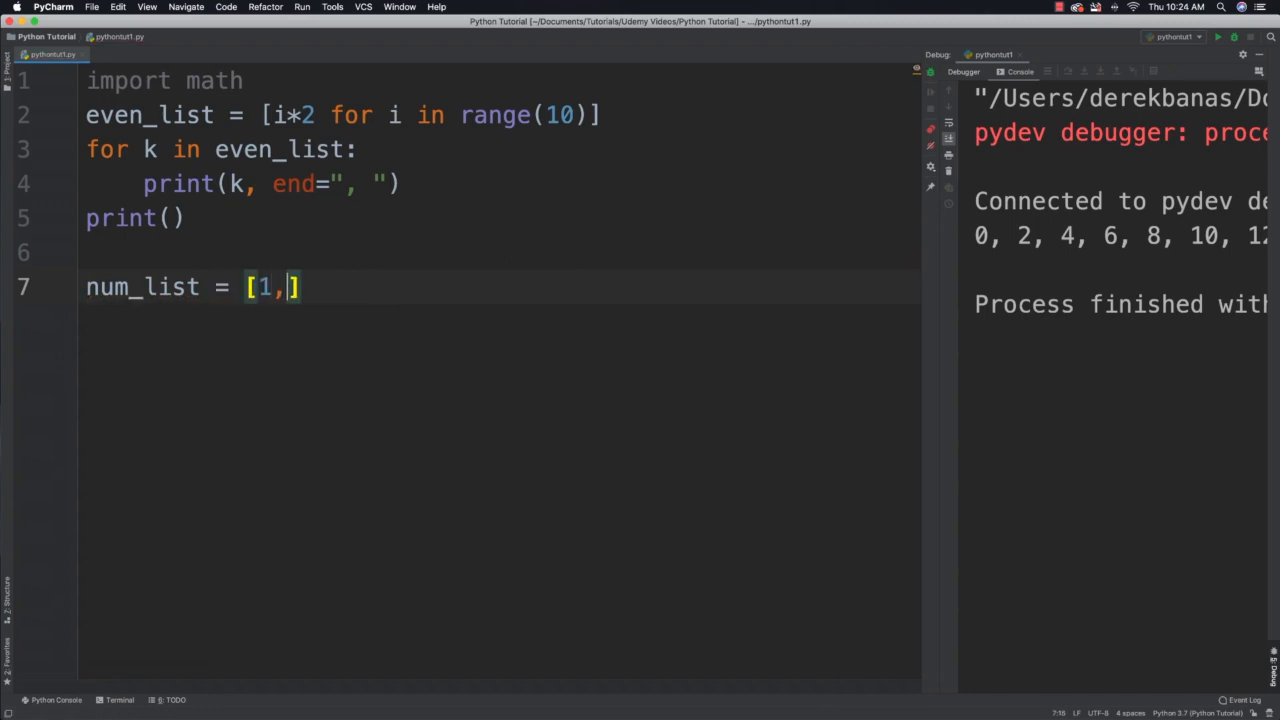
{"action": "type", "text": "2,3,4,"}
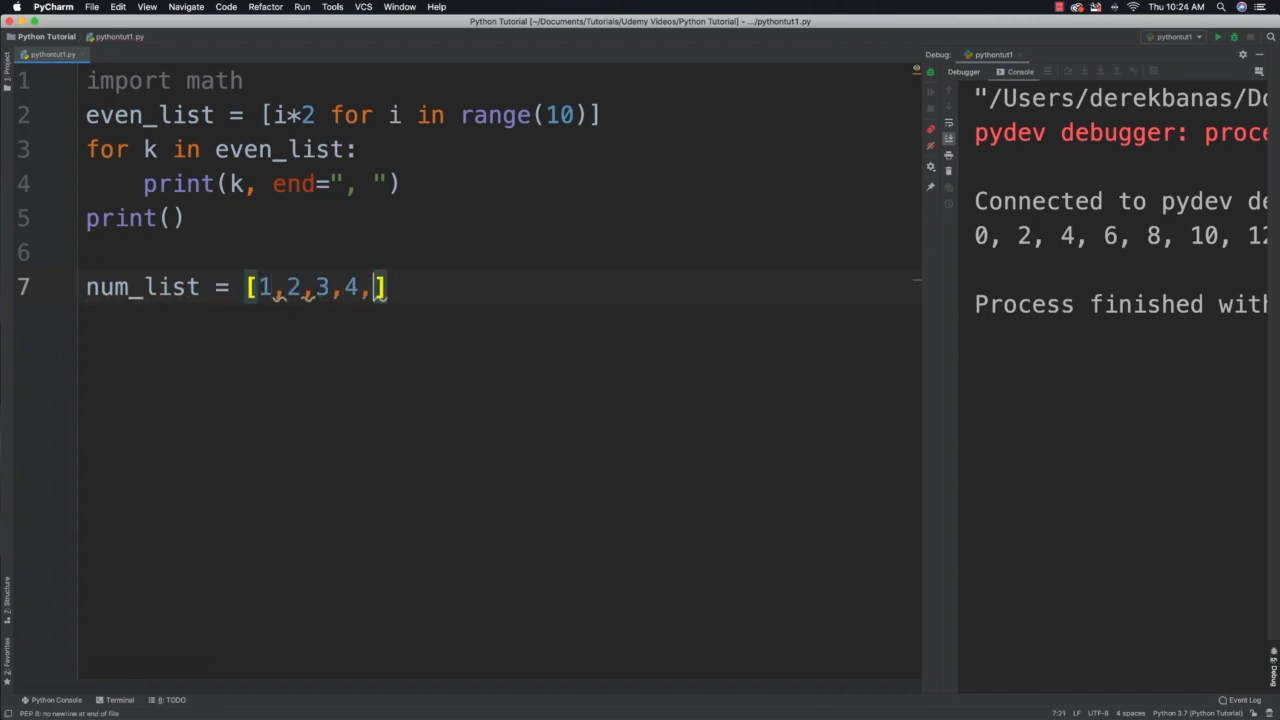
{"action": "type", "text": "5]"}
{"action": "type", "text": "list_of"}
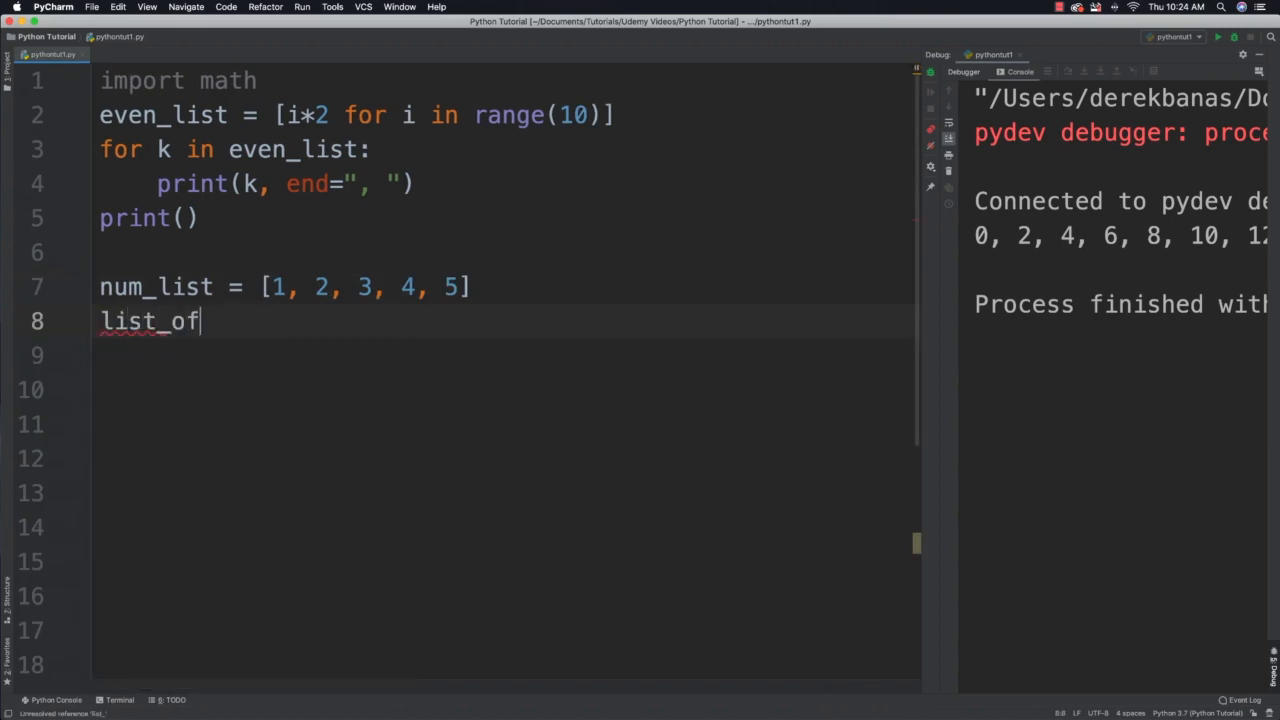
Define list_of_values = [[math.pow(m, 2), math.pow(m, 3), math.pow(m, 4)] for m in num_list].
{"action": "type", "text": "_value"}
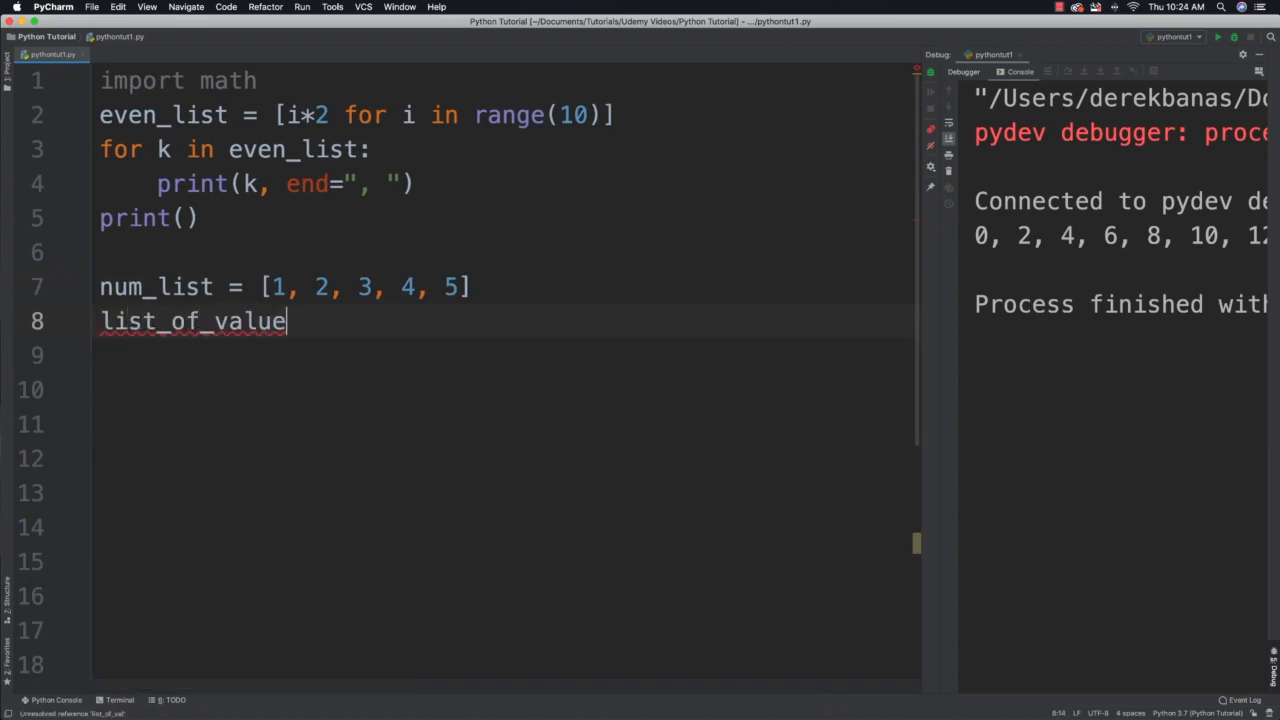
{"action": "type", "text": "s ="}
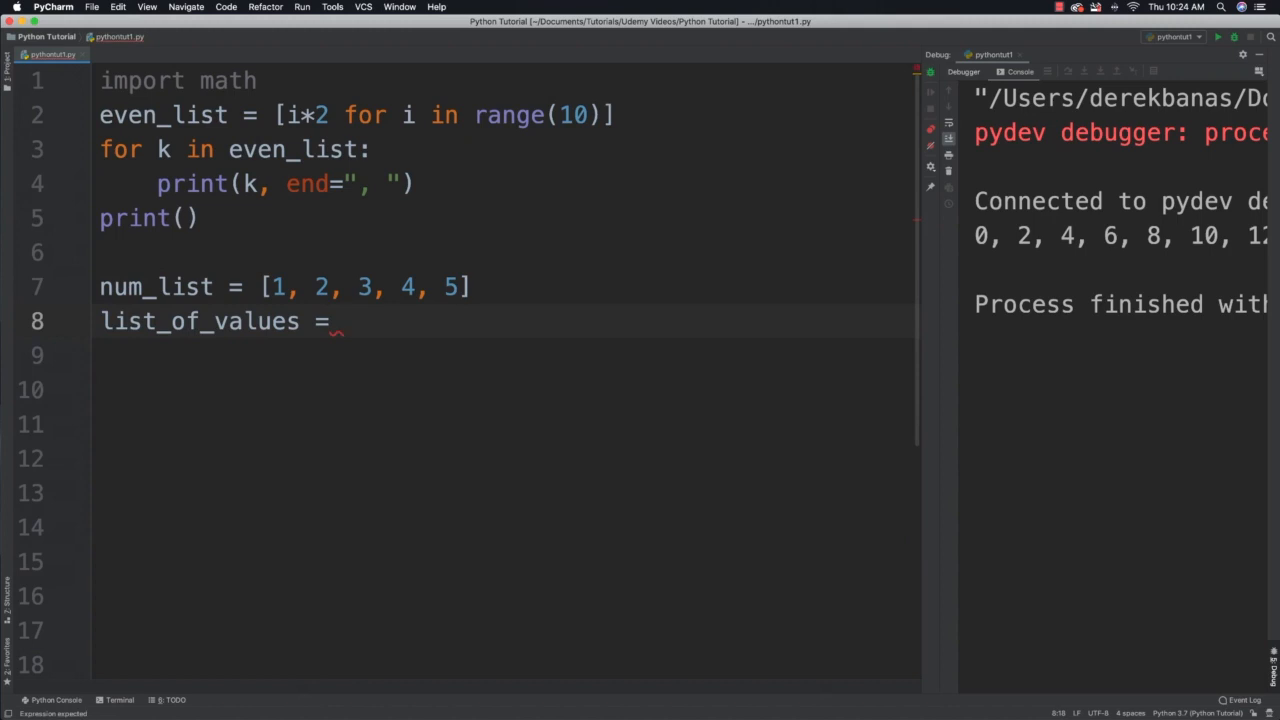
{"action": "type", "text": "[[]]"}
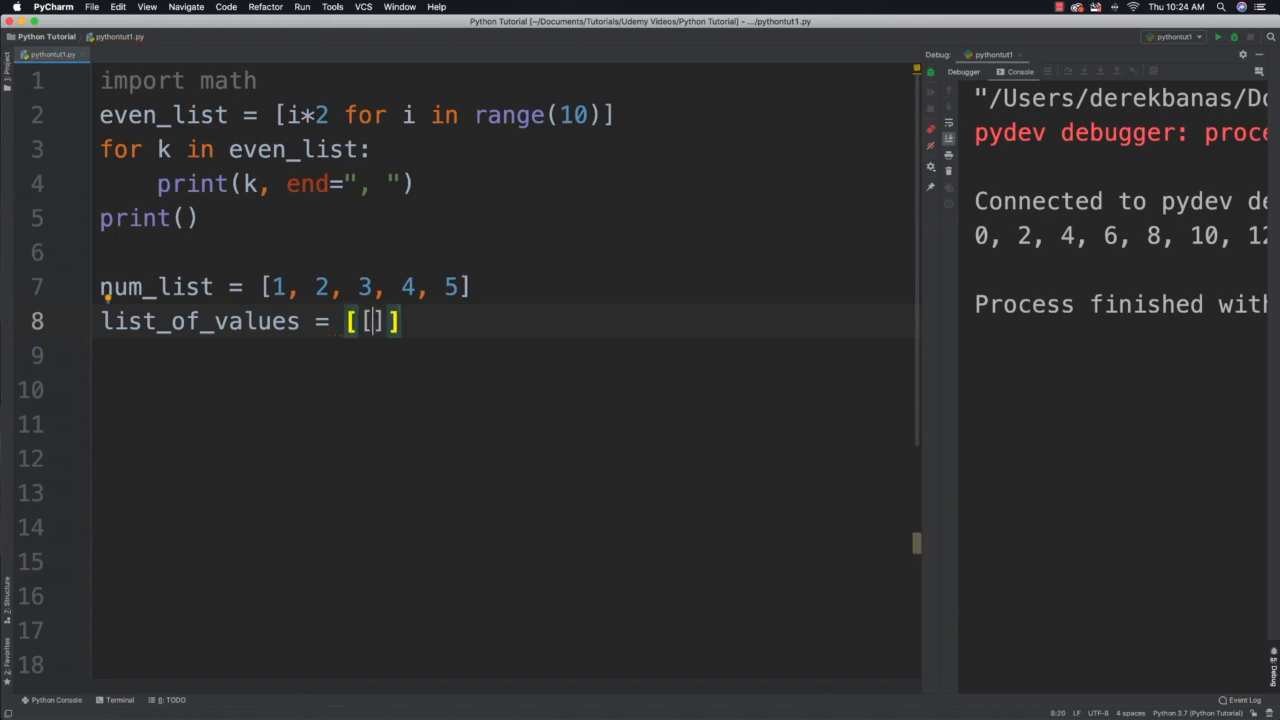
{"action": "type", "text": "[math.pow(m,"}
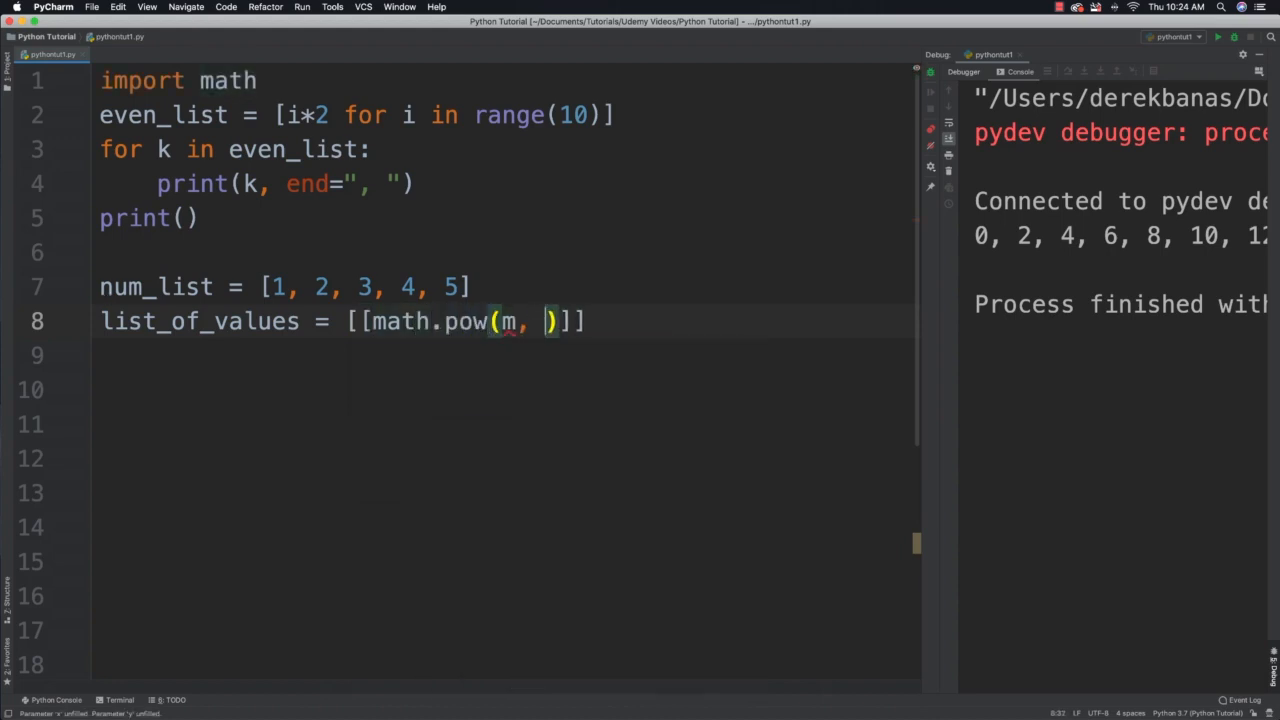
{"action": "type", "text": "2), math.pow"}
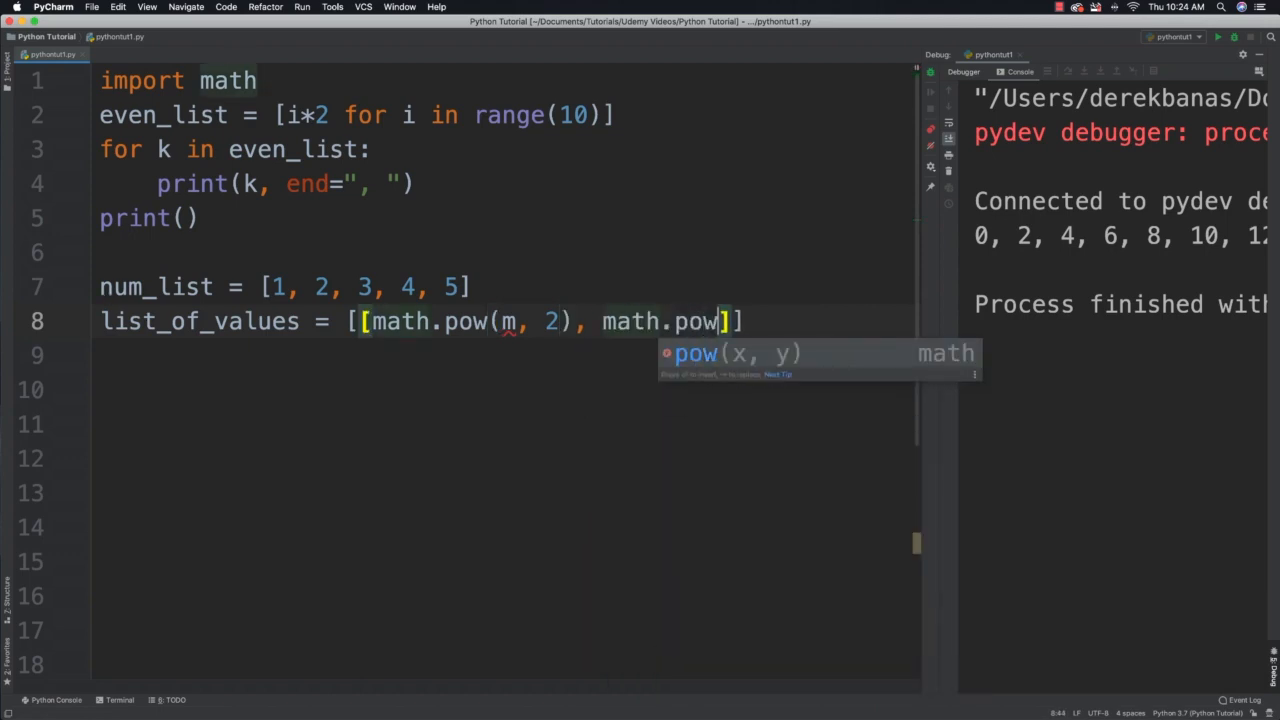
{"action": "type", "text": "(m, 3)"}
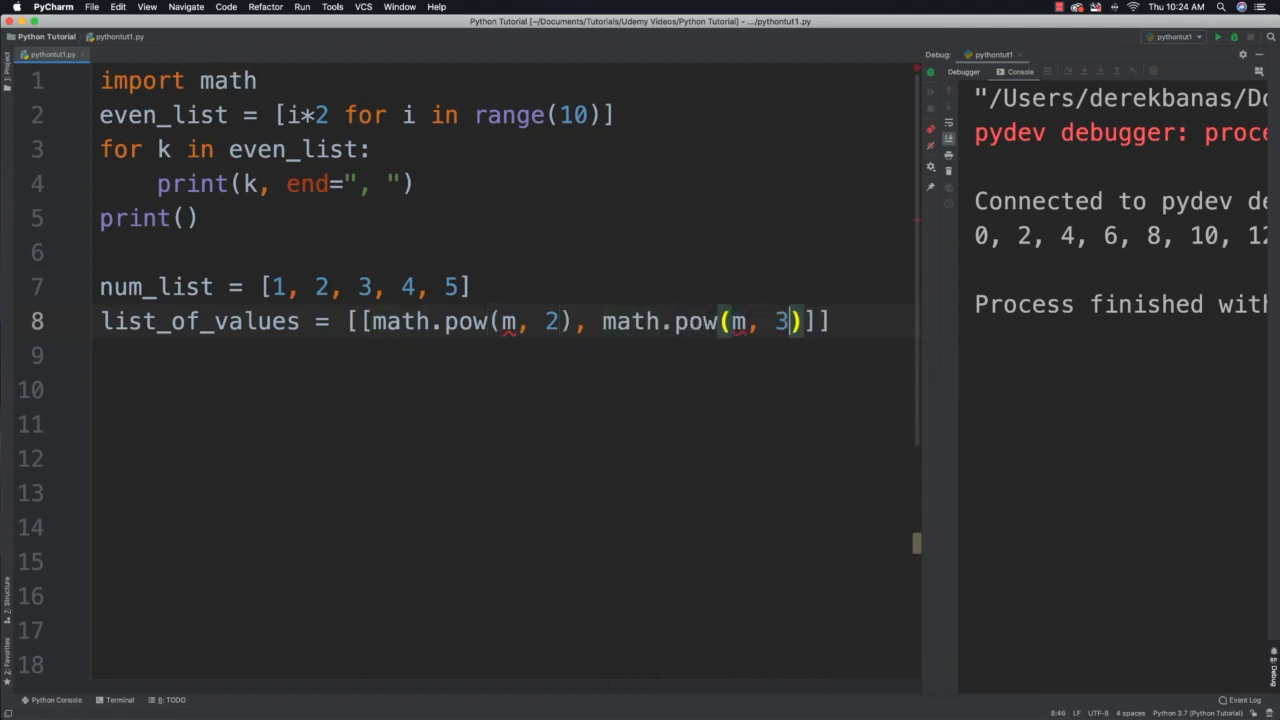
{"action": "type", "text": ", math.pow(m, 4"}
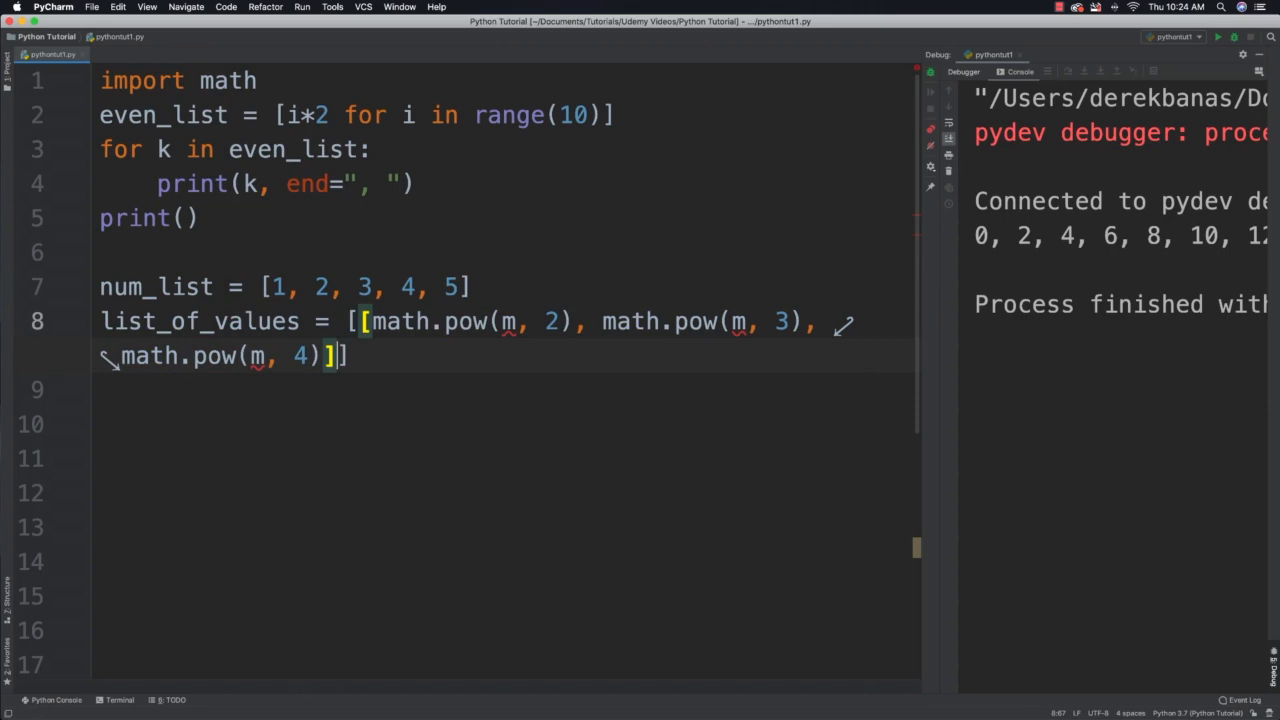
{"action": "type", "text": "for"}
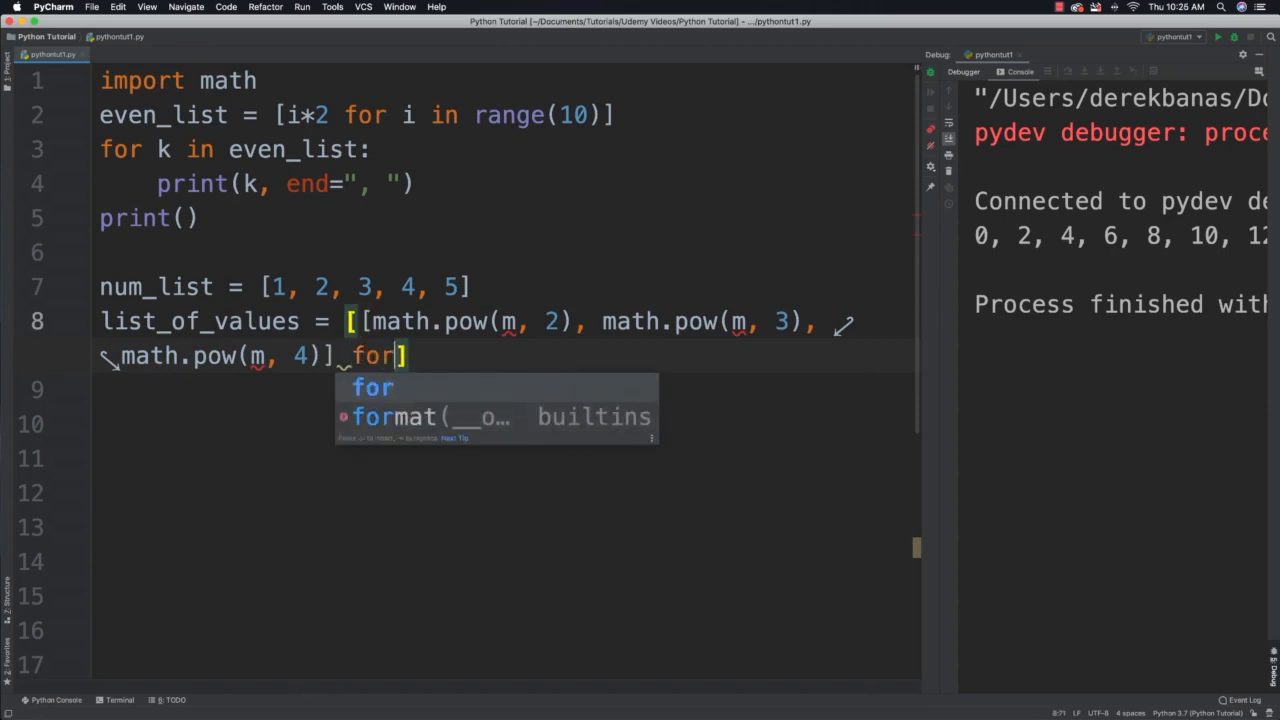
{"action": "type", "text": "m in"}
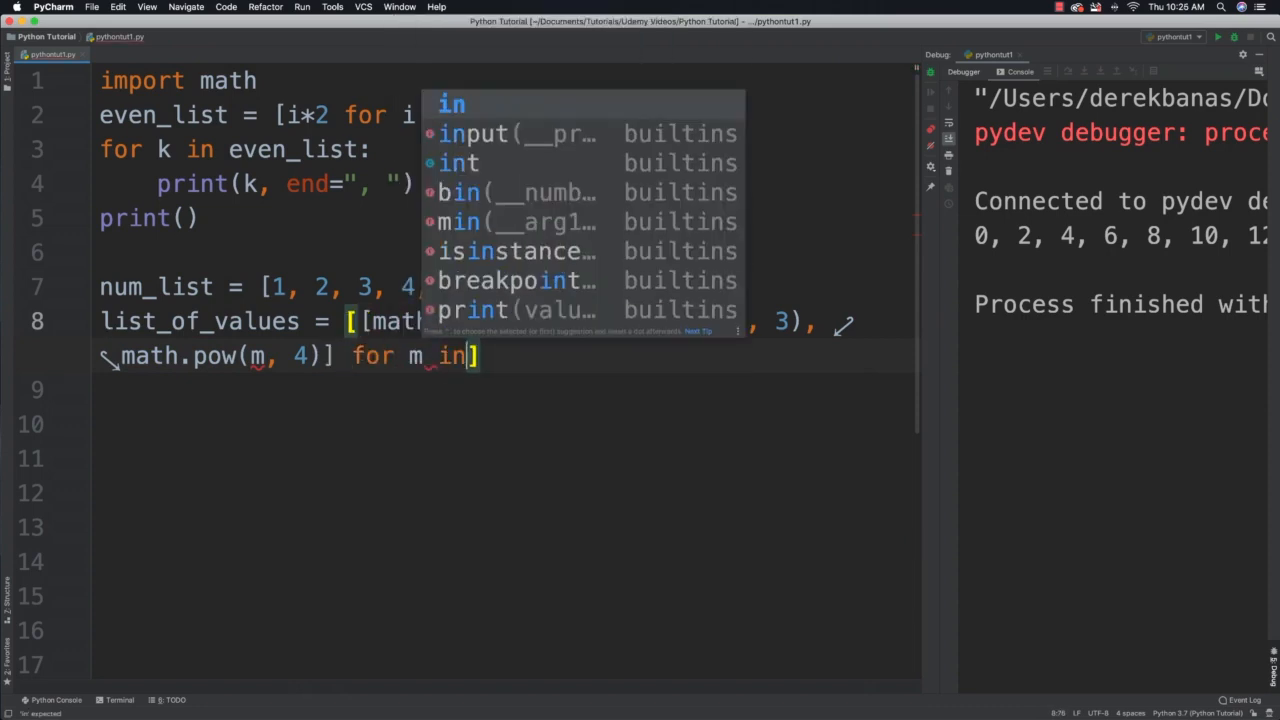
{"action": "type", "text": "num_lis"}
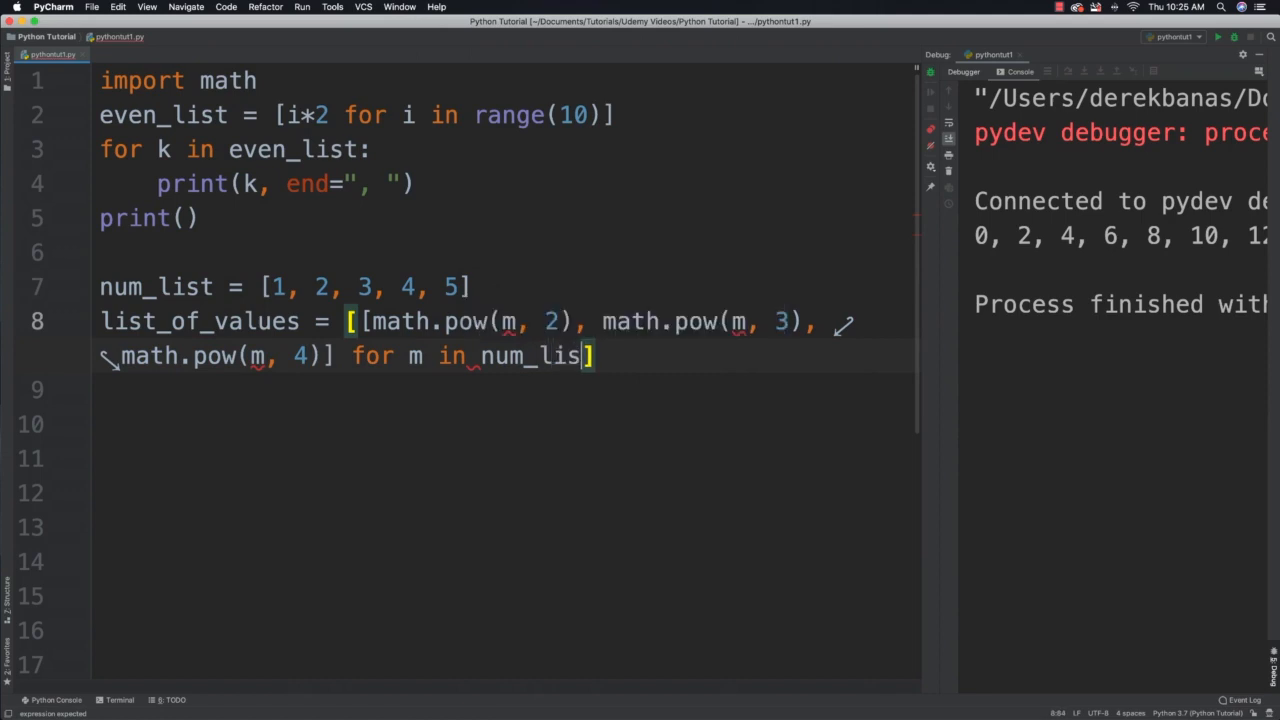
{"action": "type", "text": "t"}
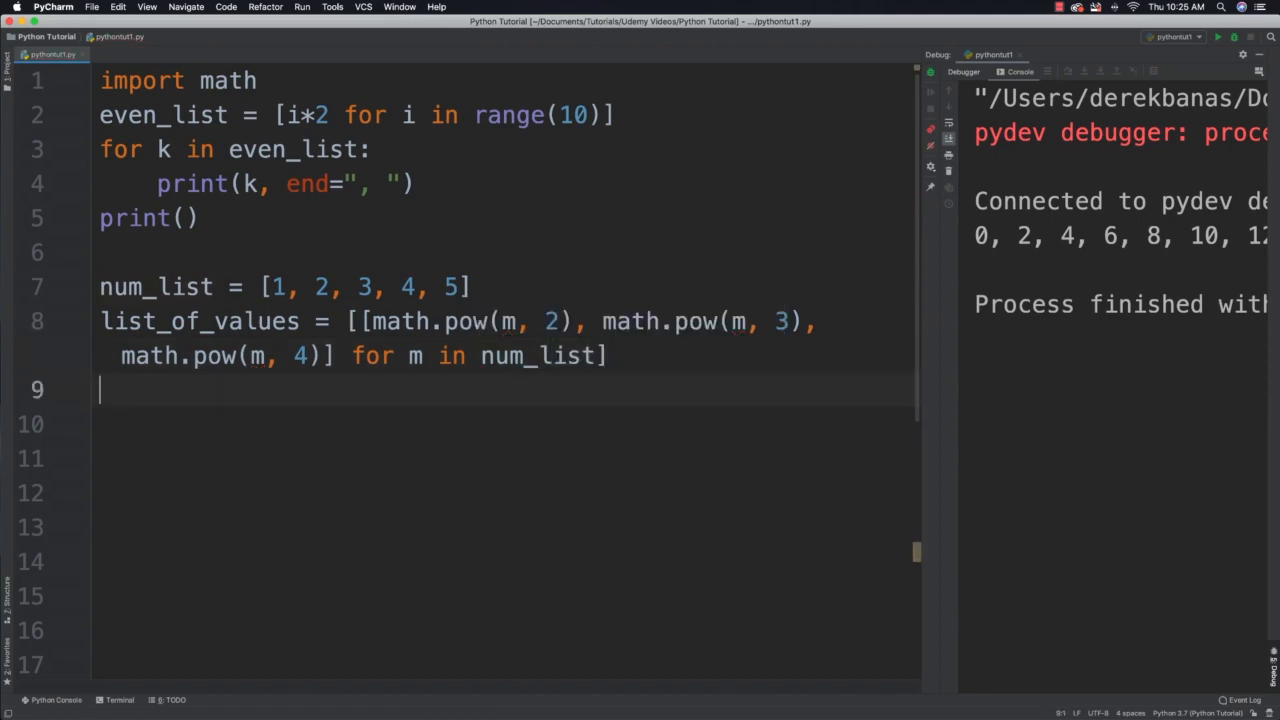
Loop over list_of_values printing each row, then select the old example code.
{"action": "type", "text": "for"}
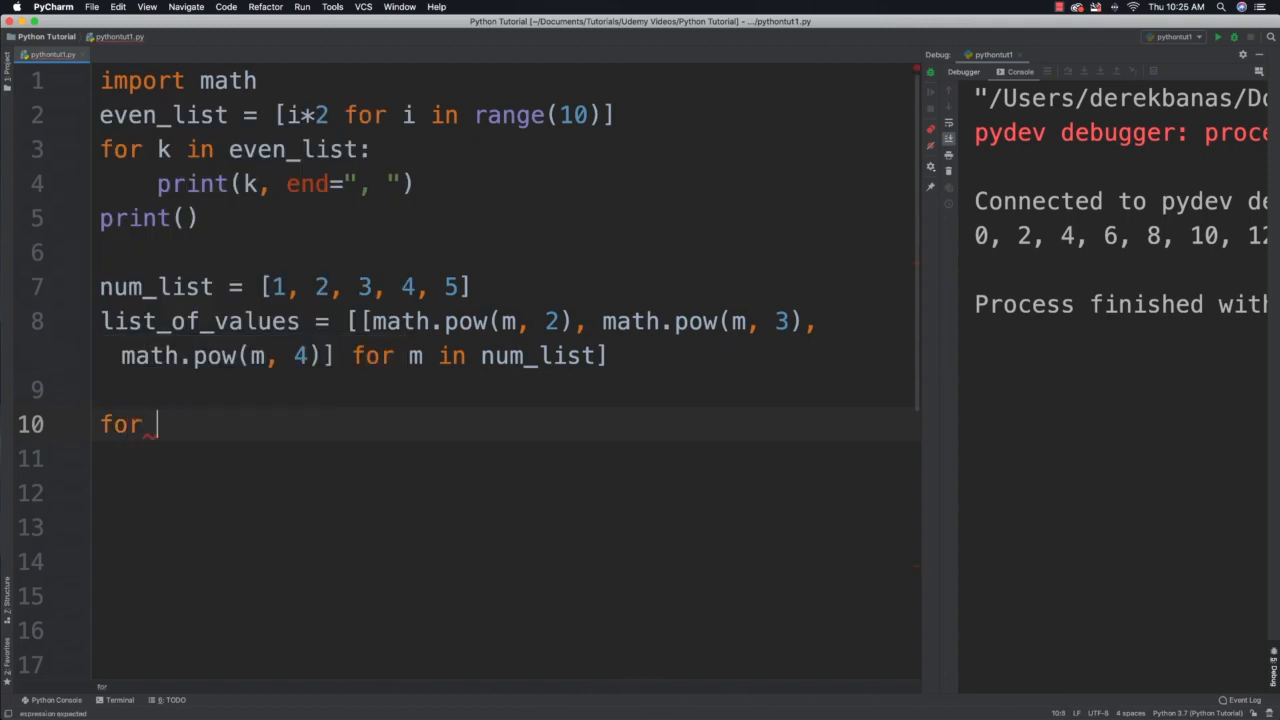
{"action": "type", "text": "k in l"}
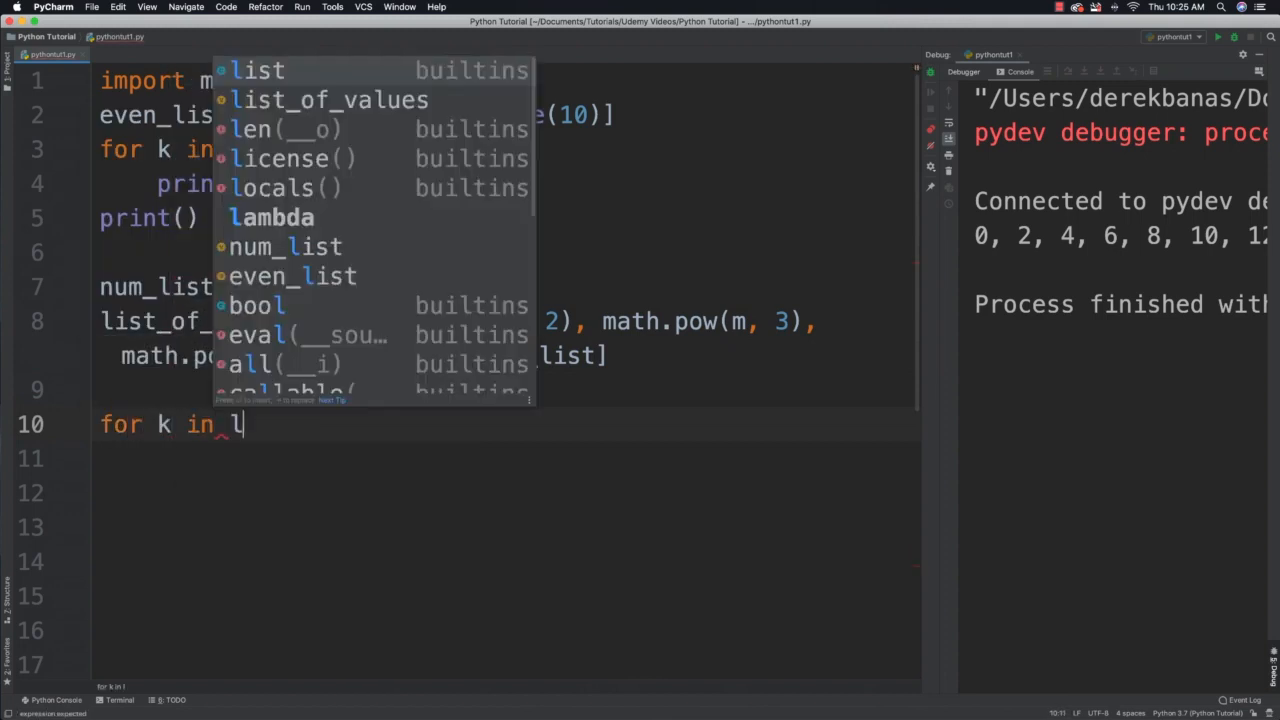
{"action": "type", "text": "ist_of_values:"}
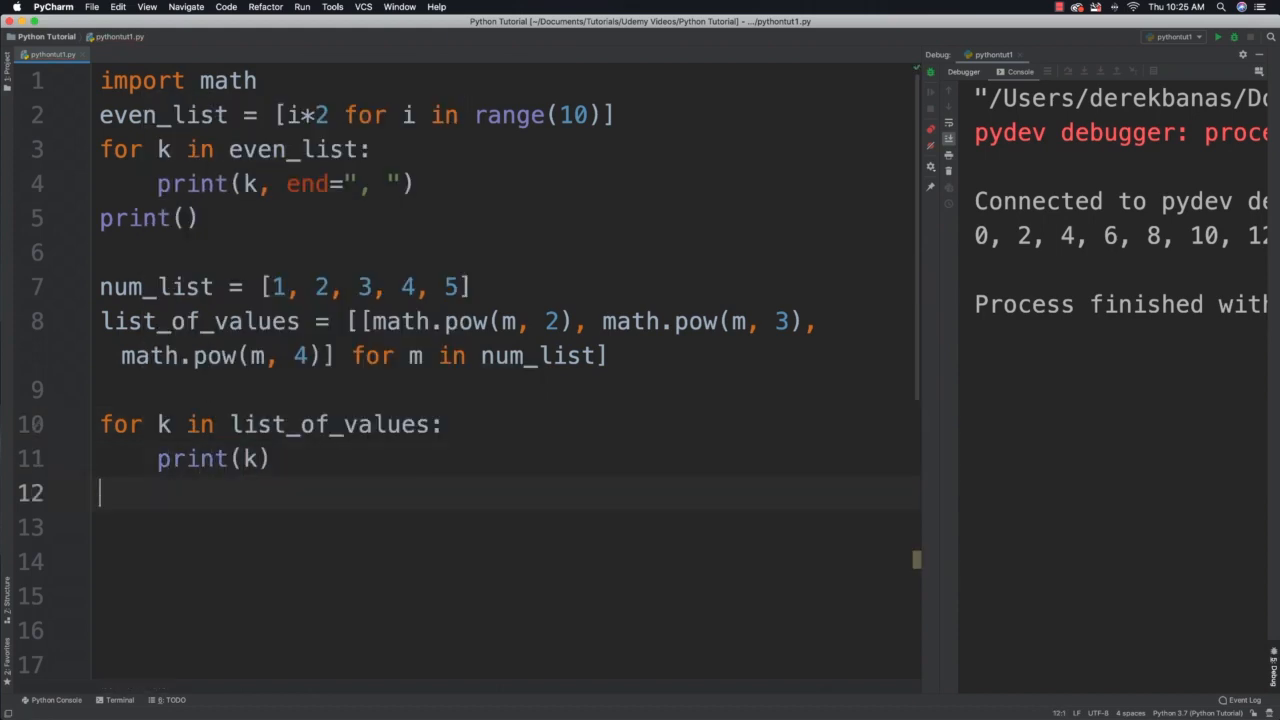
{"action": "type", "text": "print()"}
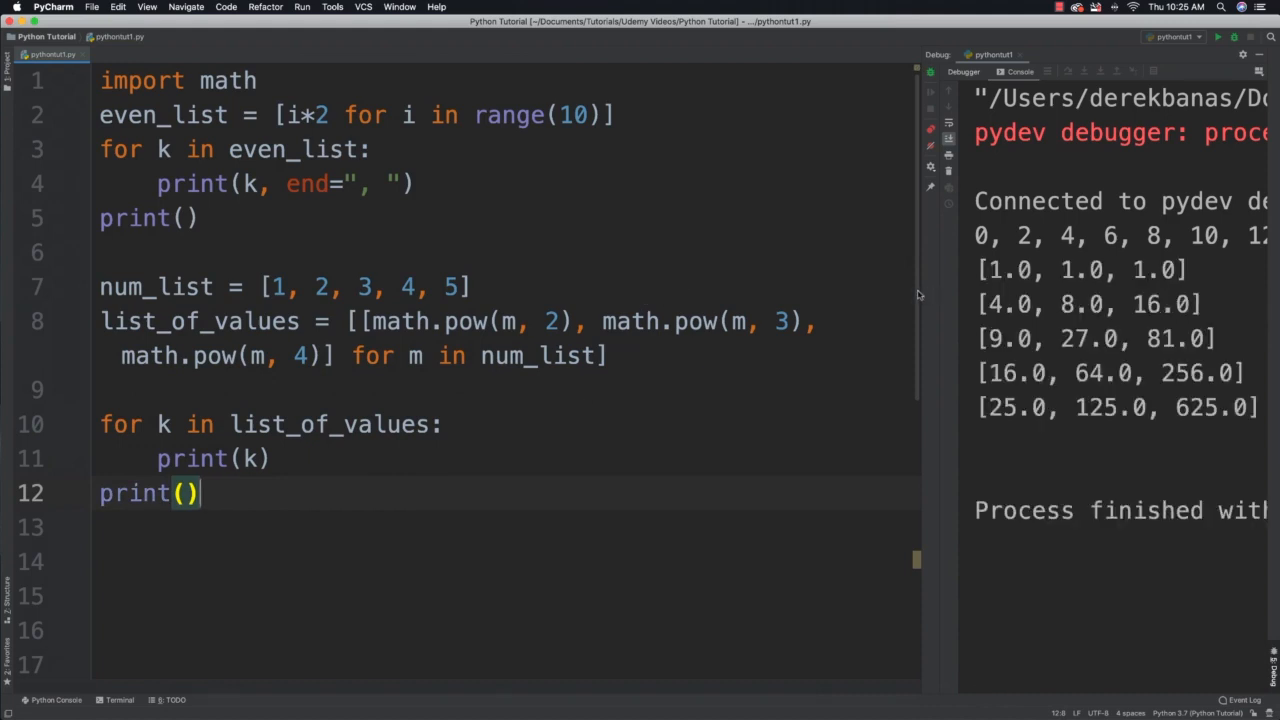
{"action": "left_click_drag", "start_coordinate": [918, 290], "coordinate": [704, 290]}
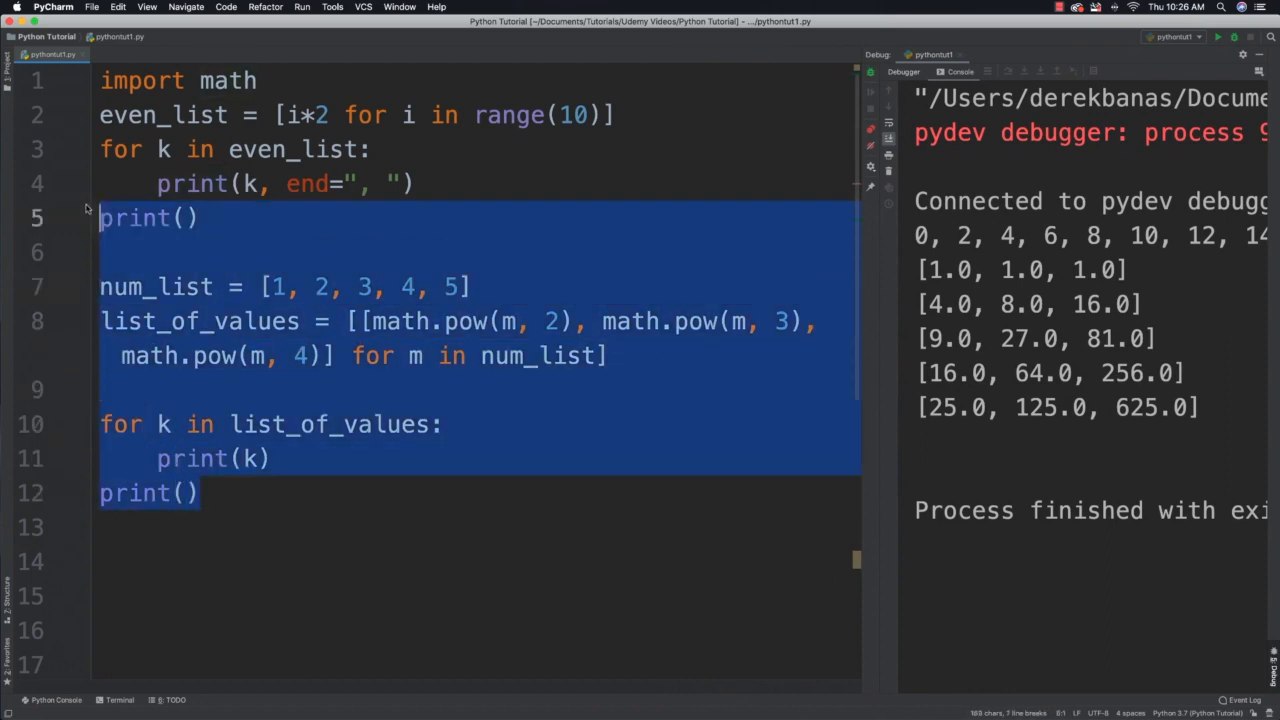
Replace the old code with mult_d_list = [[0] * 10 for i in range(10)].
{"action": "key", "text": "Delete"}
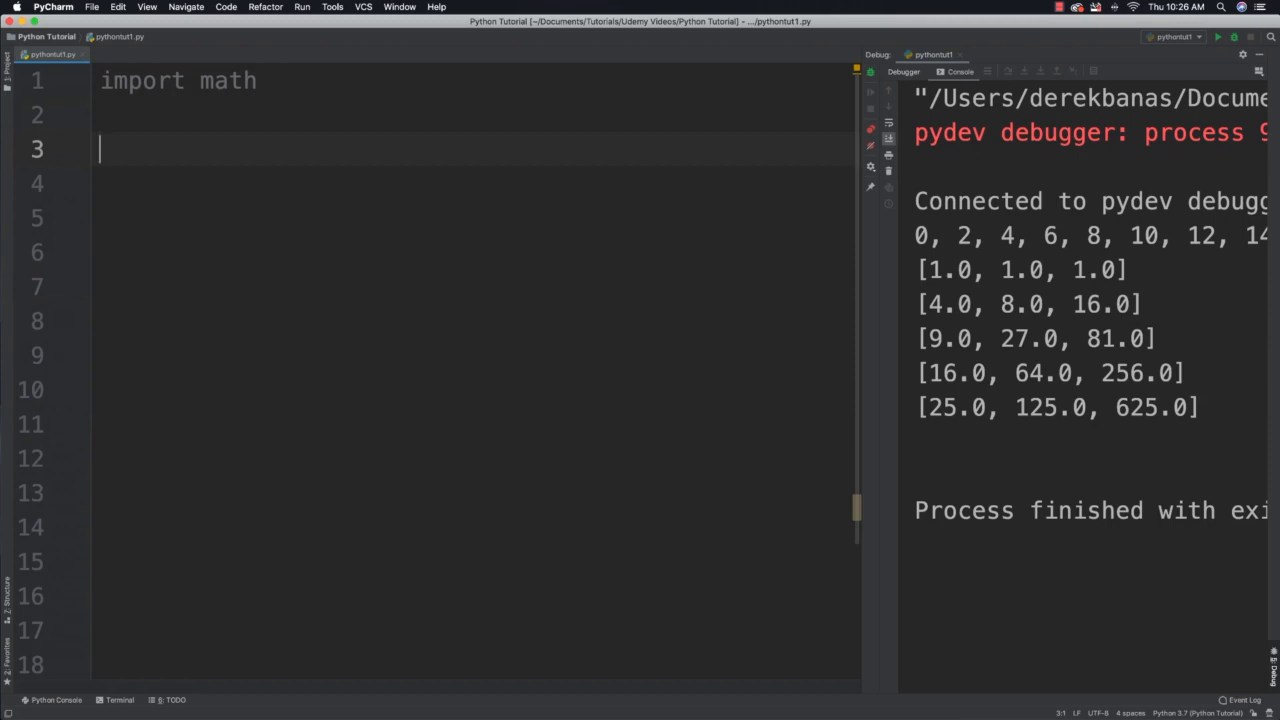
{"action": "type", "text": "mul"}
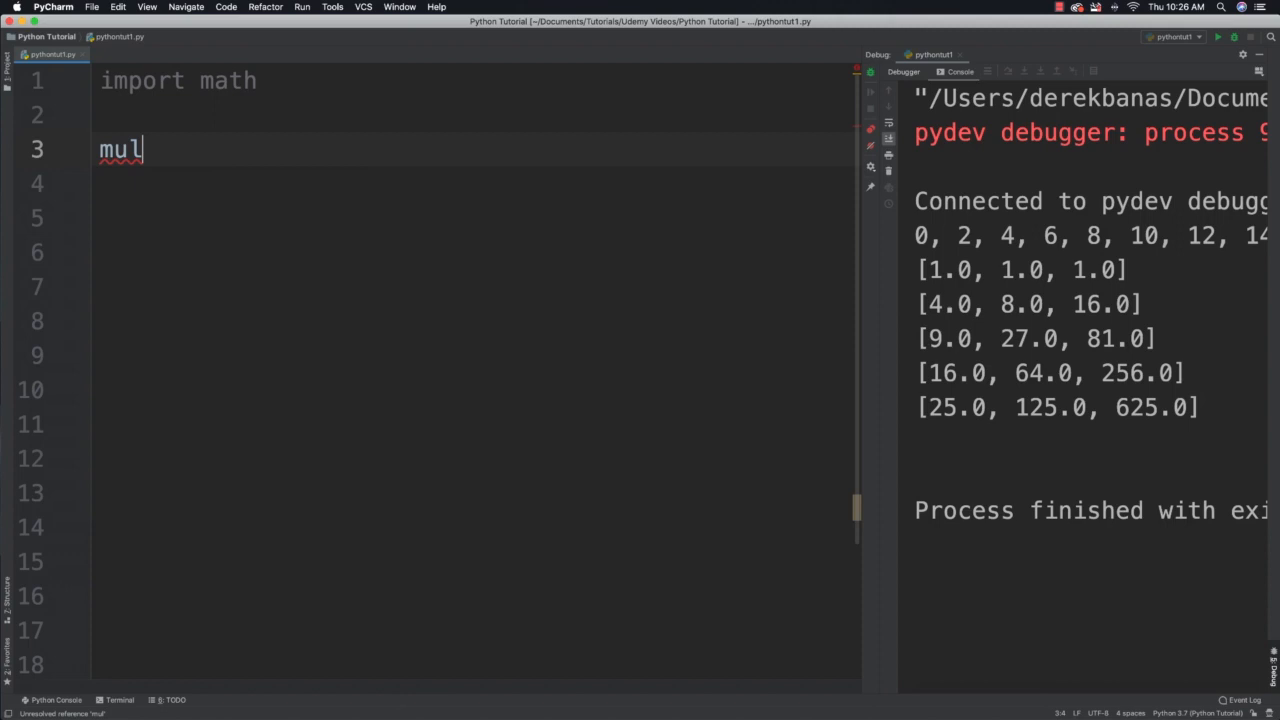
{"action": "type", "text": "t_d_li"}
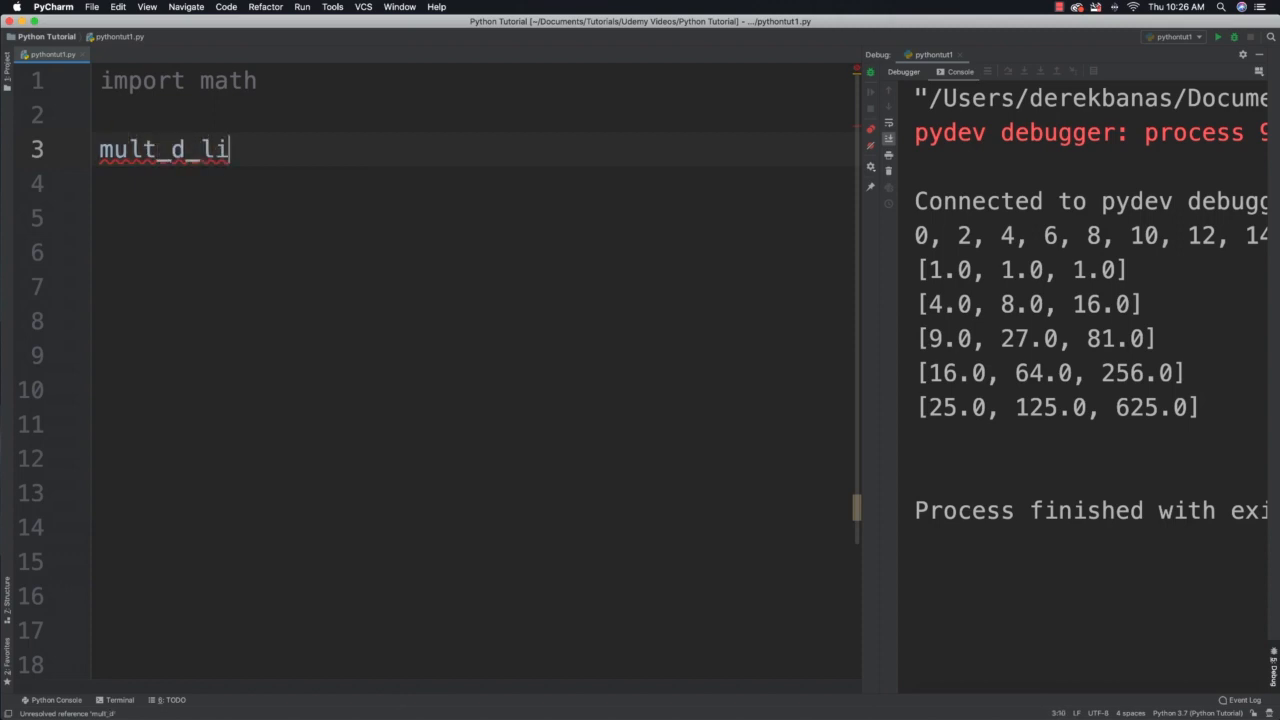
{"action": "type", "text": "st ="}
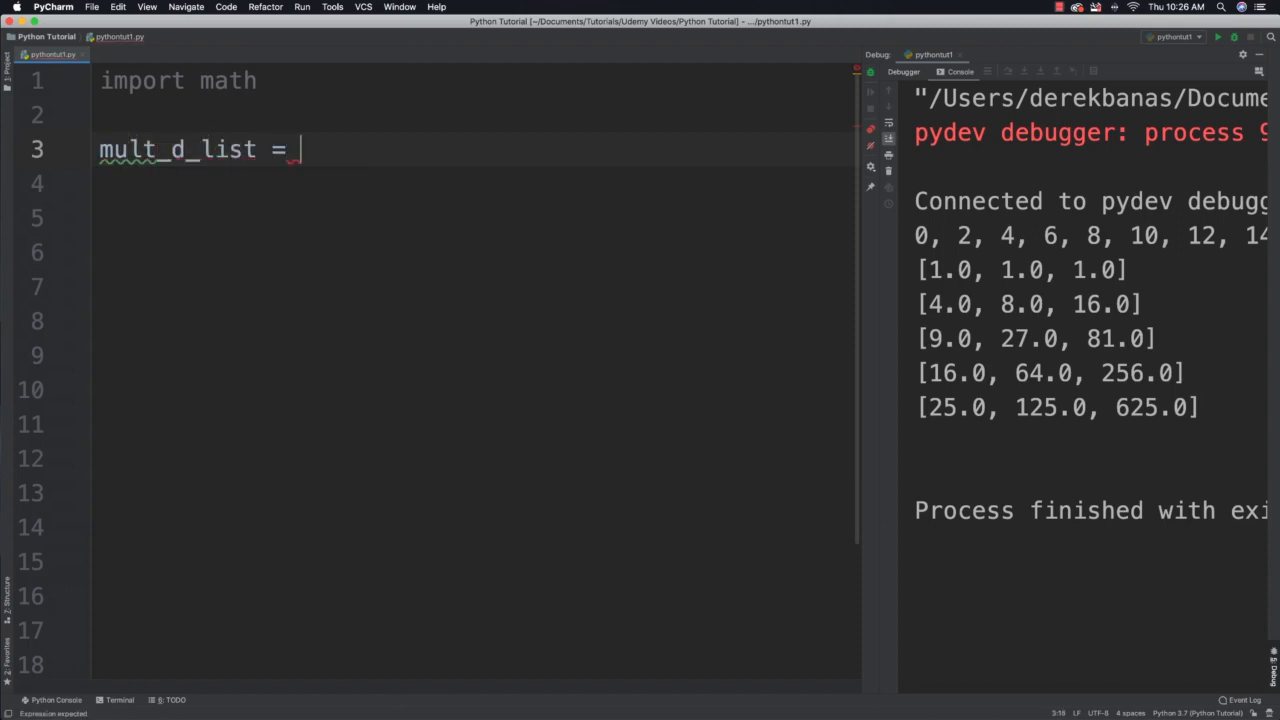
{"action": "type", "text": "[[0]]"}
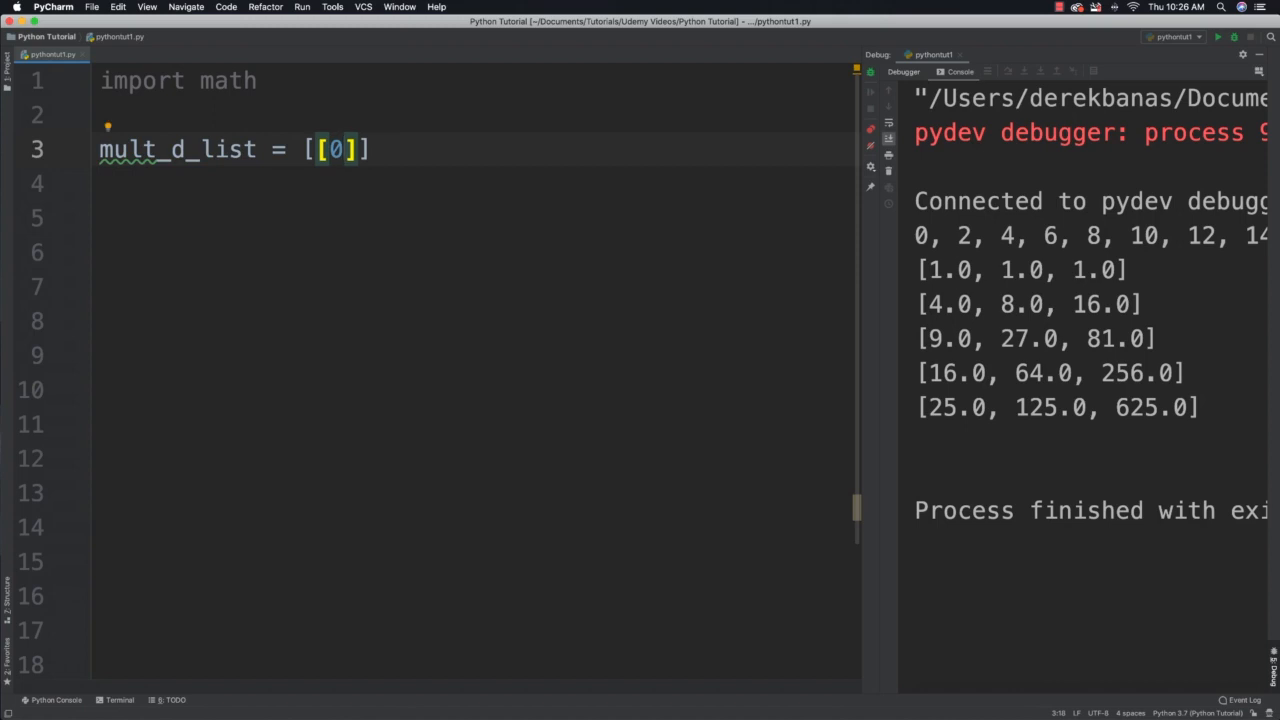
{"action": "type", "text": "* 1"}
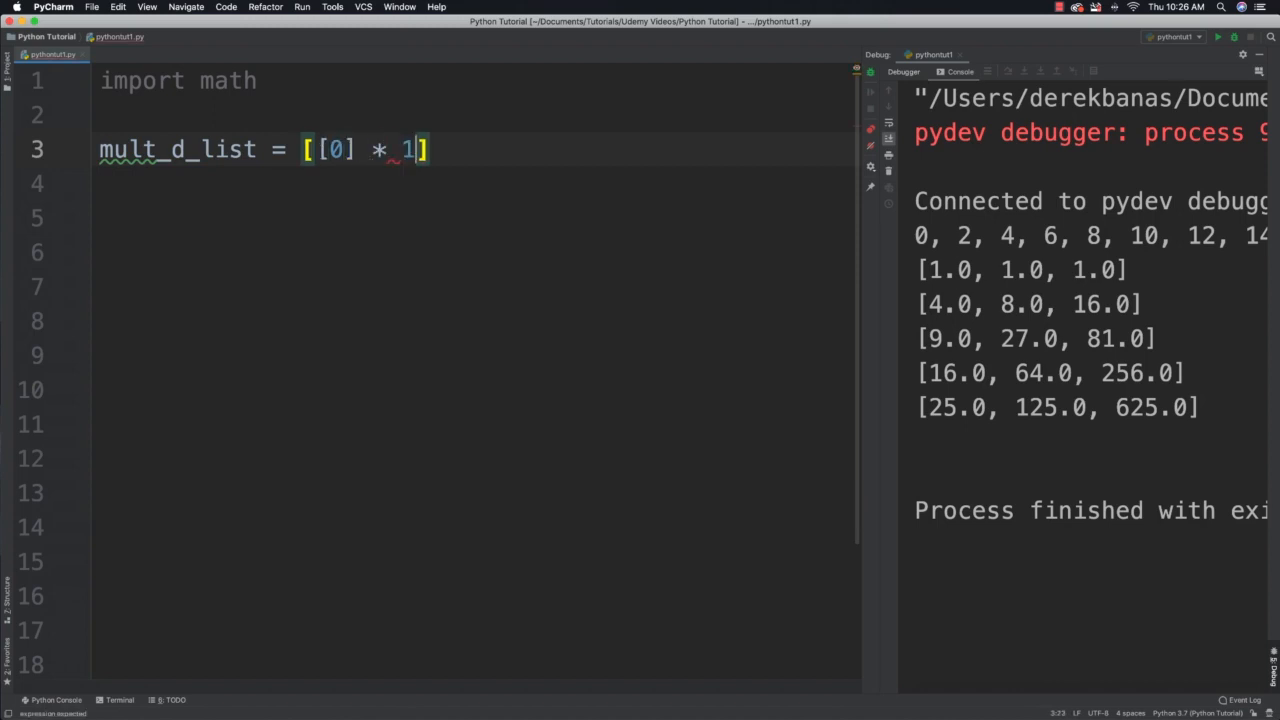
{"action": "type", "text": "0 for i"}
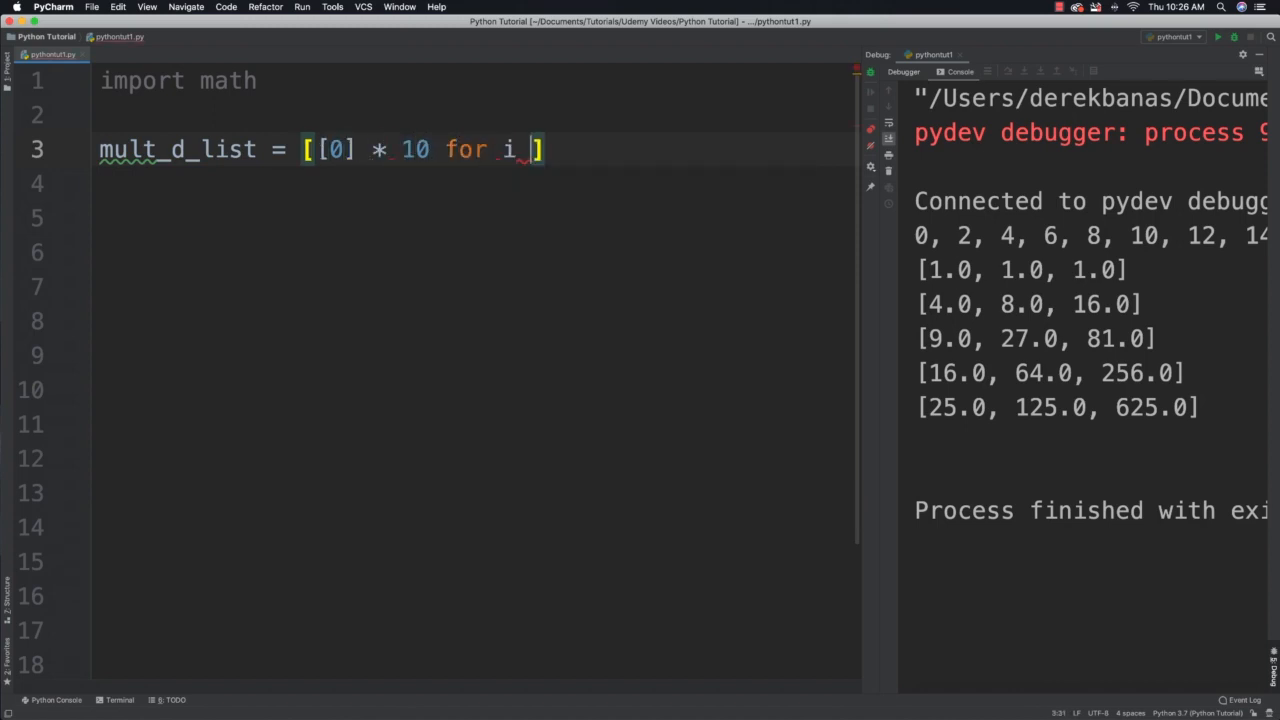
{"action": "type", "text": "in range"}
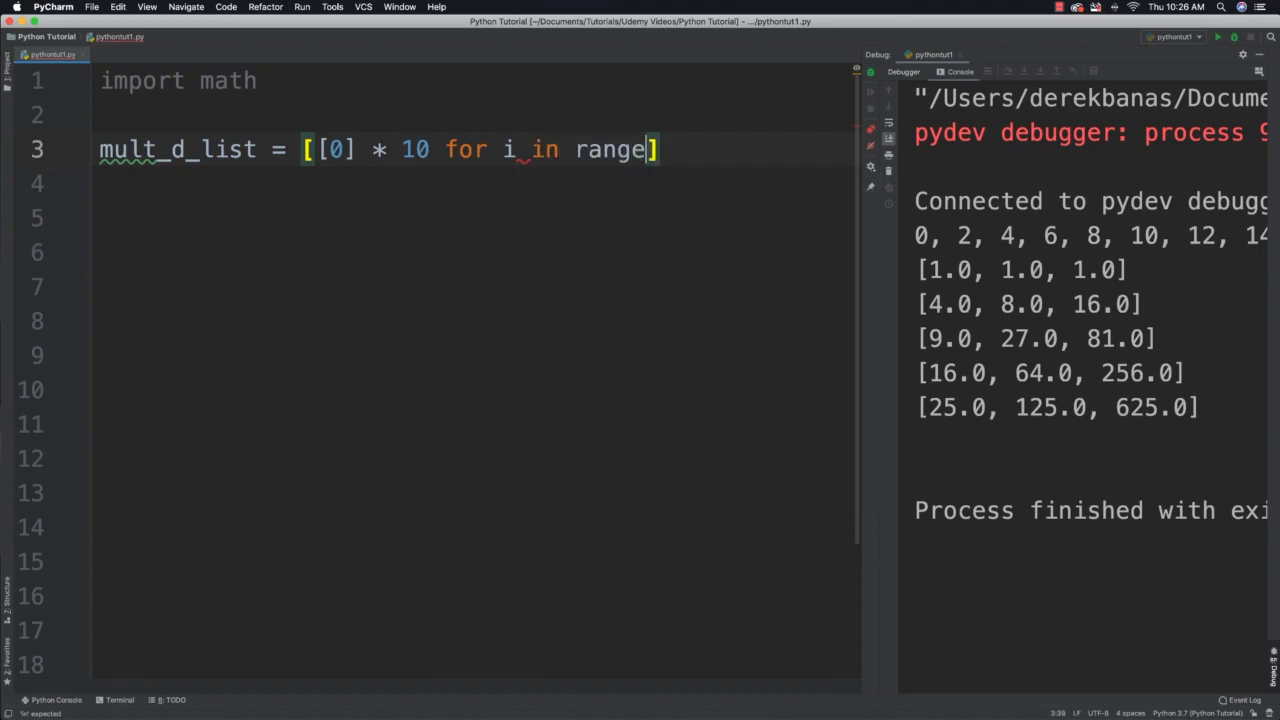
{"action": "type", "text": "(10)"}
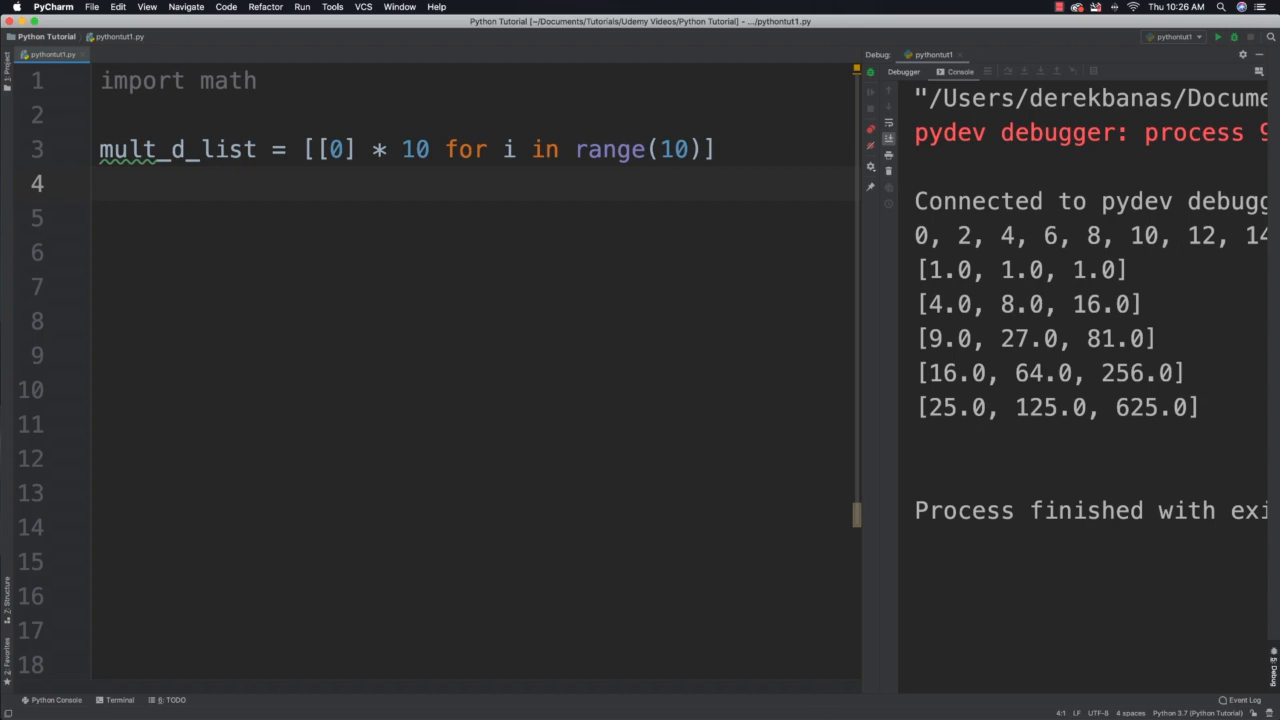
Set mult_d_list[0][1] = 10 and print mult_d_list[0][1].
{"action": "type", "text": "mult_d_list[0"}
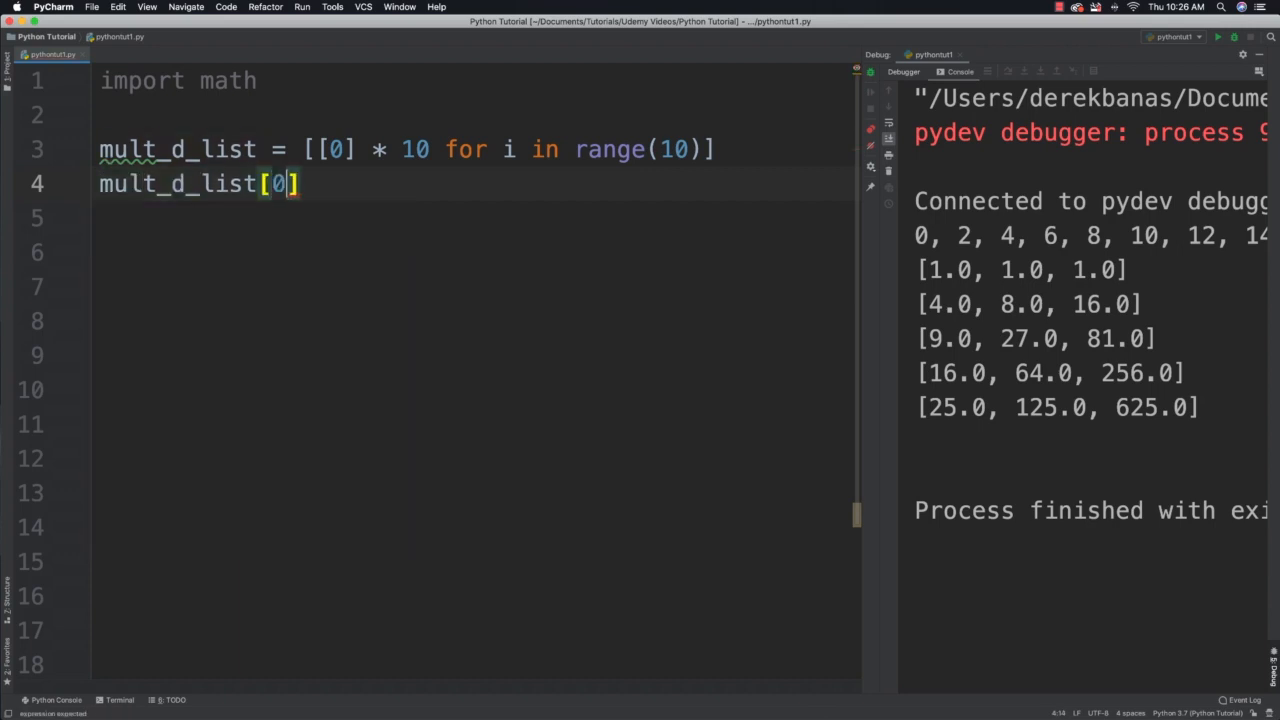
{"action": "type", "text": "[1] = 10"}
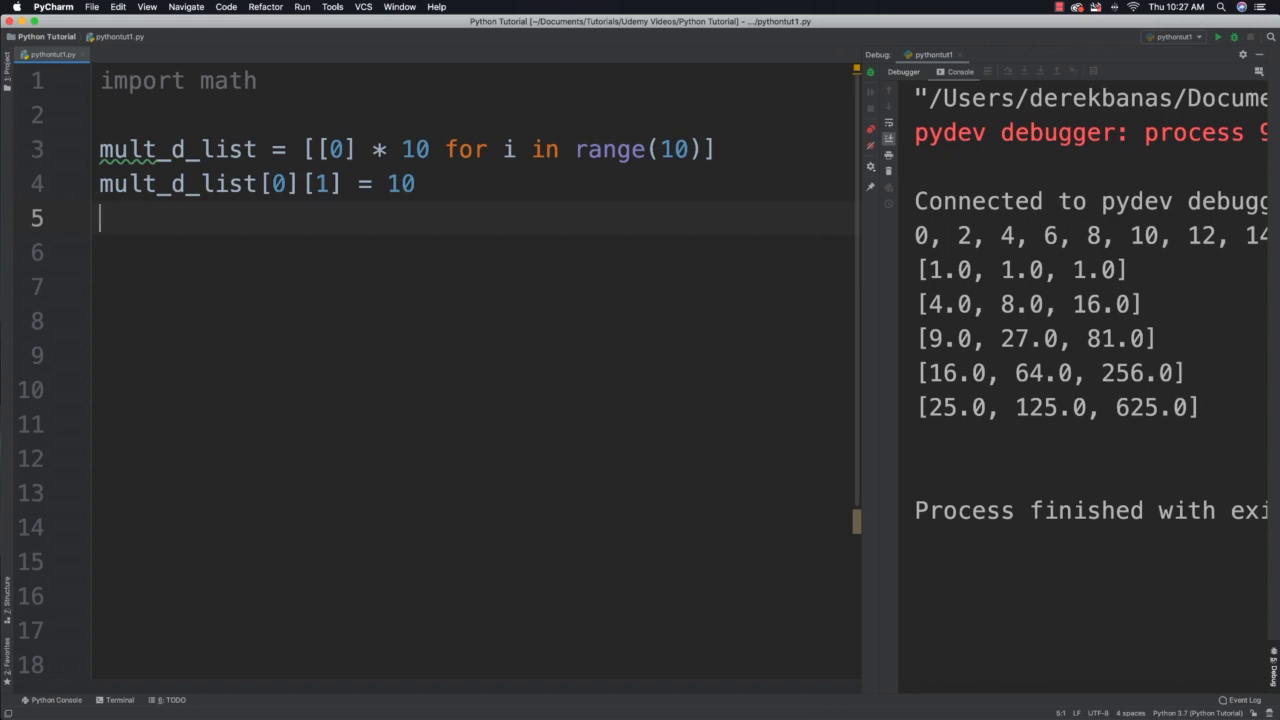
{"action": "type", "text": "print(m"}
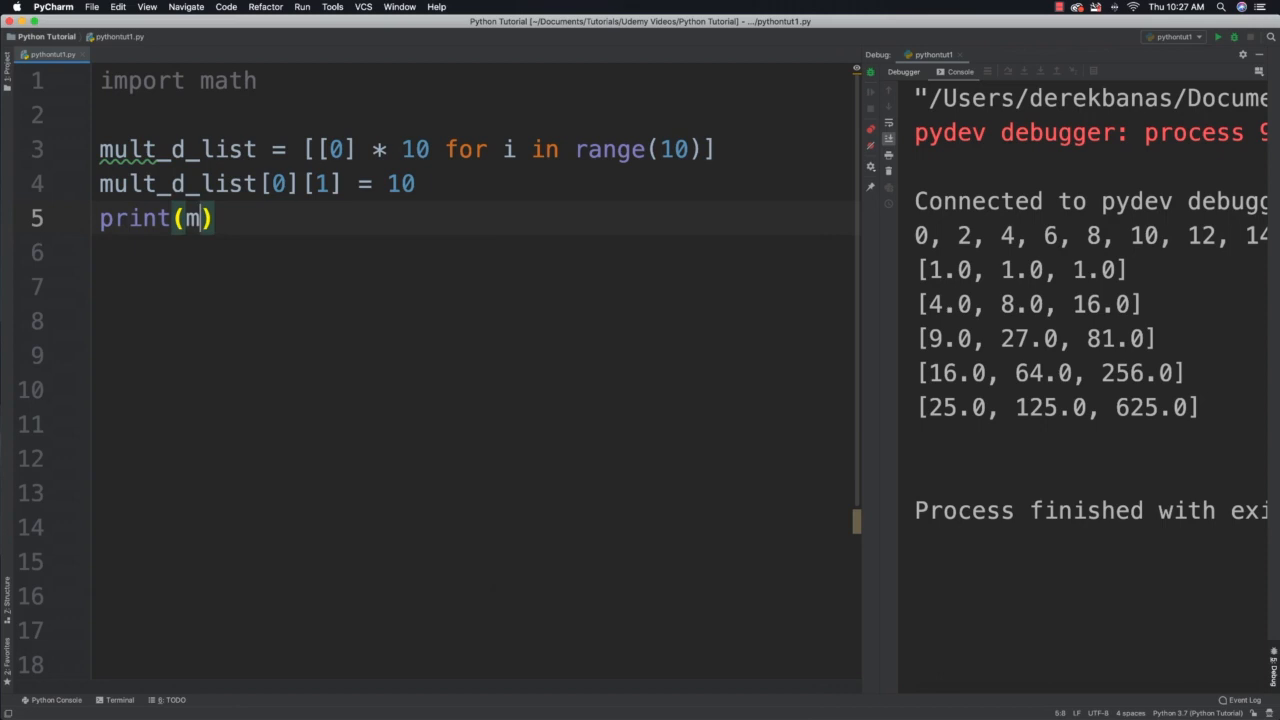
{"action": "type", "text": "ult_d_list["}
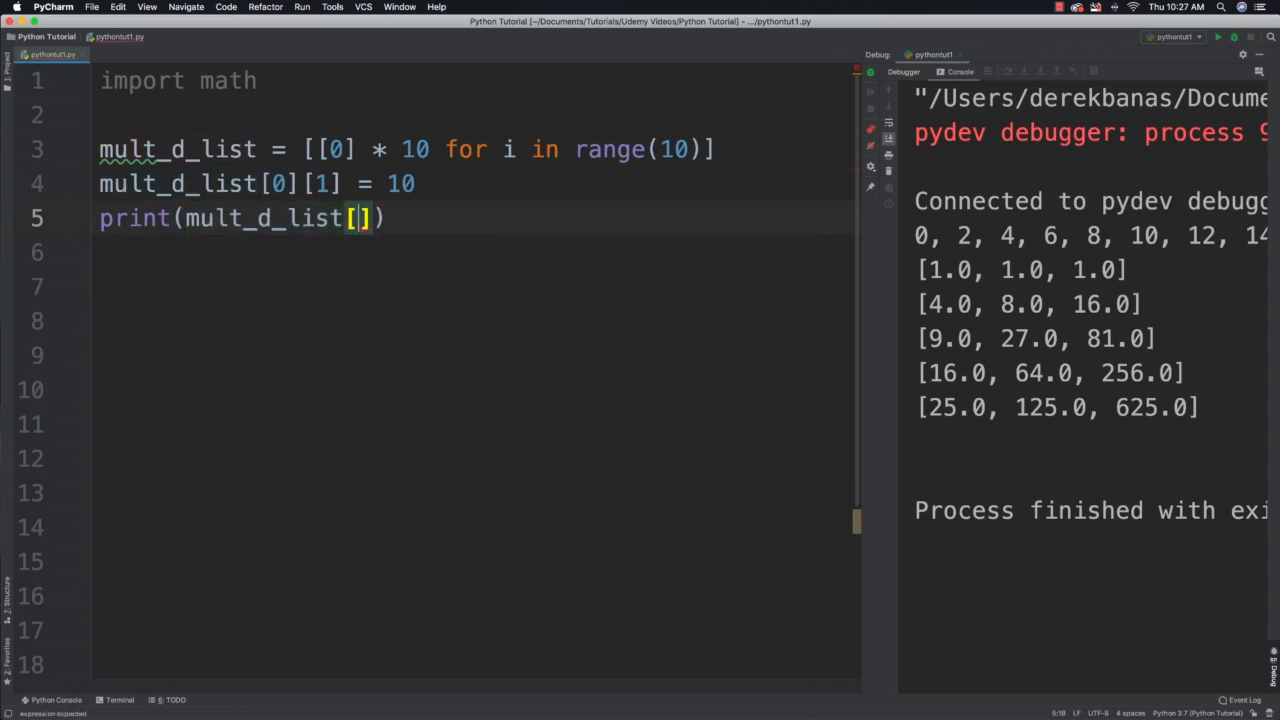
{"action": "type", "text": "0][1"}
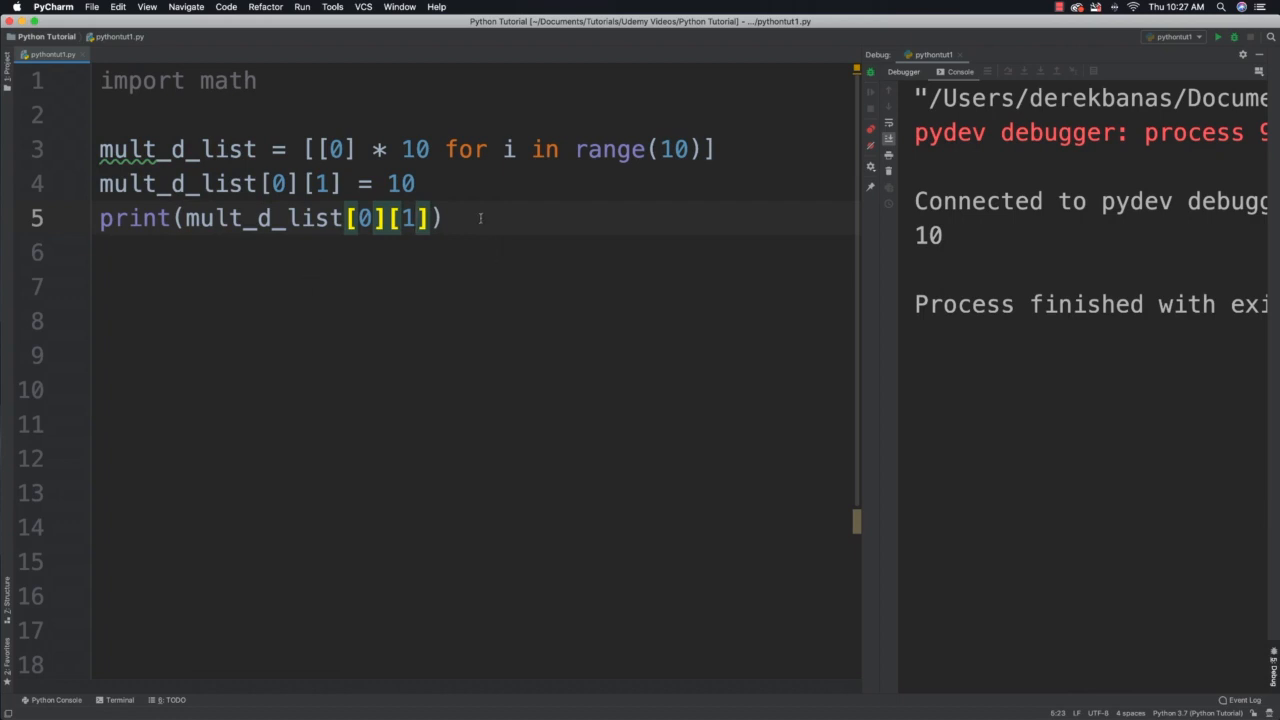
Change the print to mult_d_list[1][1] and run it, outputting 0.
{"action": "key", "text": "Return"}
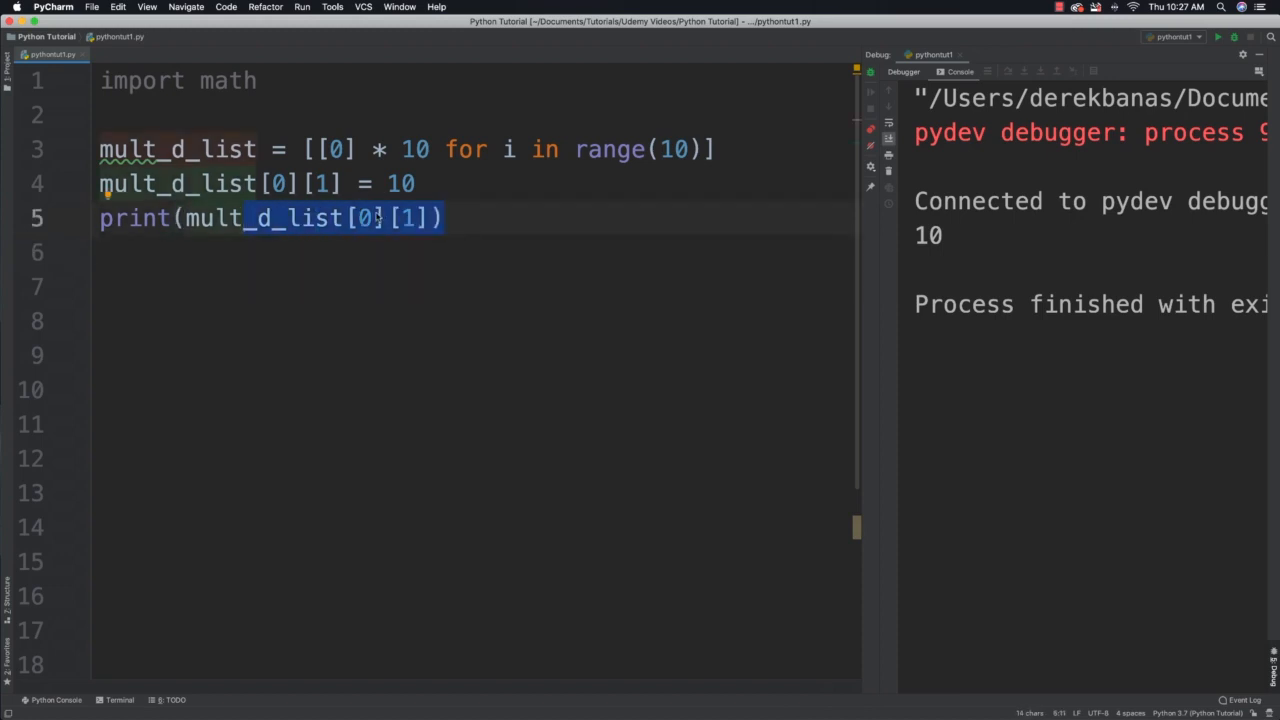
{"action": "type", "text": "1"}
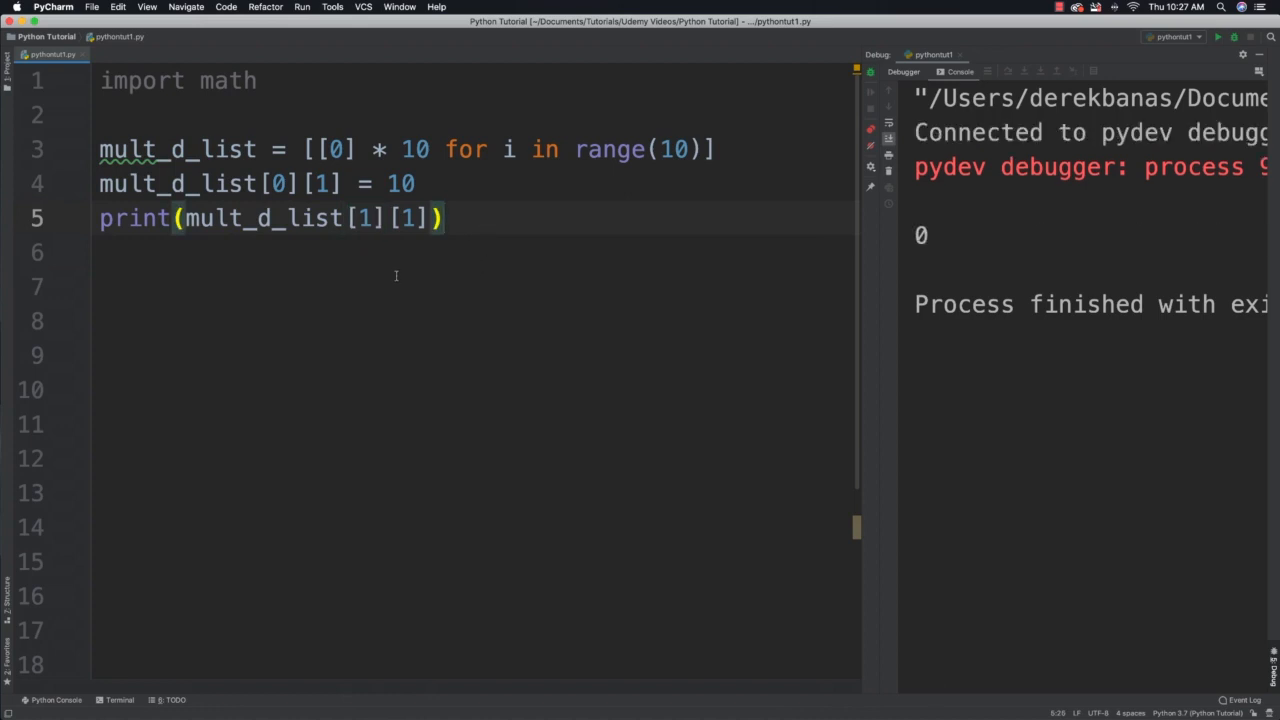
{"action": "left_click", "coordinate": [278, 252]}
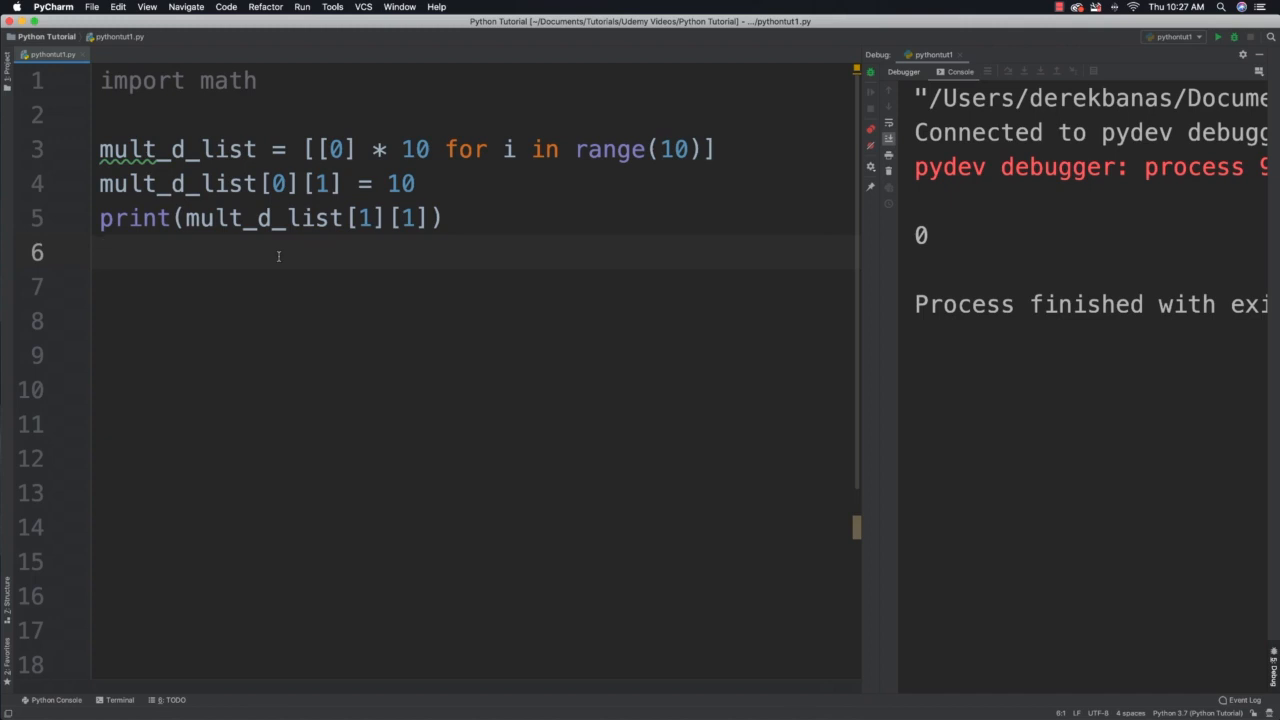
Write nested for i in range(10) and for j in range(10) loops.
{"action": "type", "text": "for"}
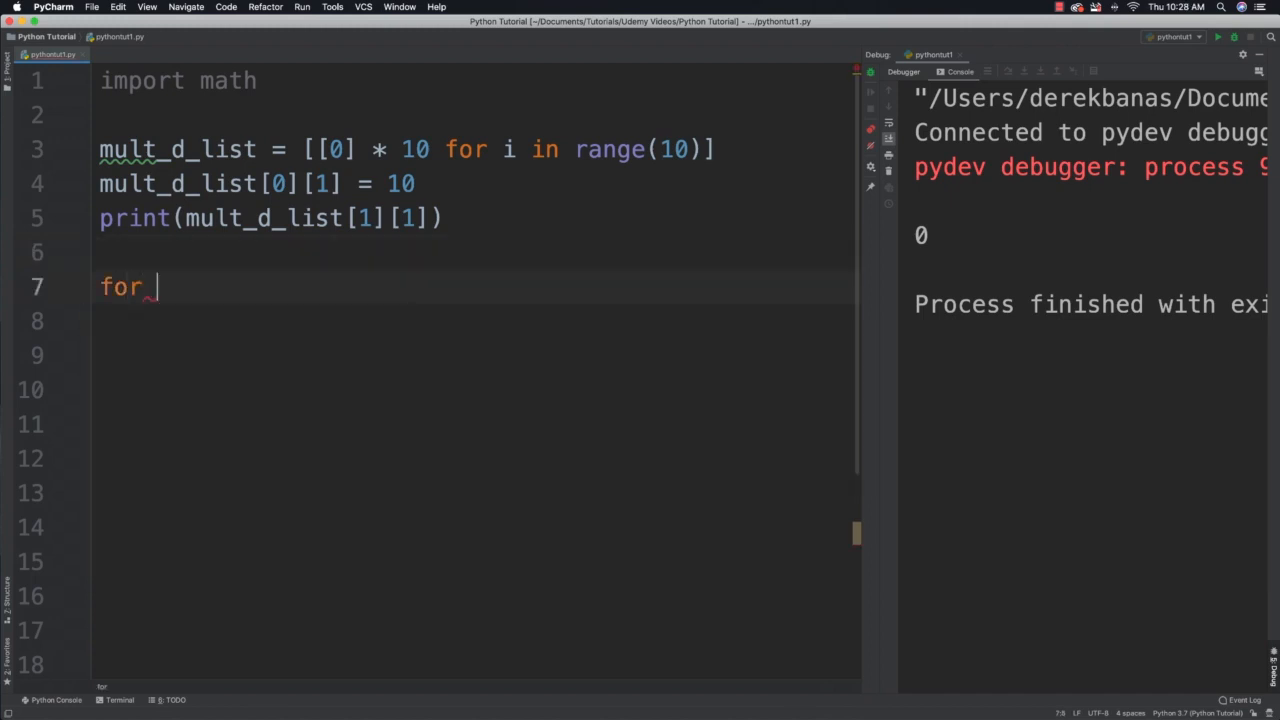
{"action": "type", "text": "i i"}
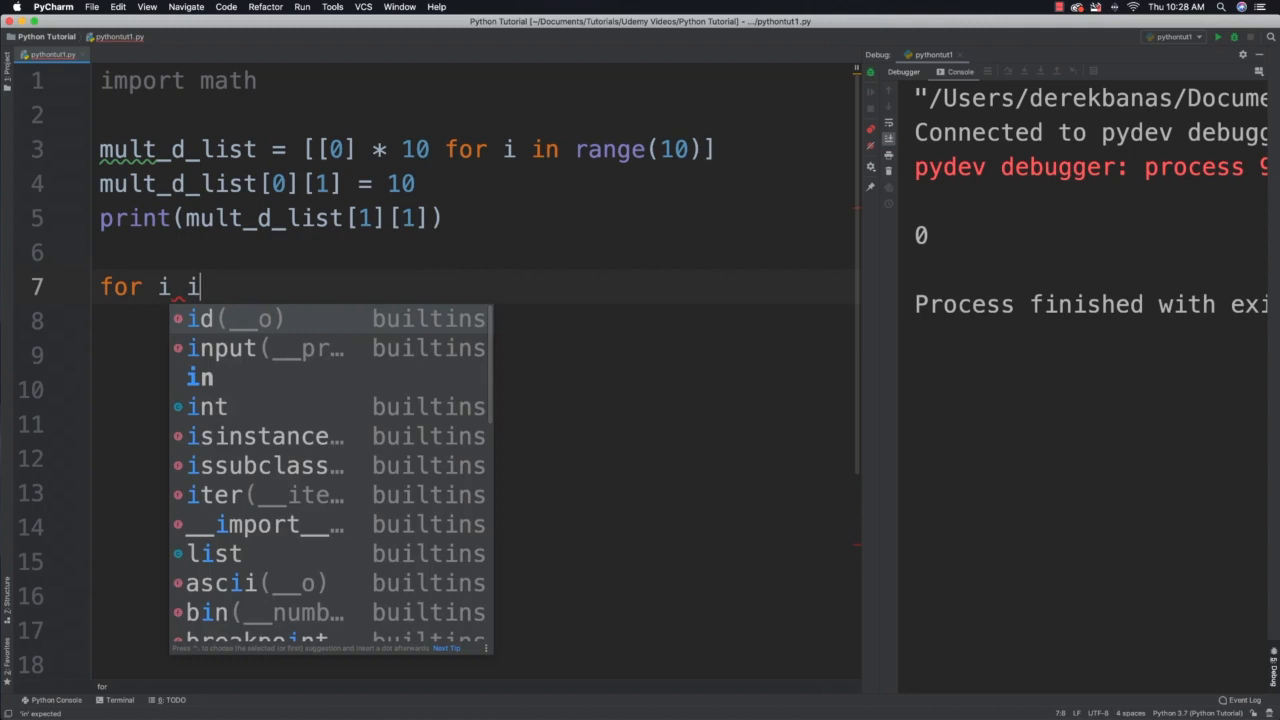
{"action": "type", "text": "in range()"}
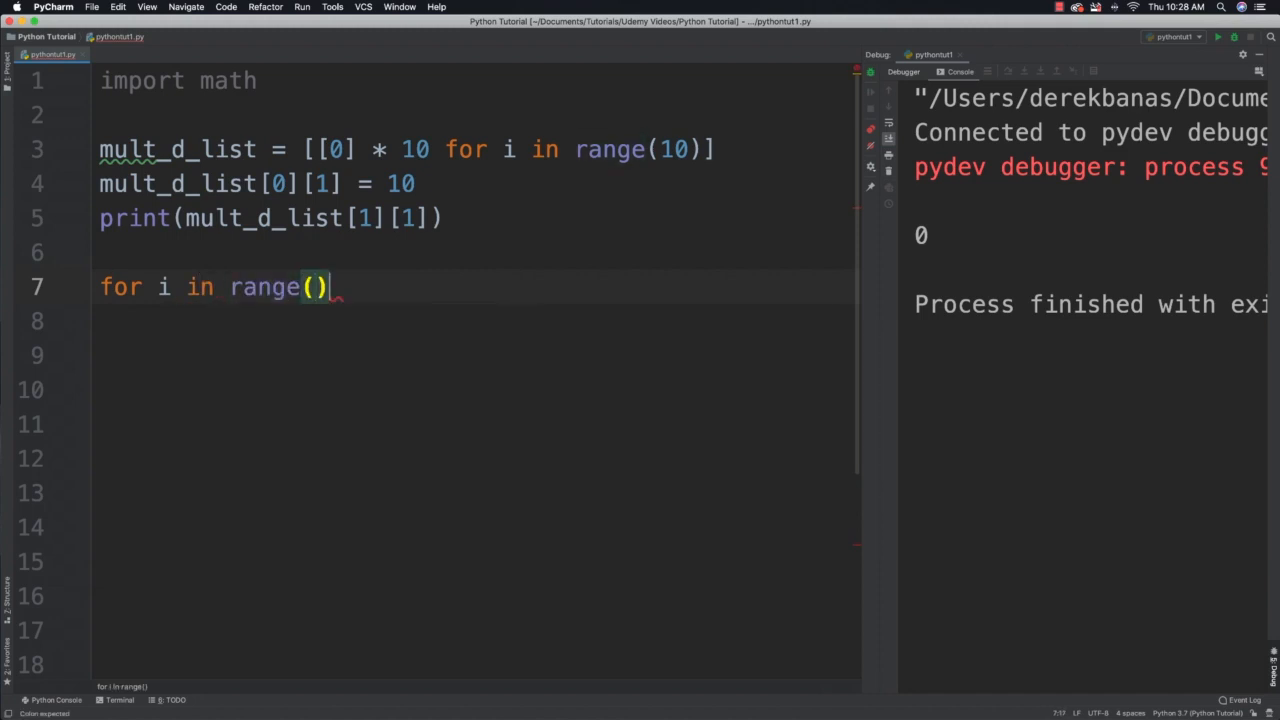
{"action": "type", "text": "10):"}
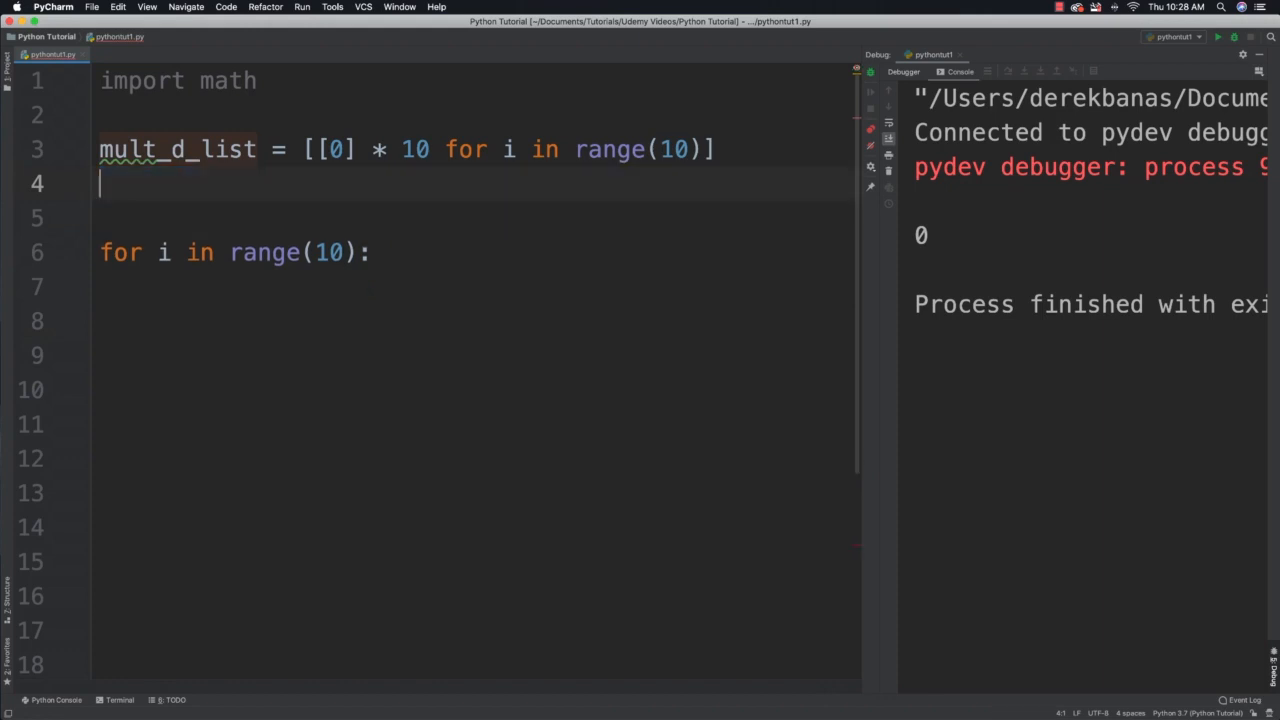
{"action": "type", "text": "for"}
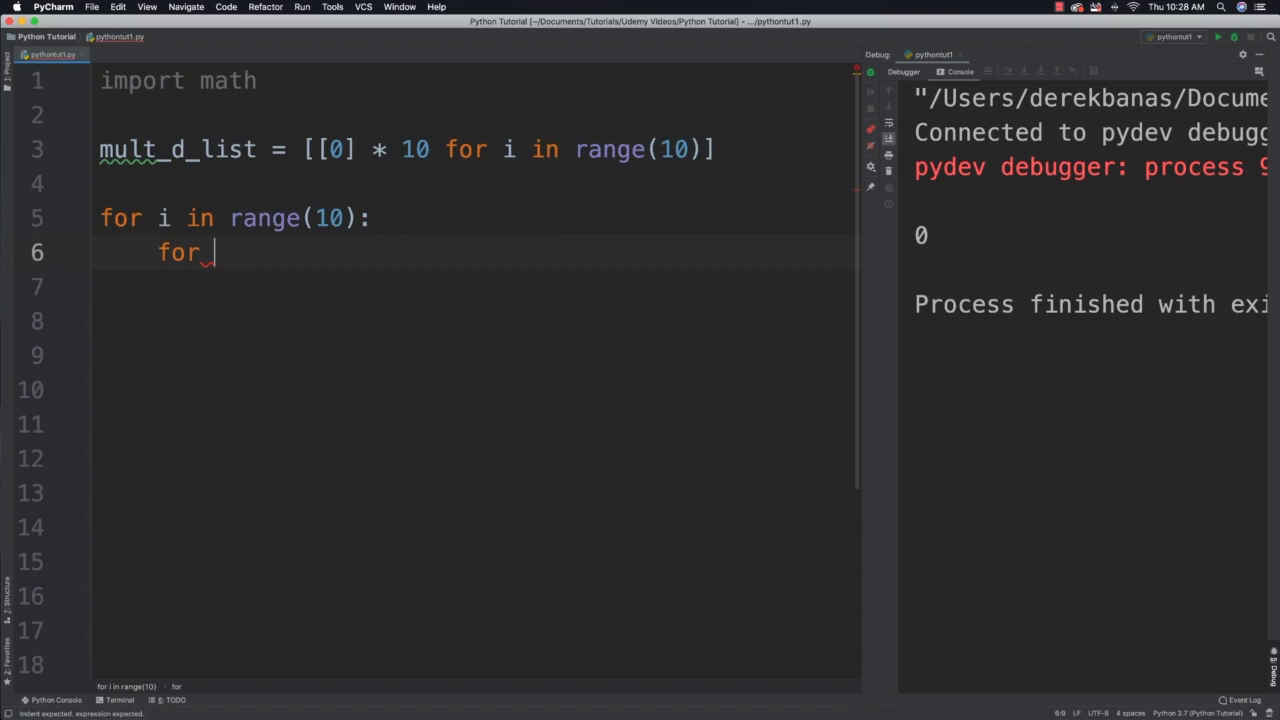
{"action": "type", "text": "j"}
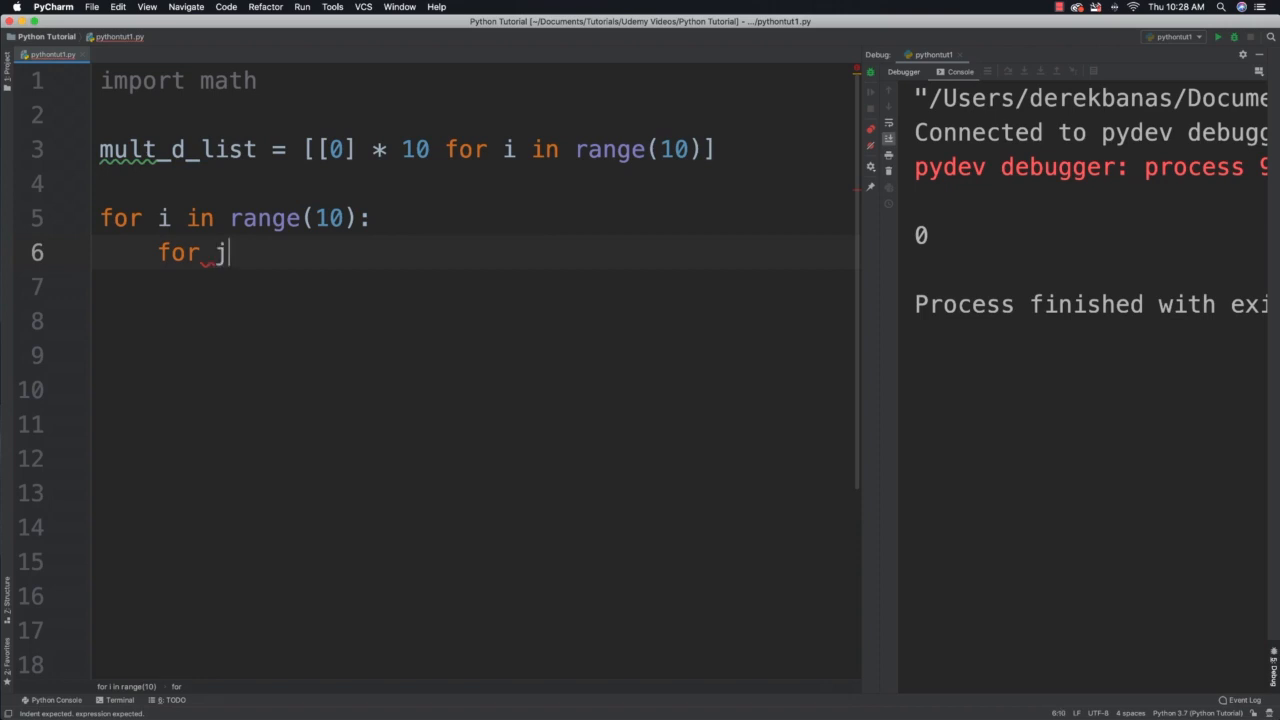
{"action": "type", "text": "in rang"}
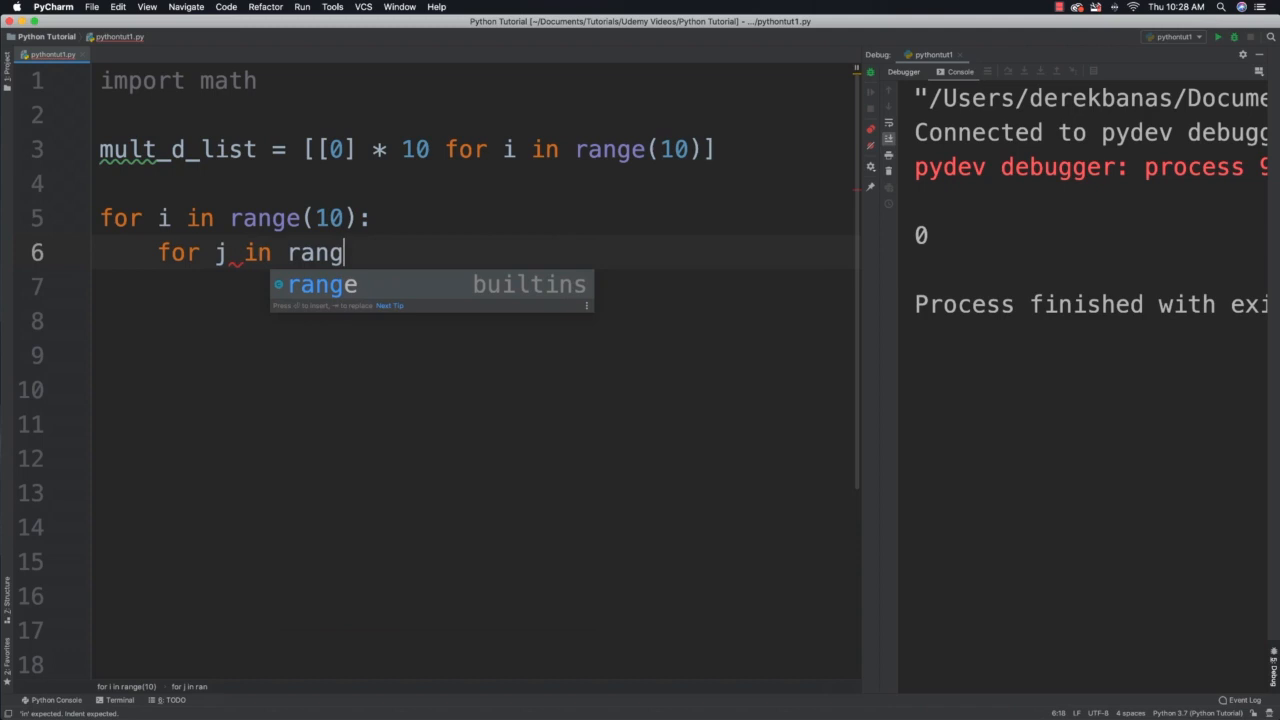
{"action": "type", "text": "e(10):"}
{"action": "left_click", "coordinate": [474, 286]}
{"action": "type", "text": "l"}
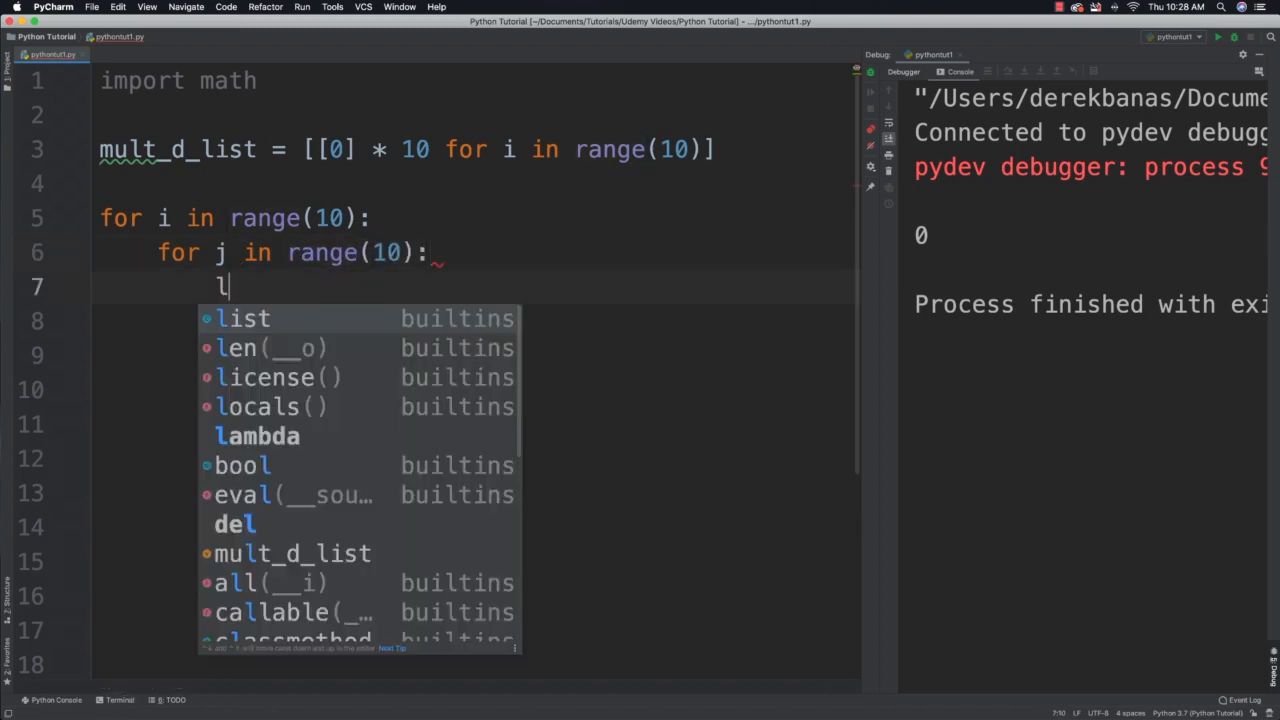
Assign mult_d_list[i][j] = "{} : {}".format(i, j) inside the loops.
{"action": "type", "text": "ult_d_list"}
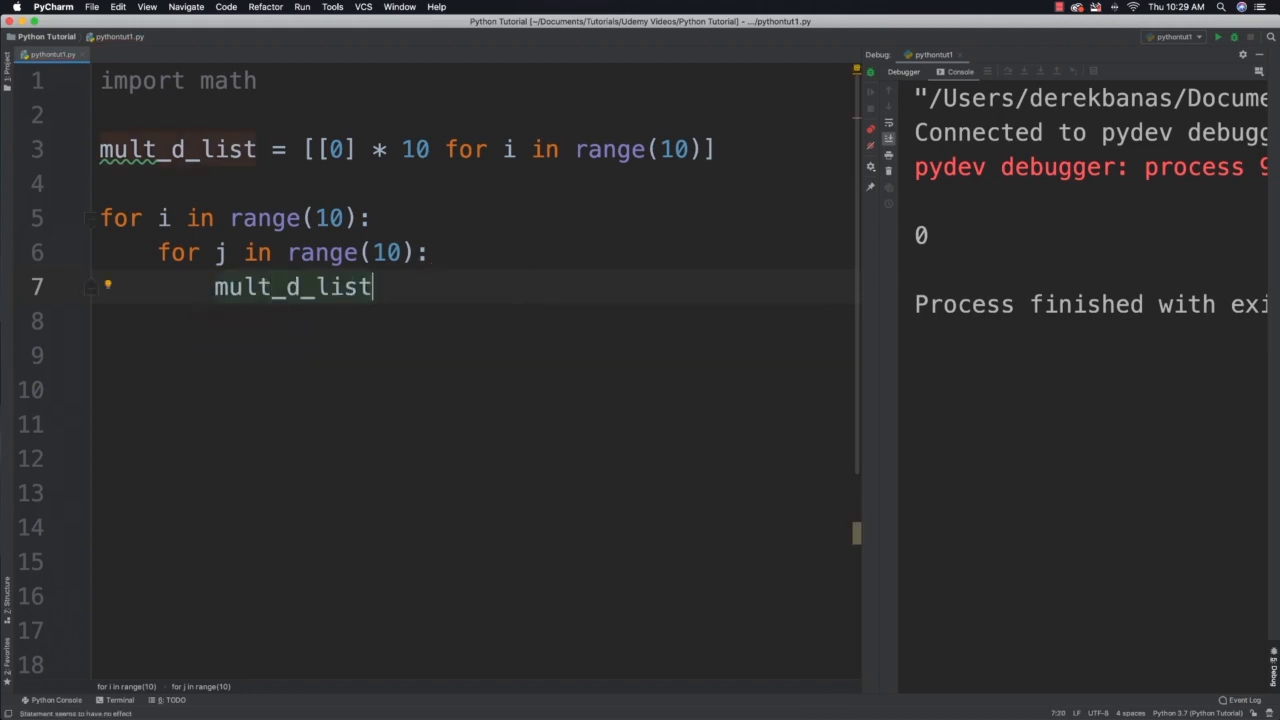
{"action": "type", "text": "[i][j] = \"{} :"}
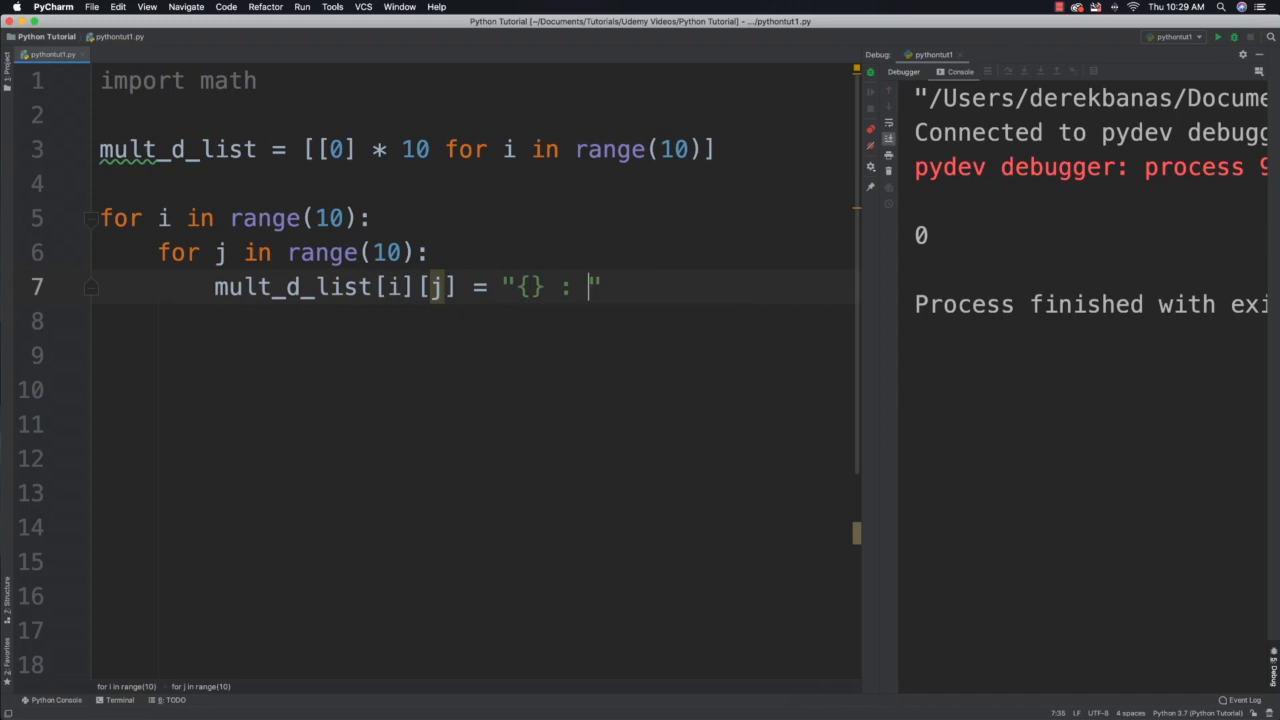
{"action": "type", "text": "{}"}
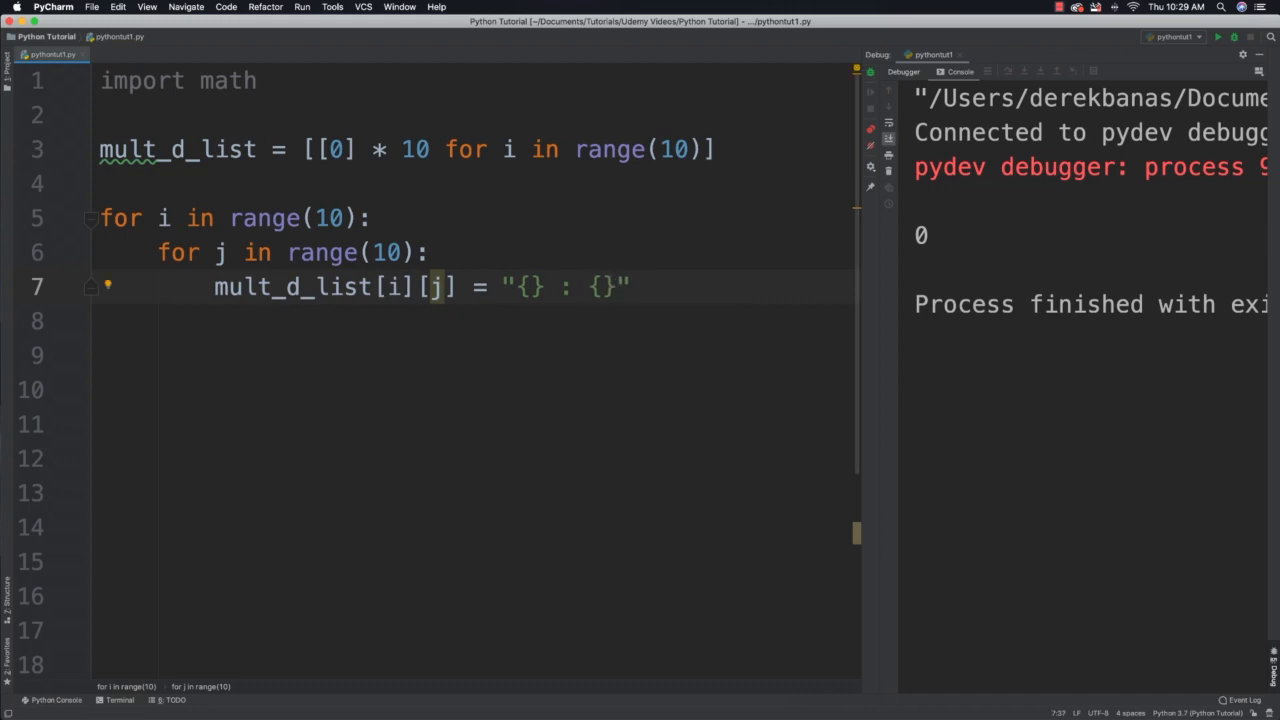
{"action": "type", "text": "."}
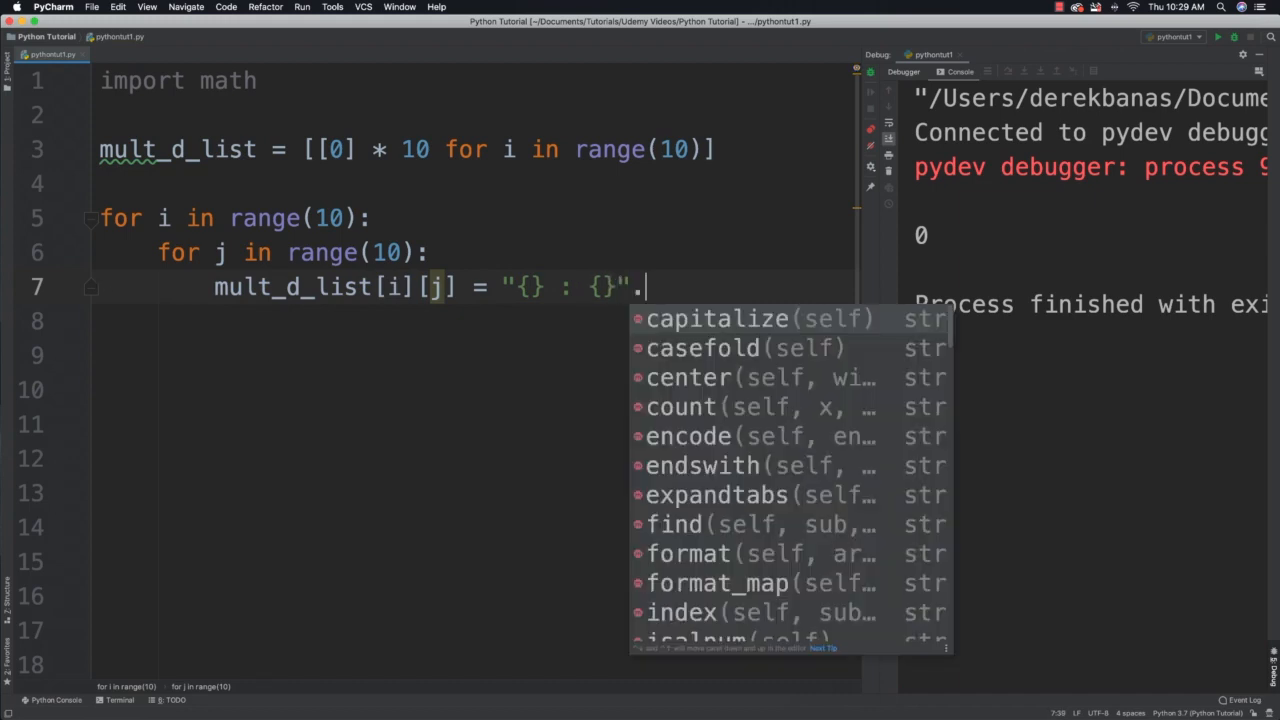
{"action": "type", "text": "format()"}
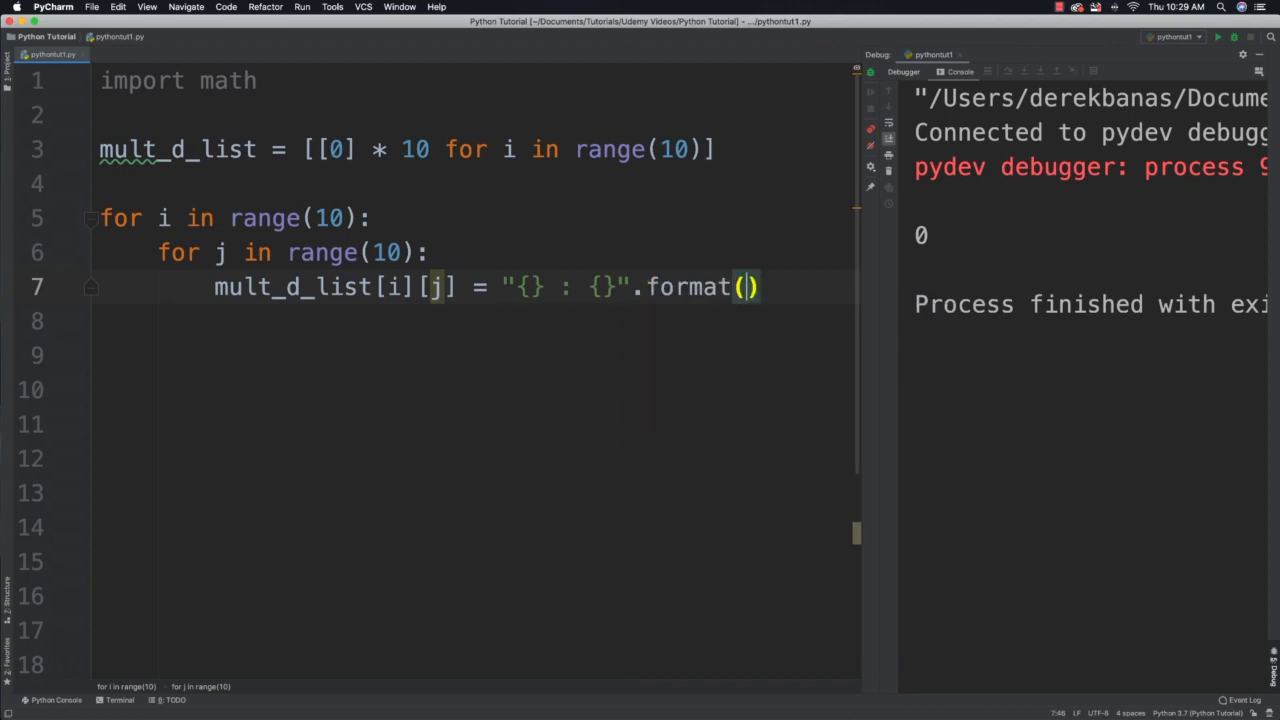
{"action": "type", "text": "i, j"}
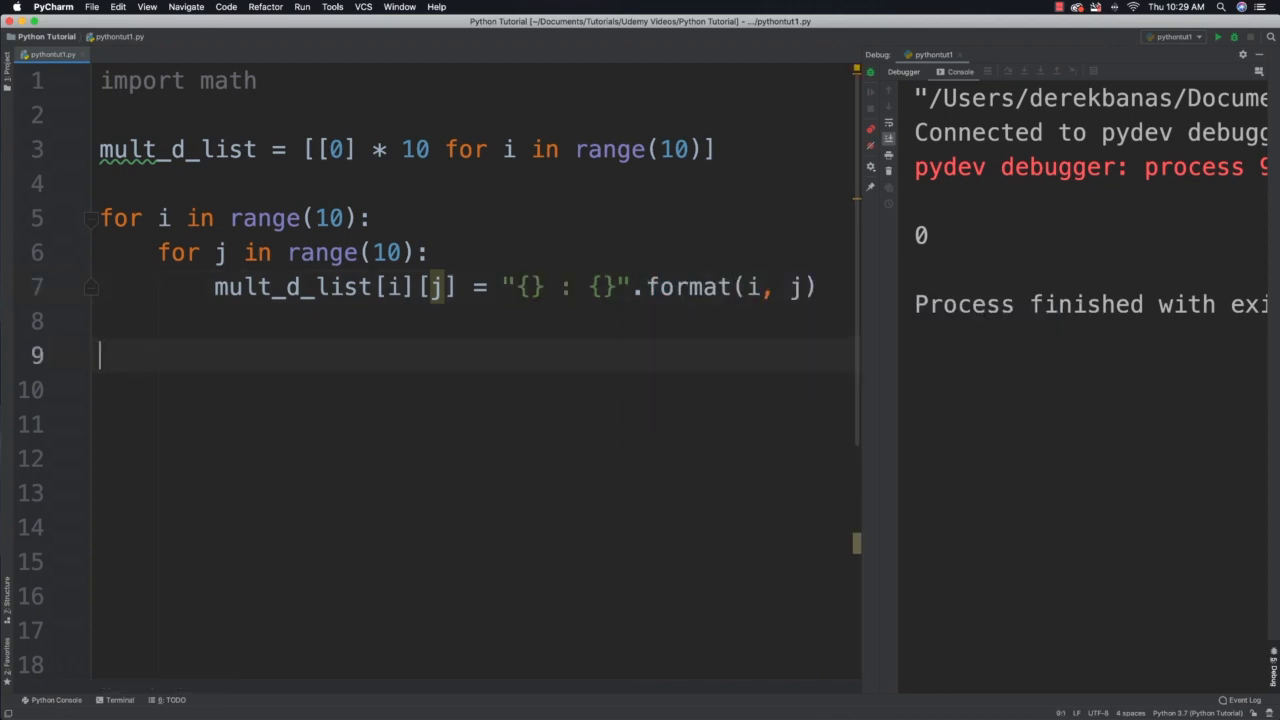
{"action": "type", "text": "for i in"}
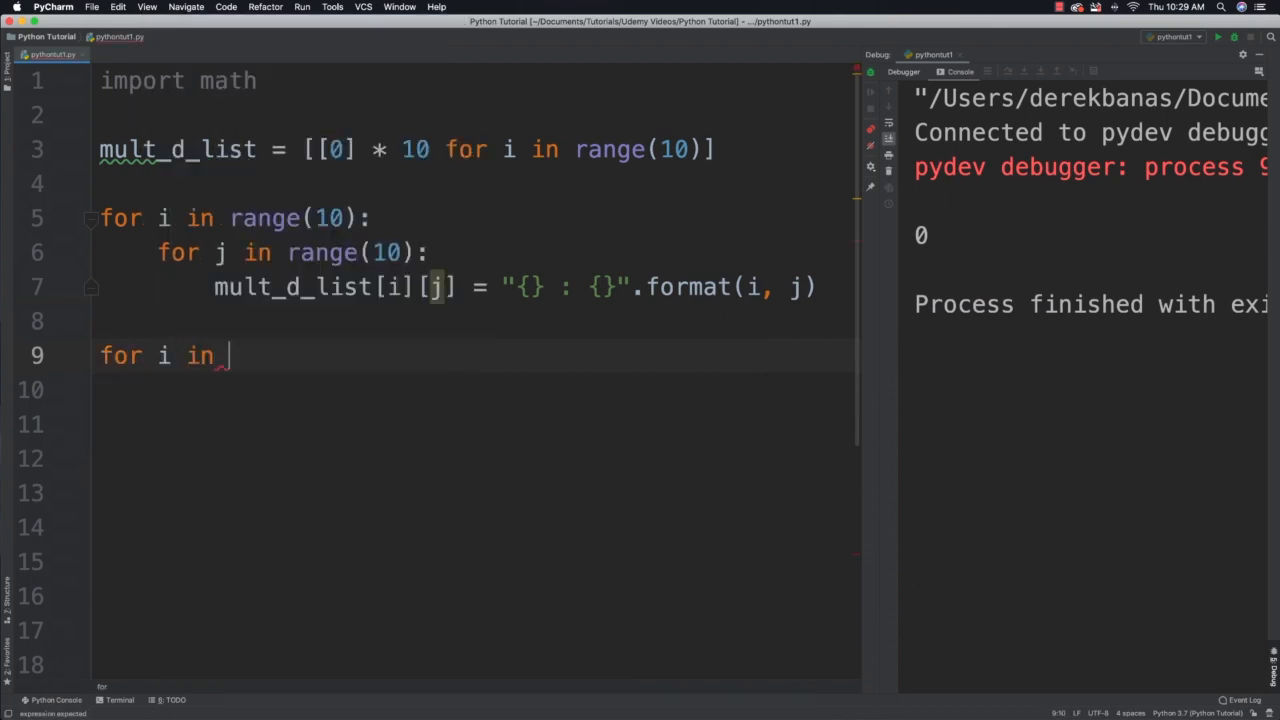
Add a second nested loop printing mult_d_list[i][j] with end=" || ".
{"action": "type", "text": "range"}
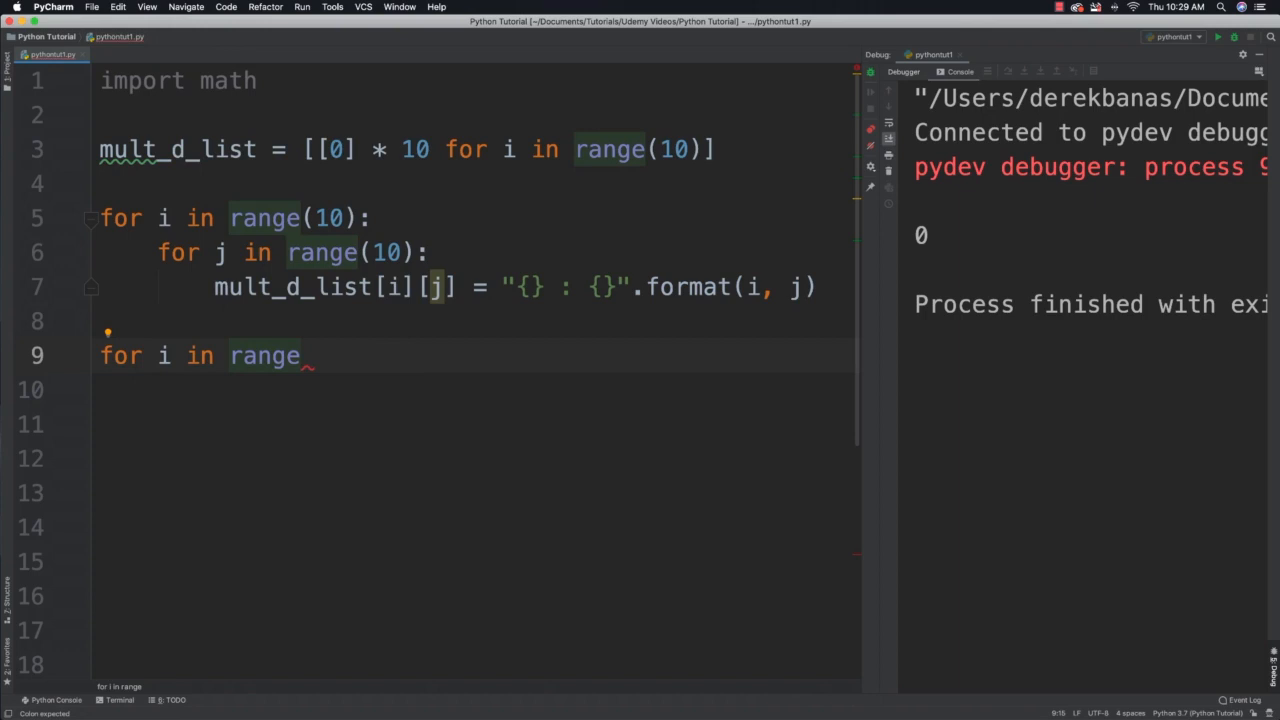
{"action": "type", "text": "(10):"}
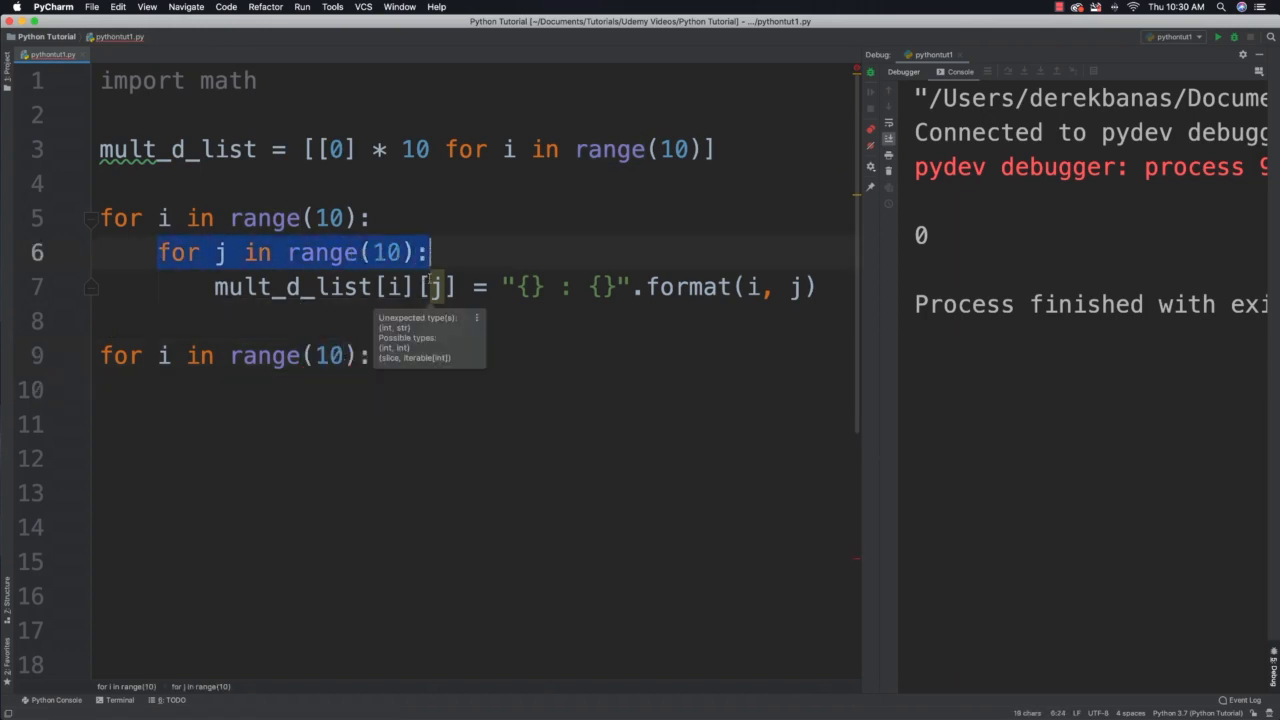
{"action": "type", "text": "for j in range(10):"}
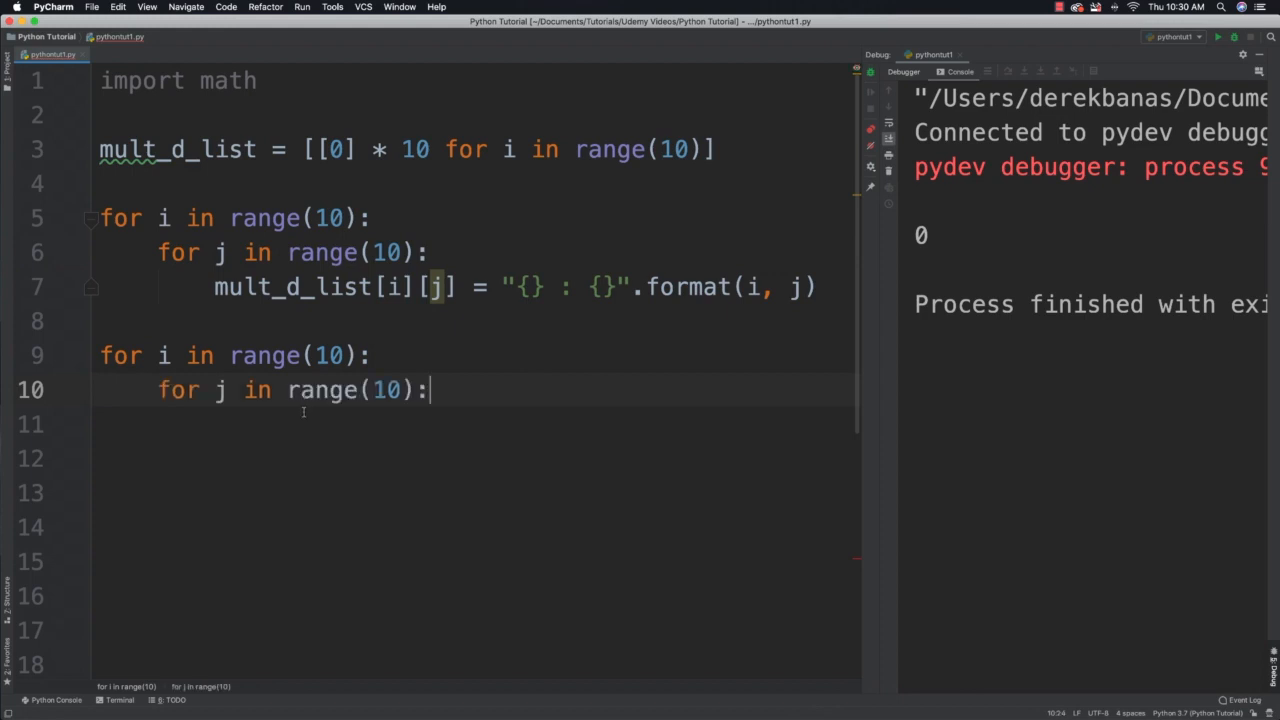
{"action": "type", "text": "print()"}
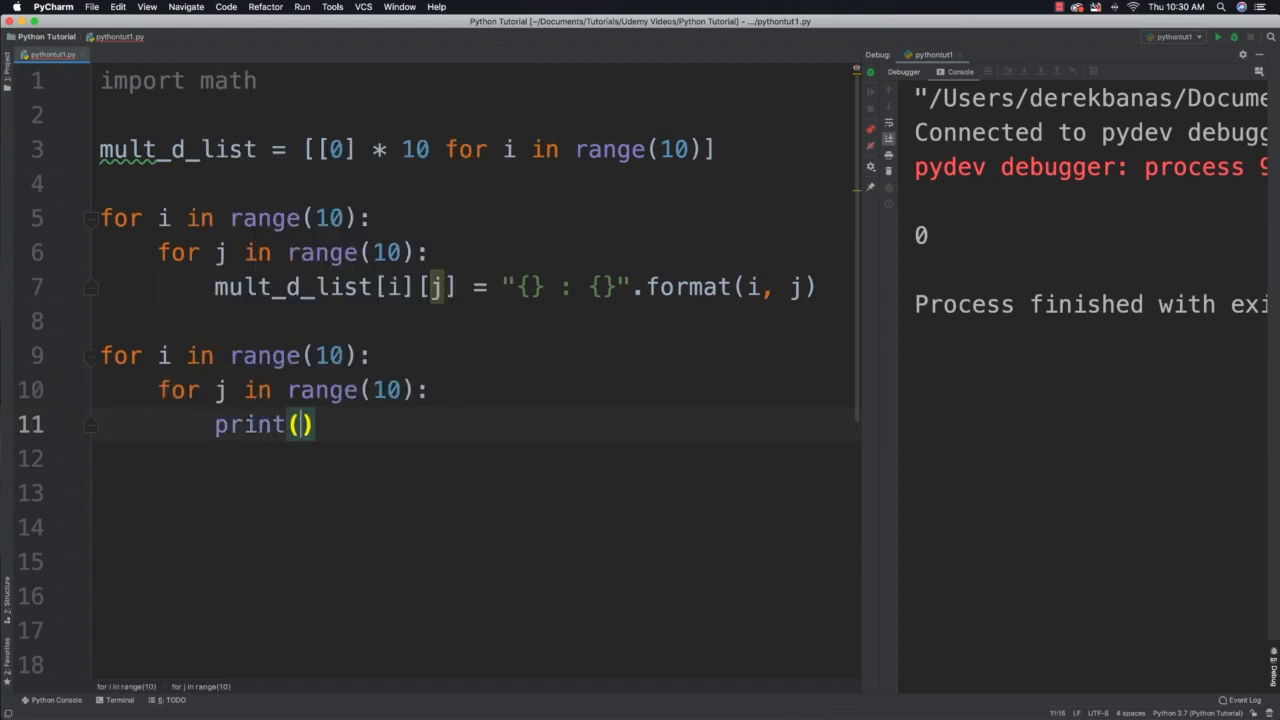
{"action": "type", "text": "mult_d_list["}
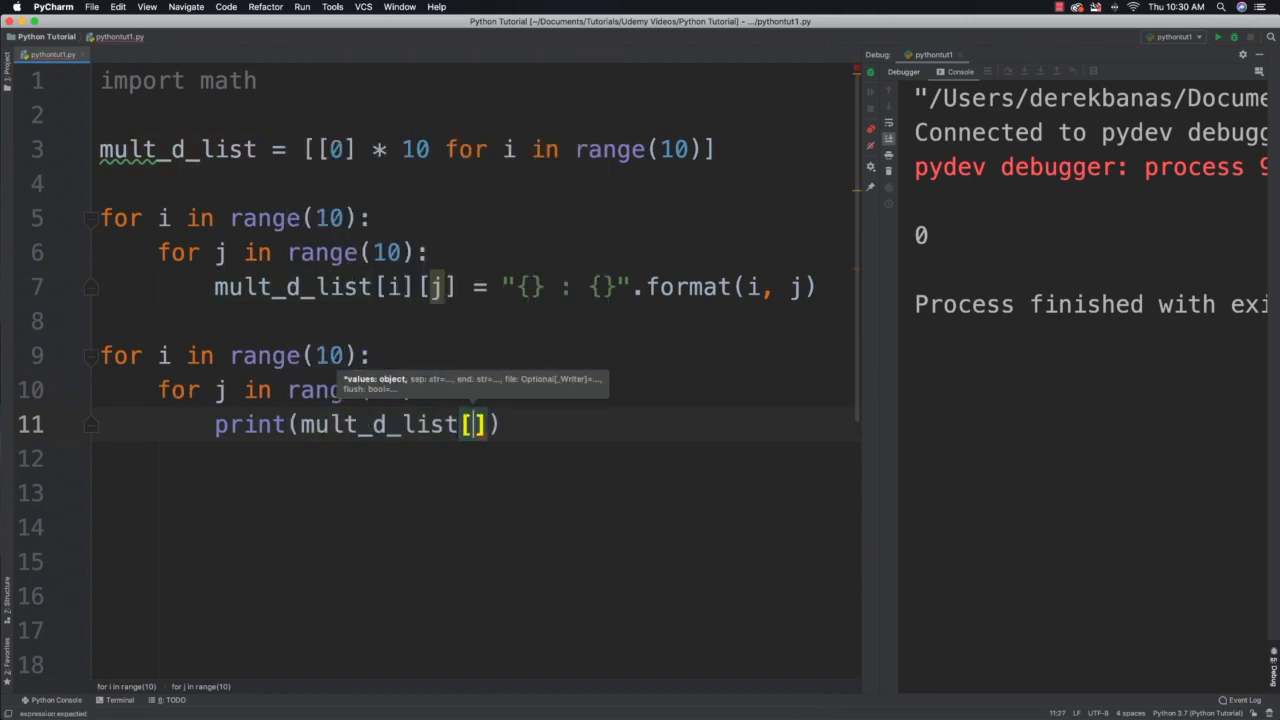
{"action": "type", "text": "i][j], end="}
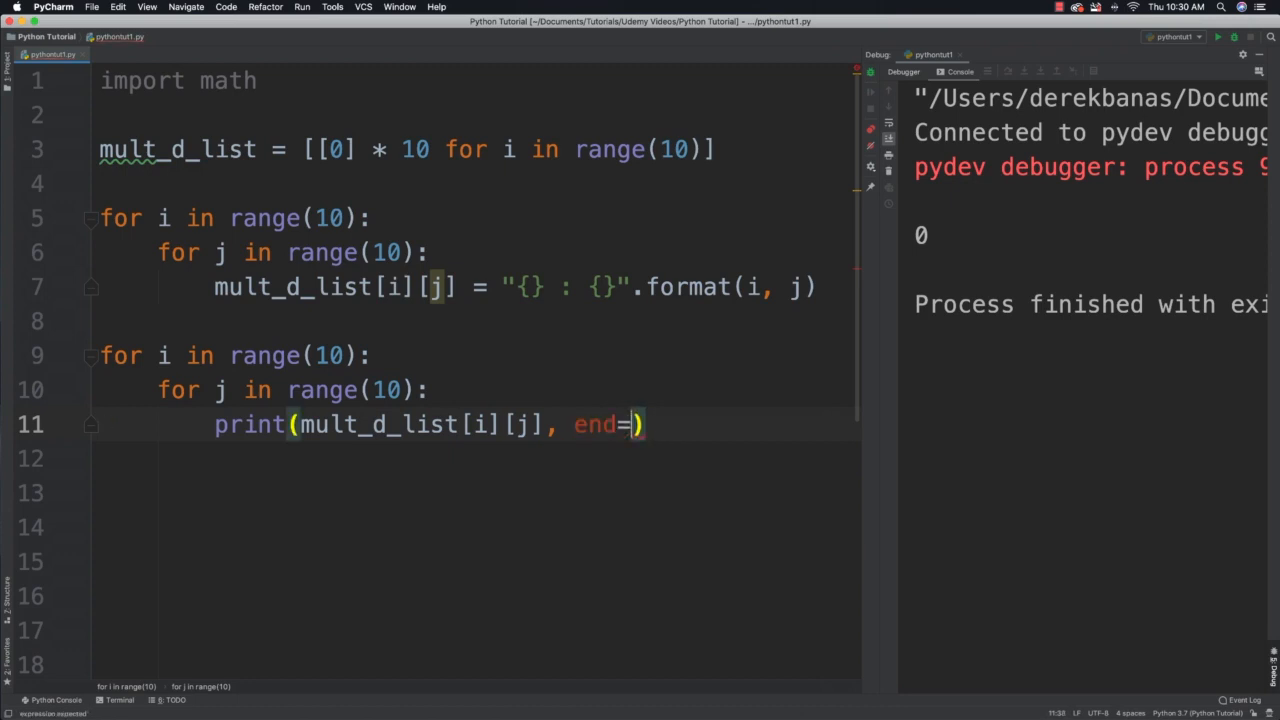
{"action": "type", "text": "\"\""}
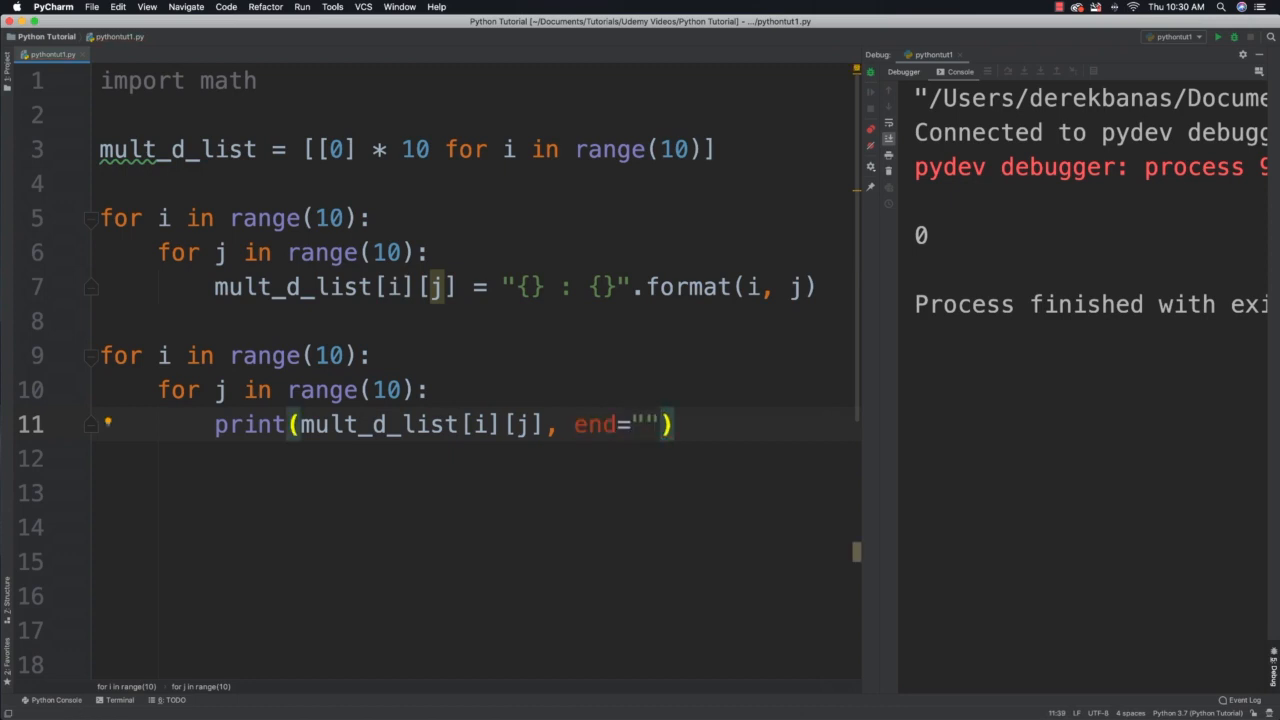
{"action": "type", "text": "||"}
{"action": "left_click", "coordinate": [478, 458]}
{"action": "type", "text": "print()"}
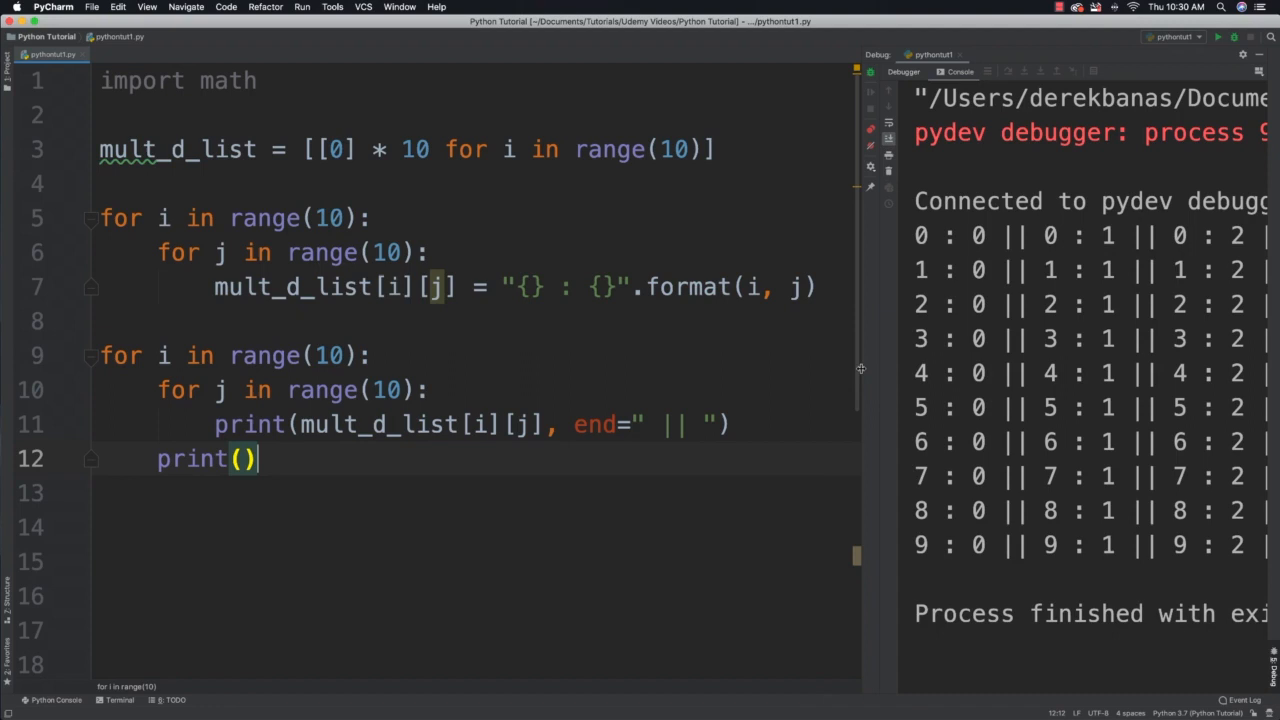
{"action": "left_click_drag", "start_coordinate": [860, 368], "coordinate": [460, 368]}
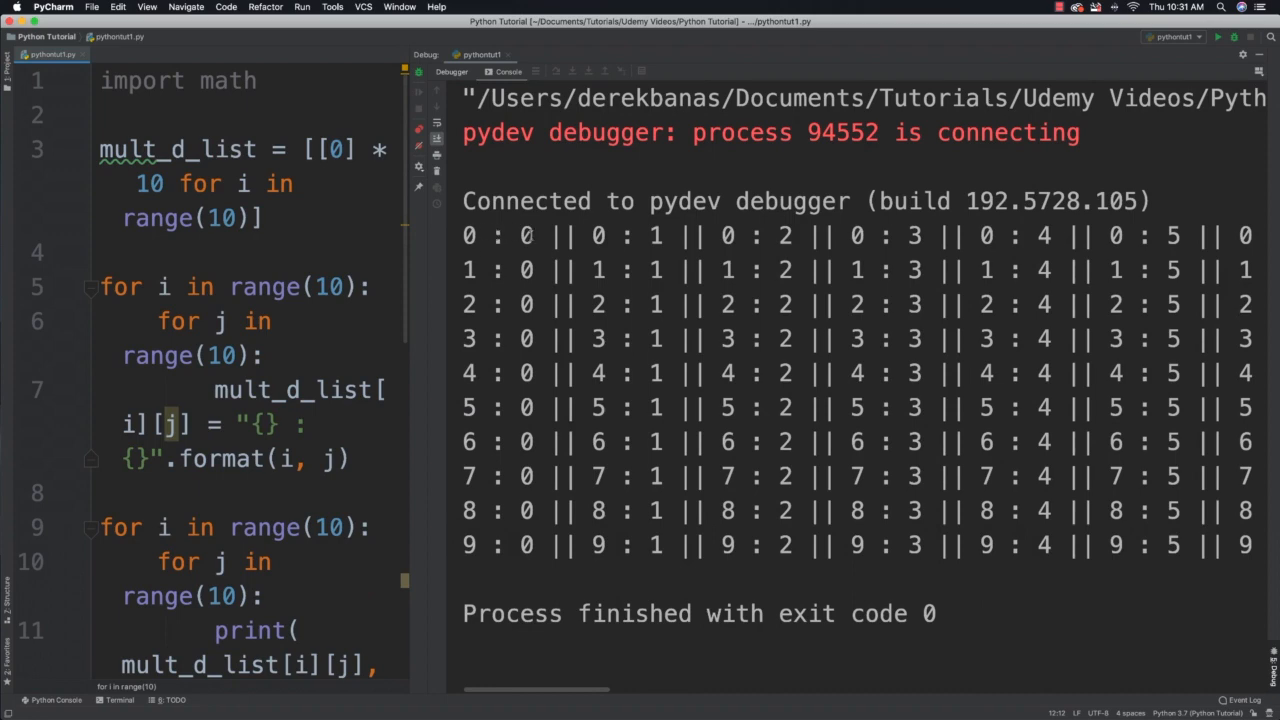
{"action": "left_click_drag", "start_coordinate": [410, 400], "coordinate": [290, 400]}
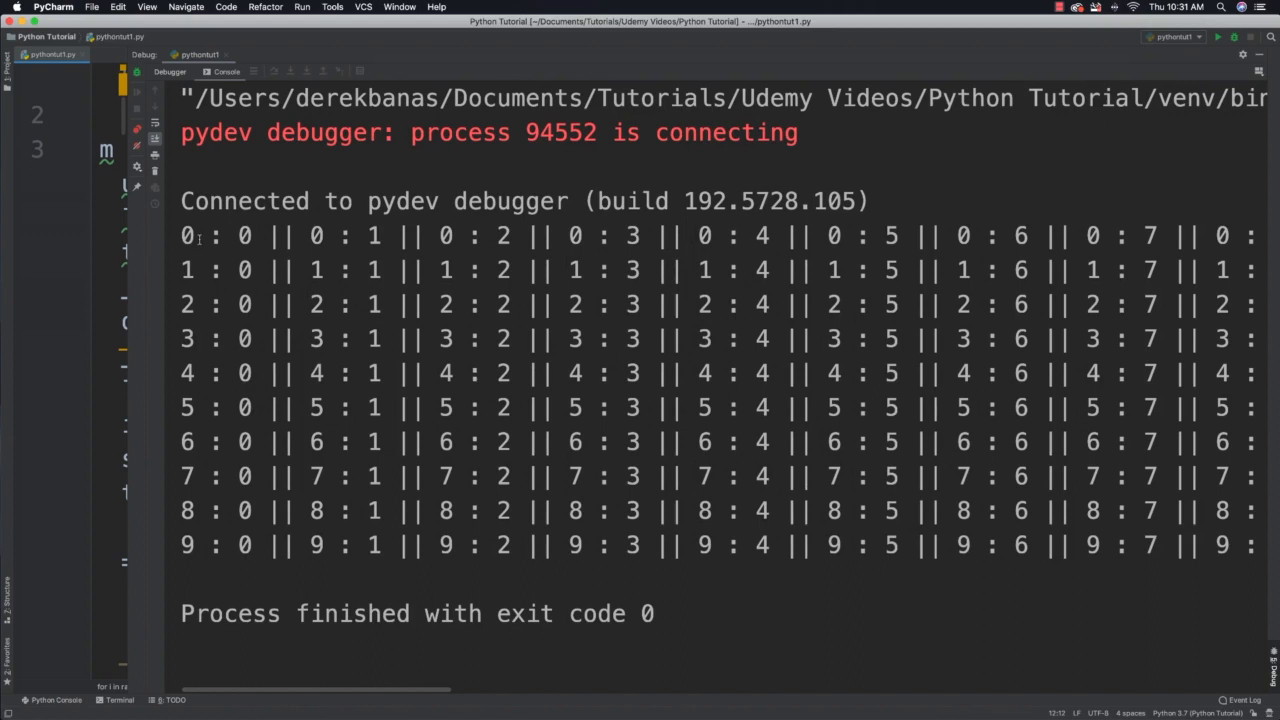
{"action": "mouse_move", "coordinate": [192, 304]}
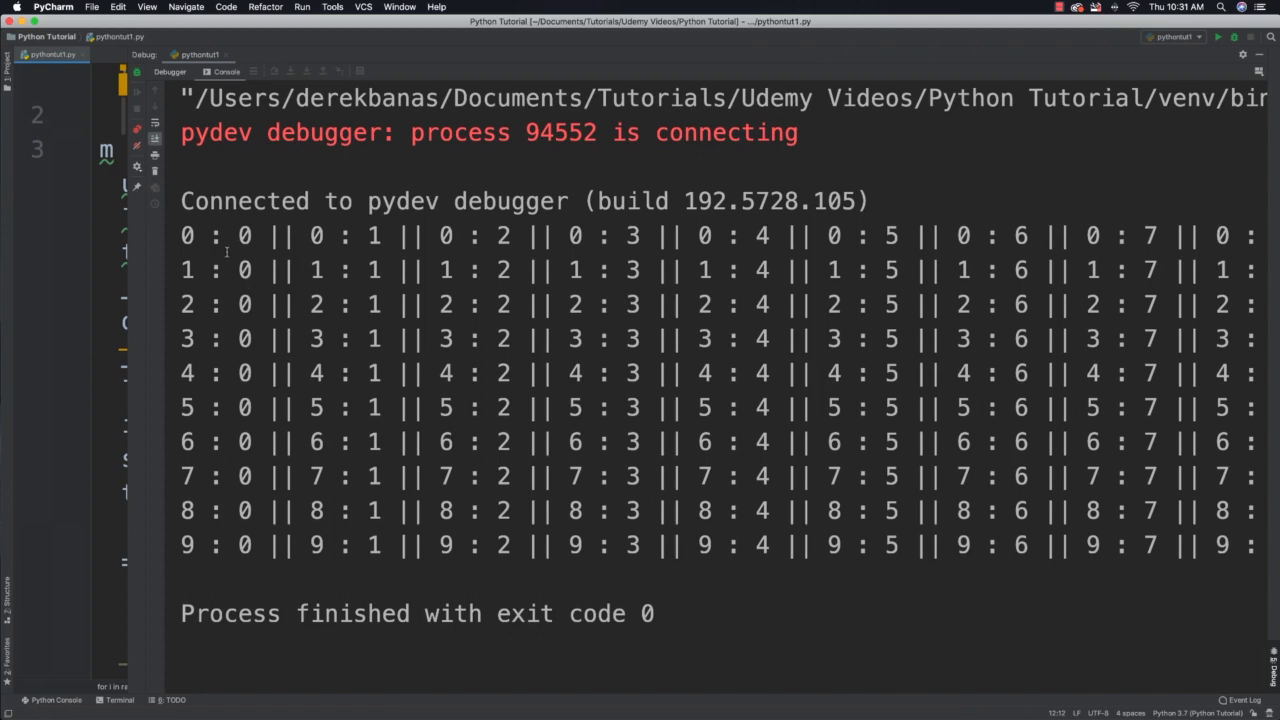
{"action": "double_click", "coordinate": [244, 236]}
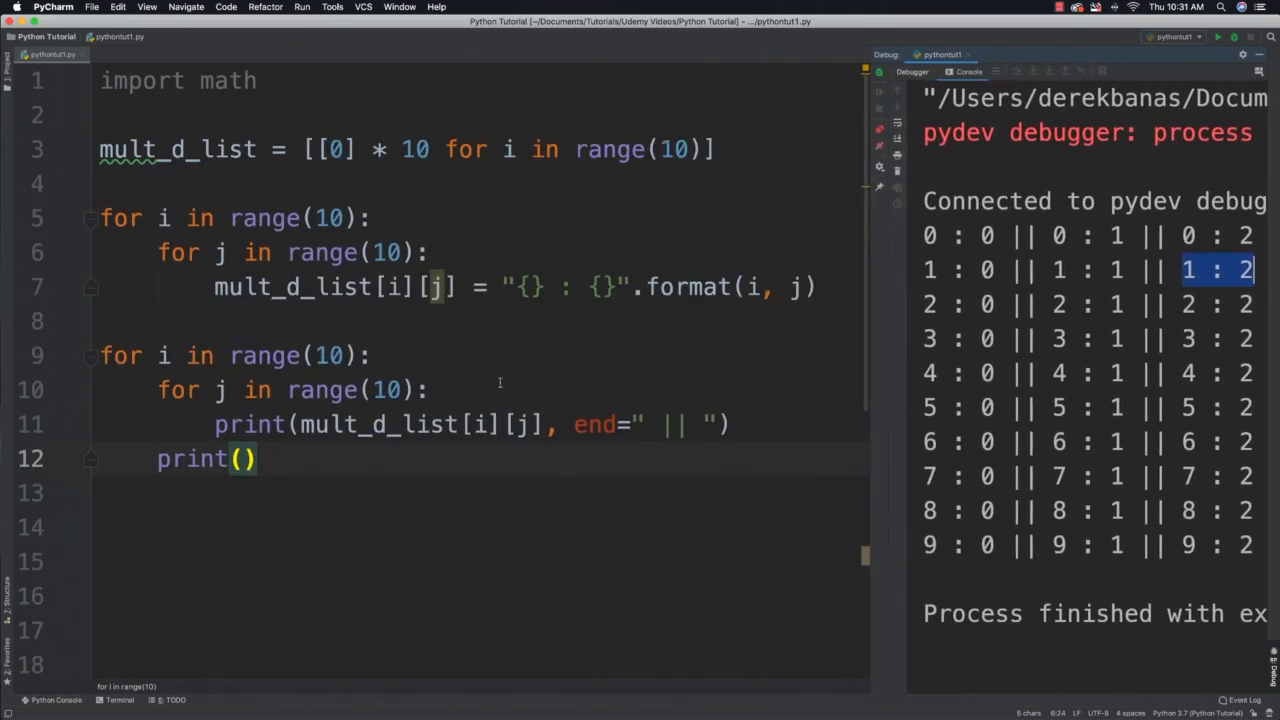
{"action": "mouse_move", "coordinate": [336, 486]}
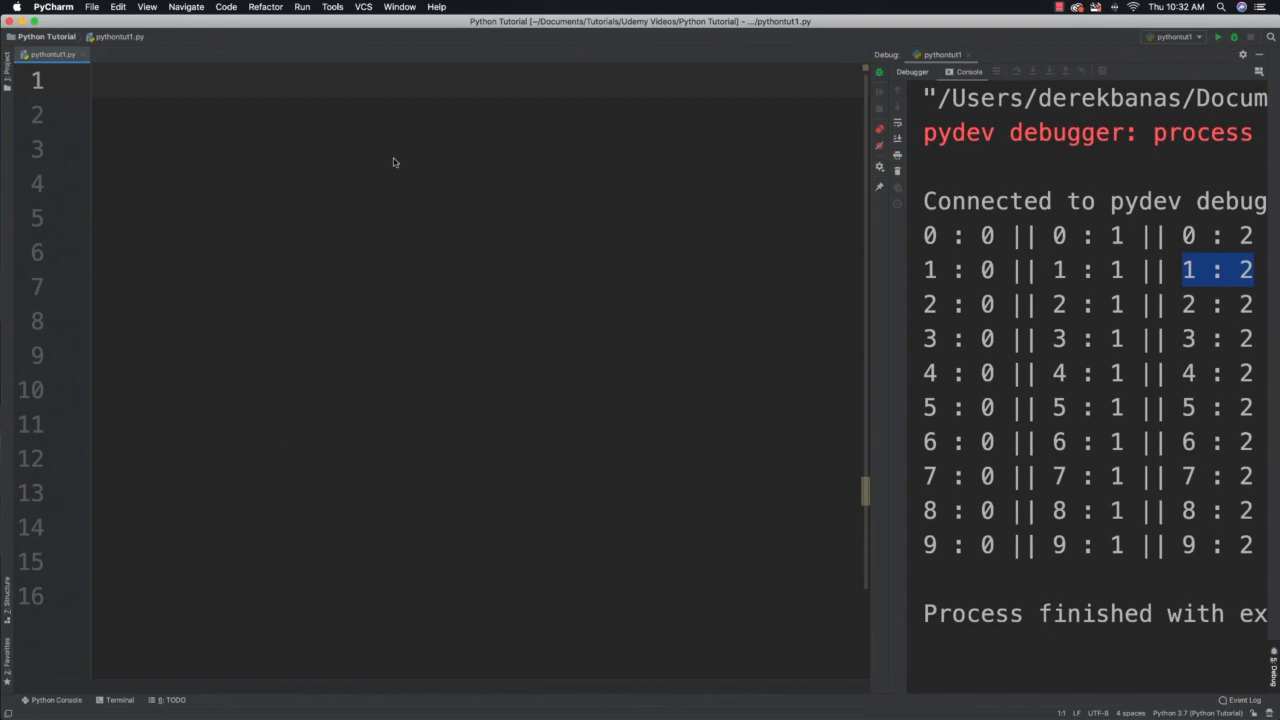
Place the cursor in the cleared, empty script file.
{"action": "left_click", "coordinate": [100, 82]}
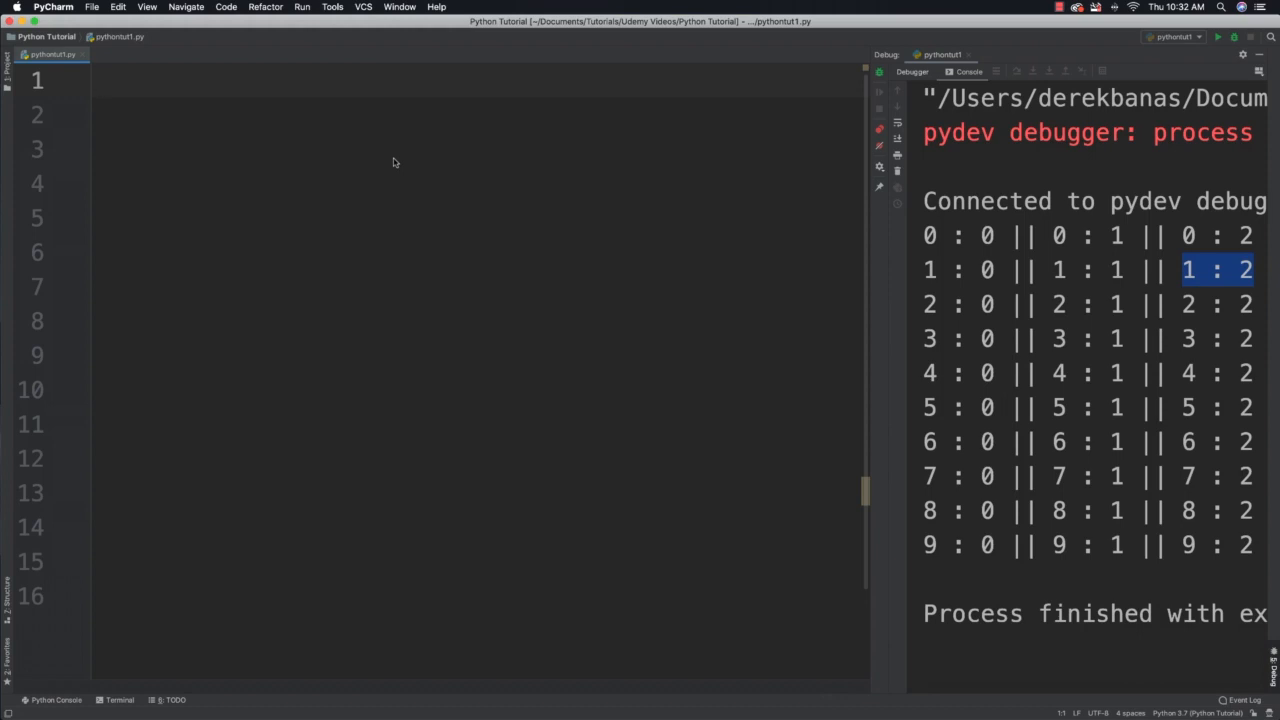
Write # comment lines listing the 9x9 multiplication rows 1 through 9.
{"action": "type", "text": "#"}
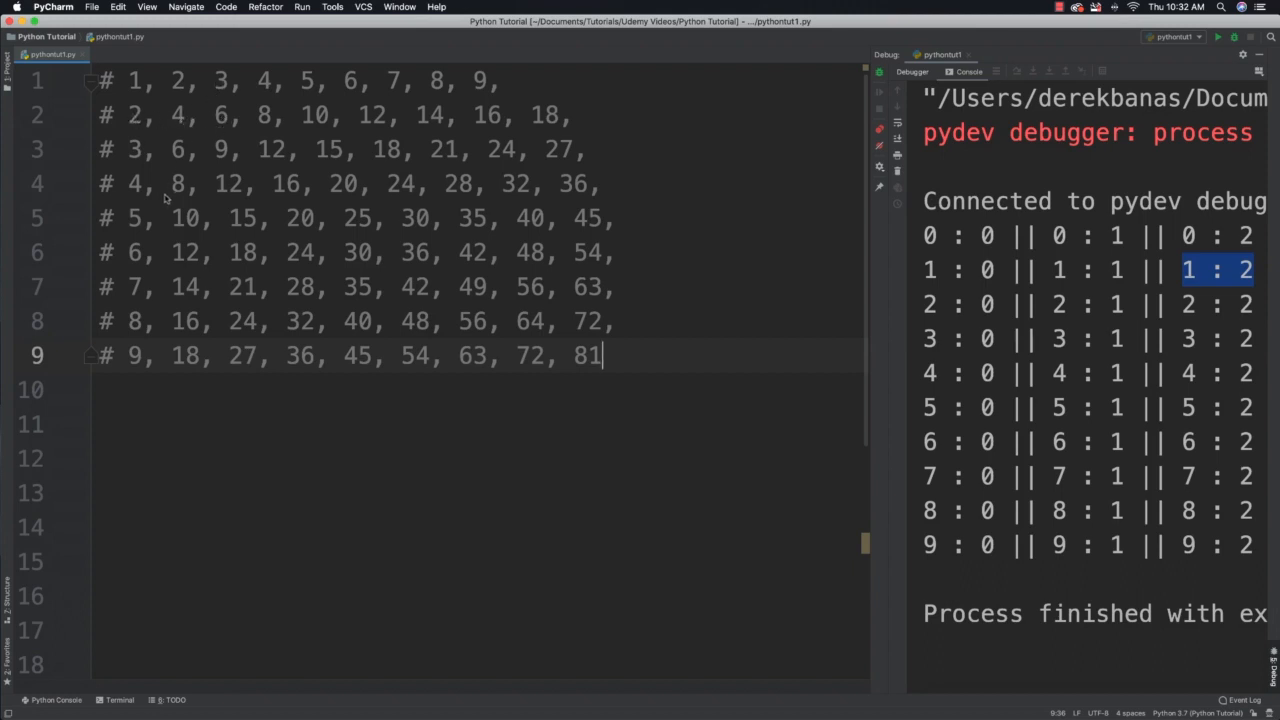
{"action": "mouse_move", "coordinate": [624, 374]}
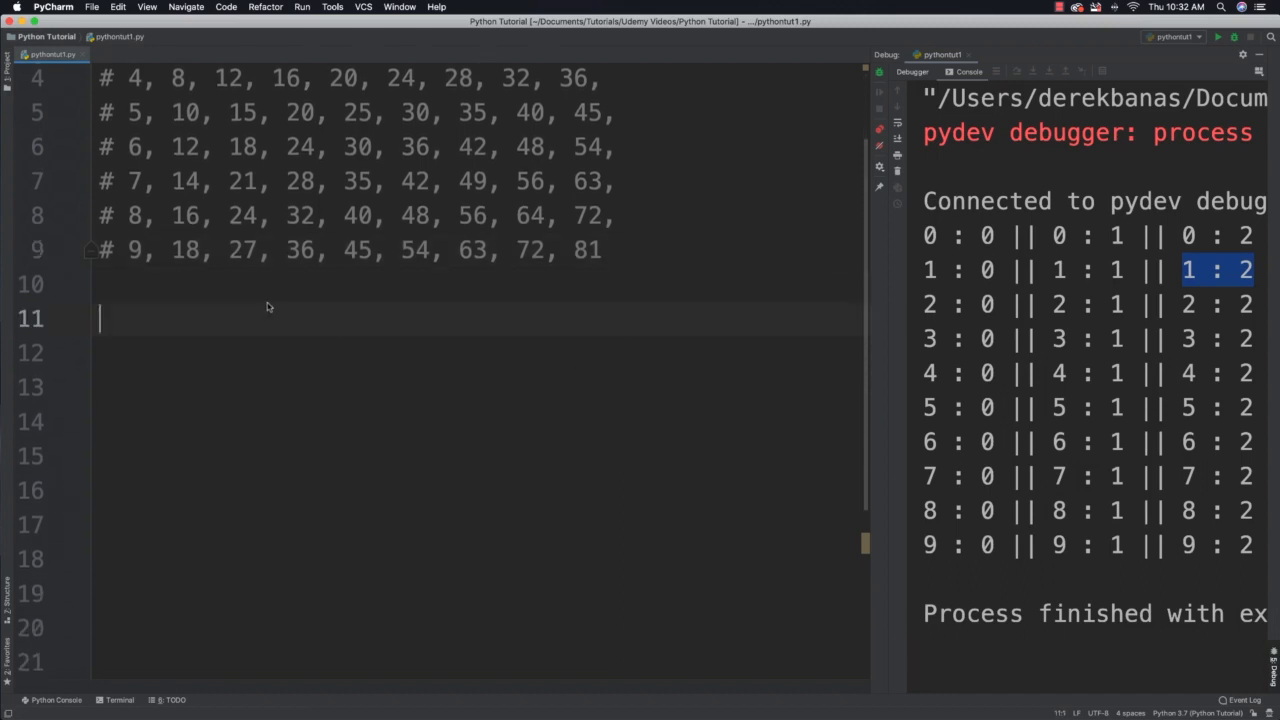
{"action": "mouse_move", "coordinate": [300, 296]}
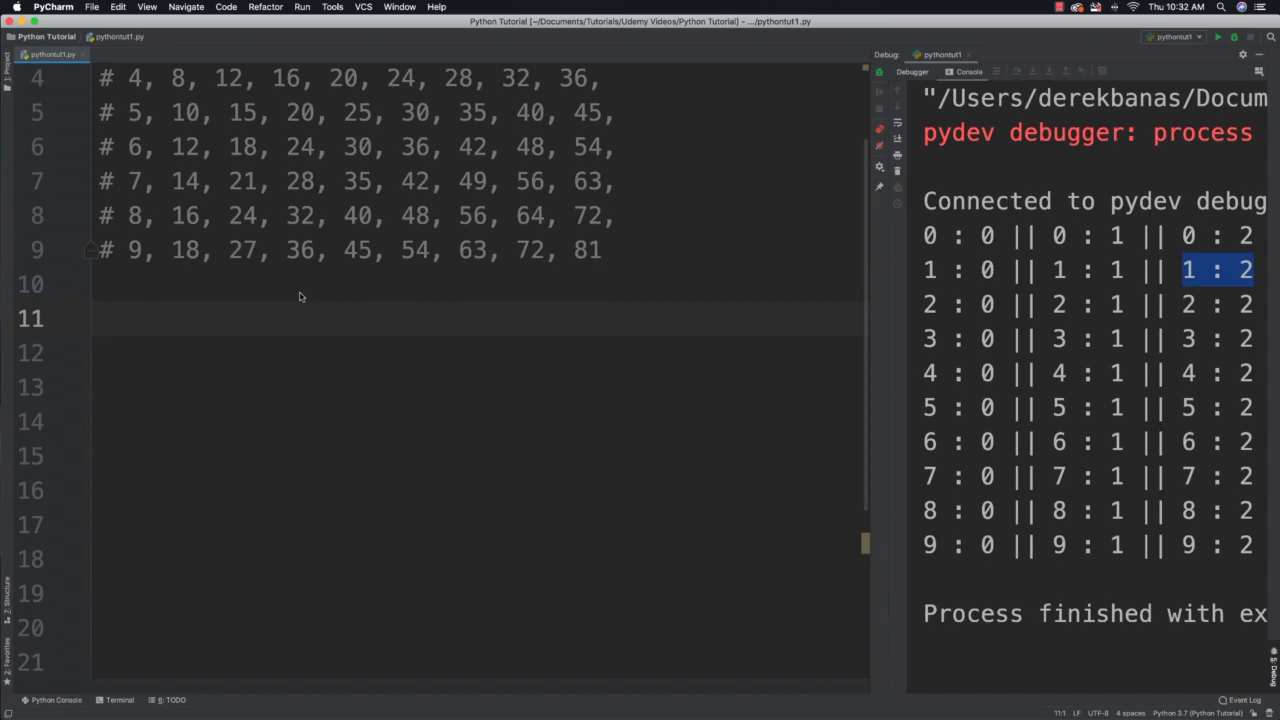
{"action": "scroll", "scroll_direction": "up", "scroll_amount": 3}
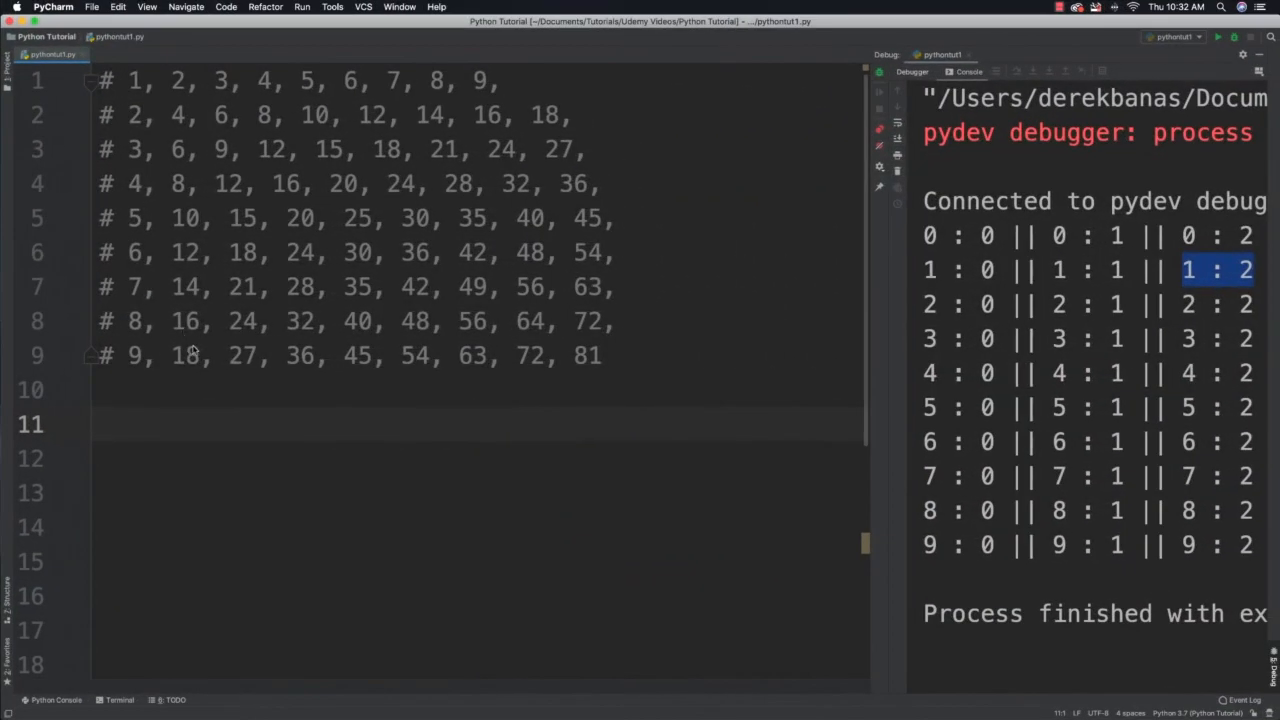
{"action": "mouse_move", "coordinate": [184, 352]}
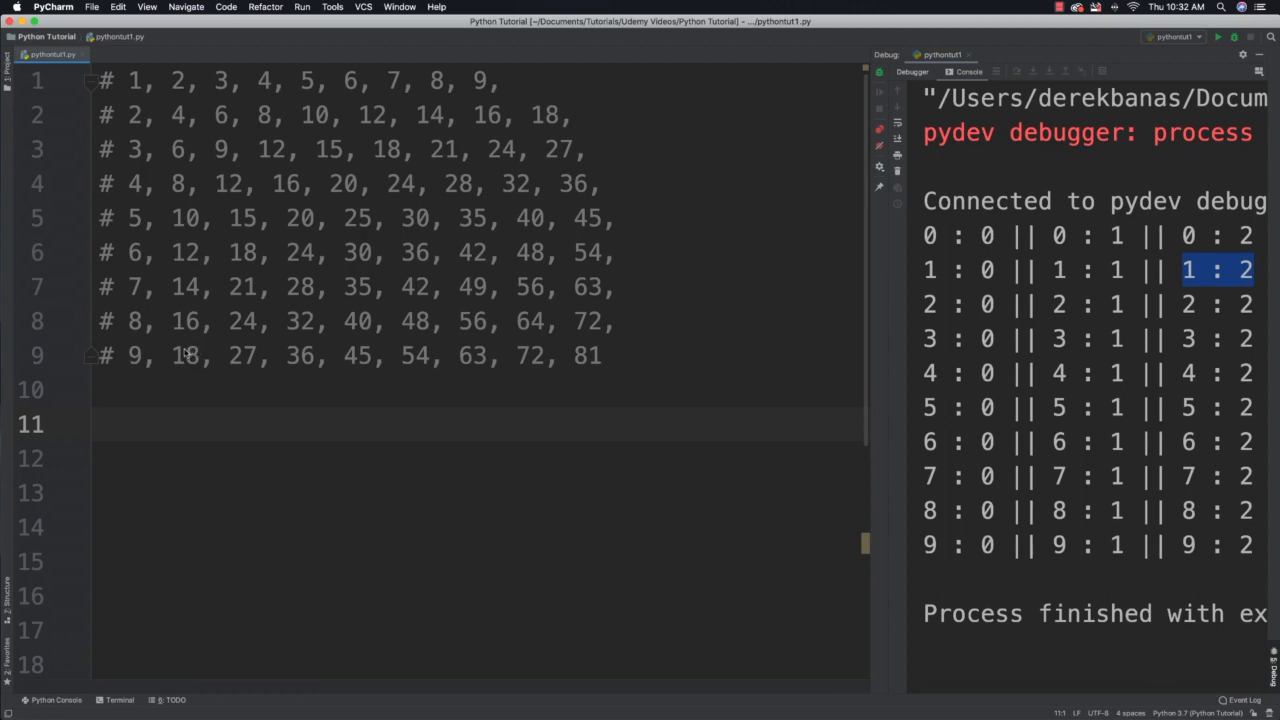
Define mult_table = [[0] * 10 for i in range(10)].
{"action": "type", "text": "mu"}
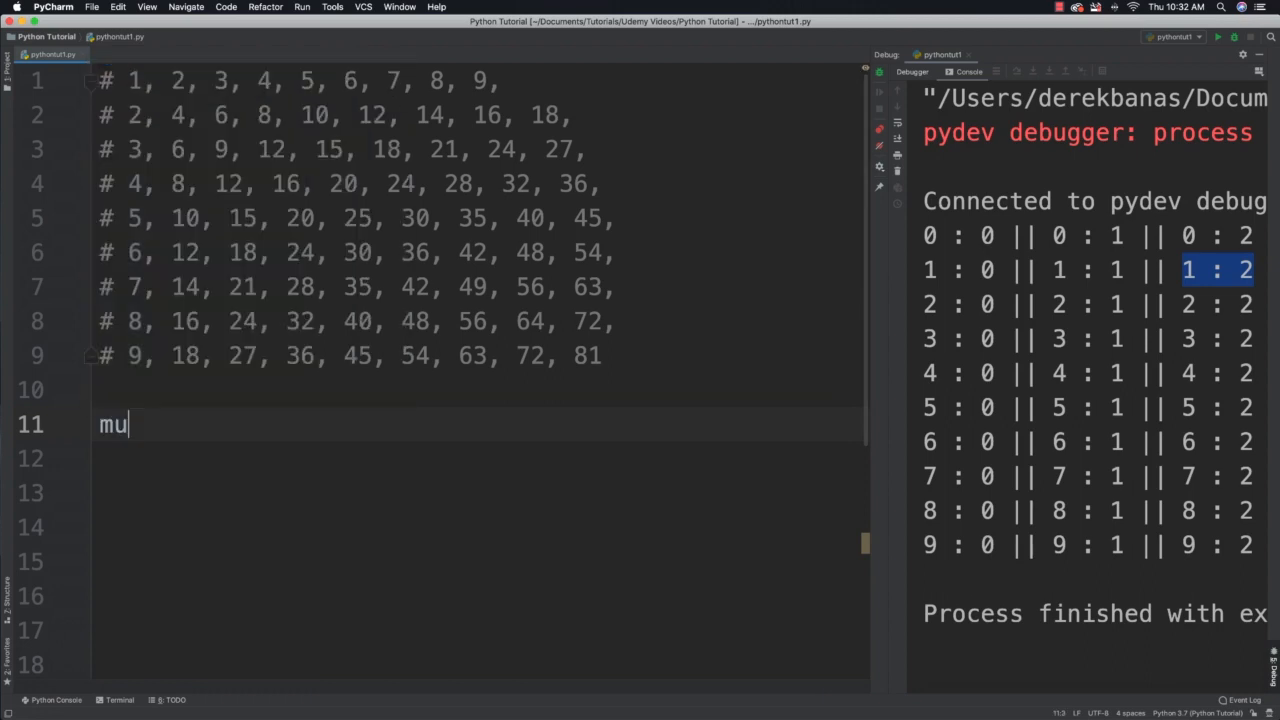
{"action": "type", "text": "lt_tab"}
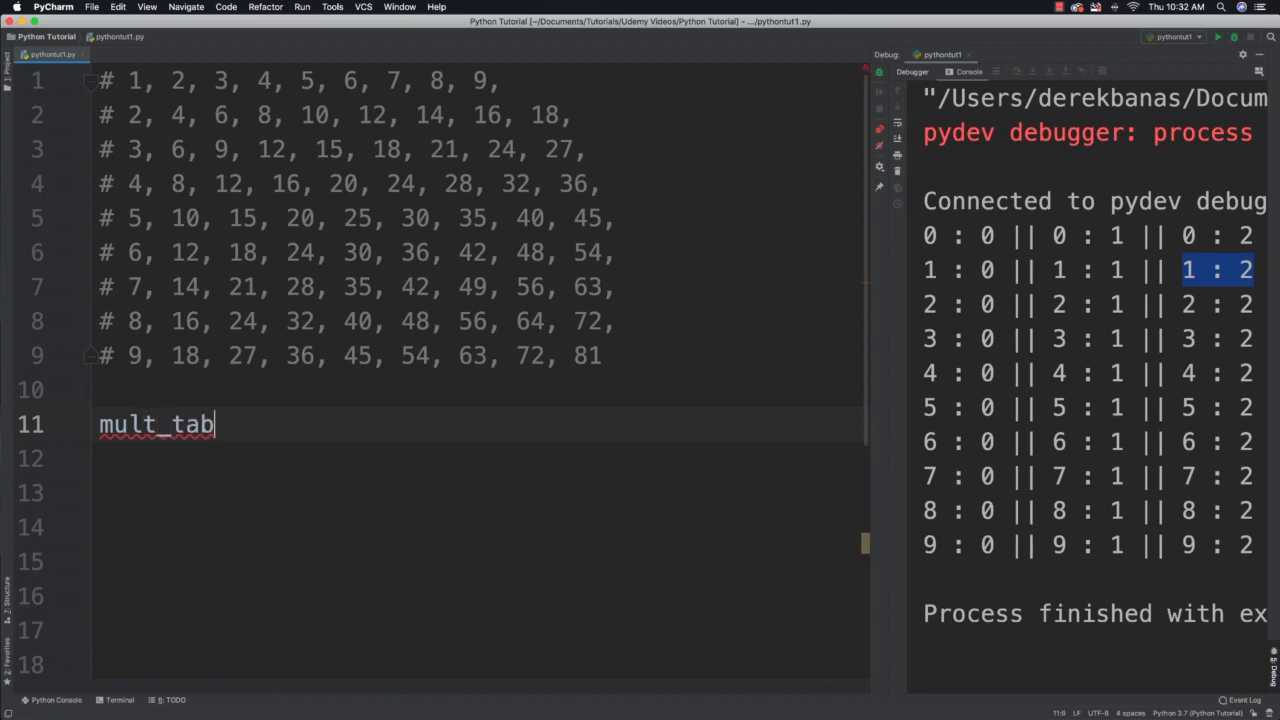
{"action": "type", "text": "le ="}
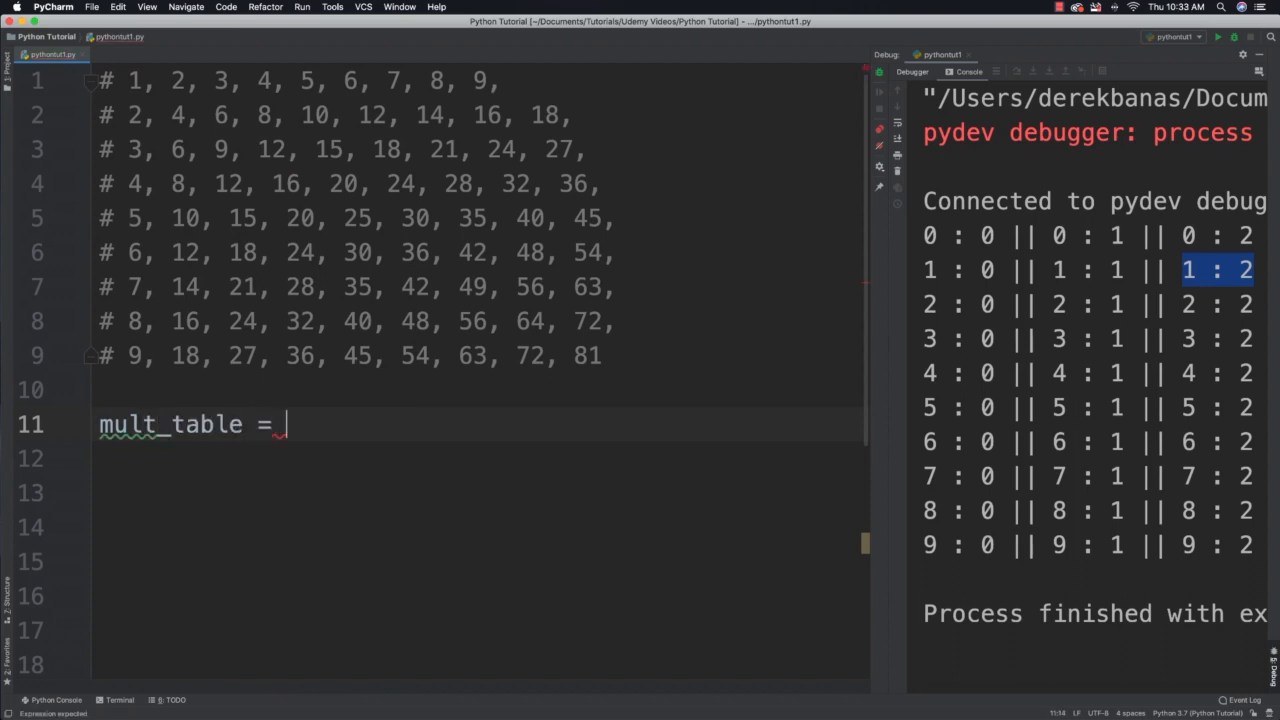
{"action": "type", "text": "[[0]]"}
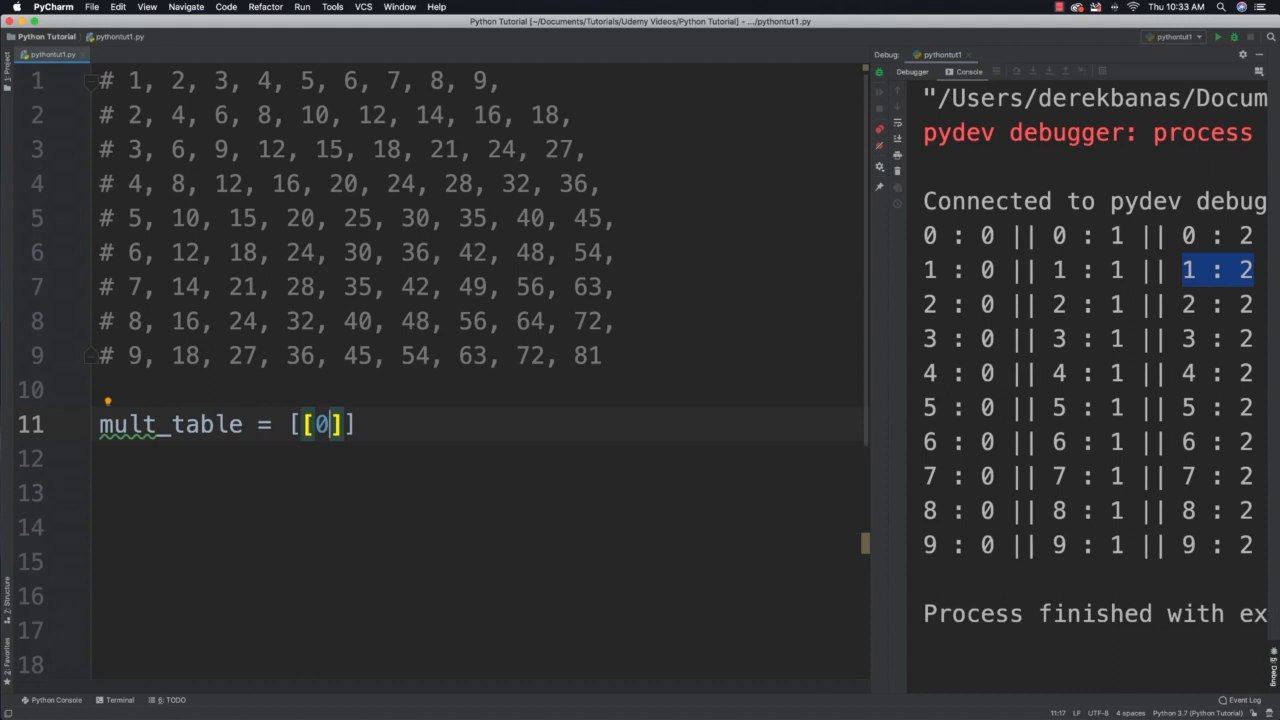
{"action": "type", "text": "* 10"}
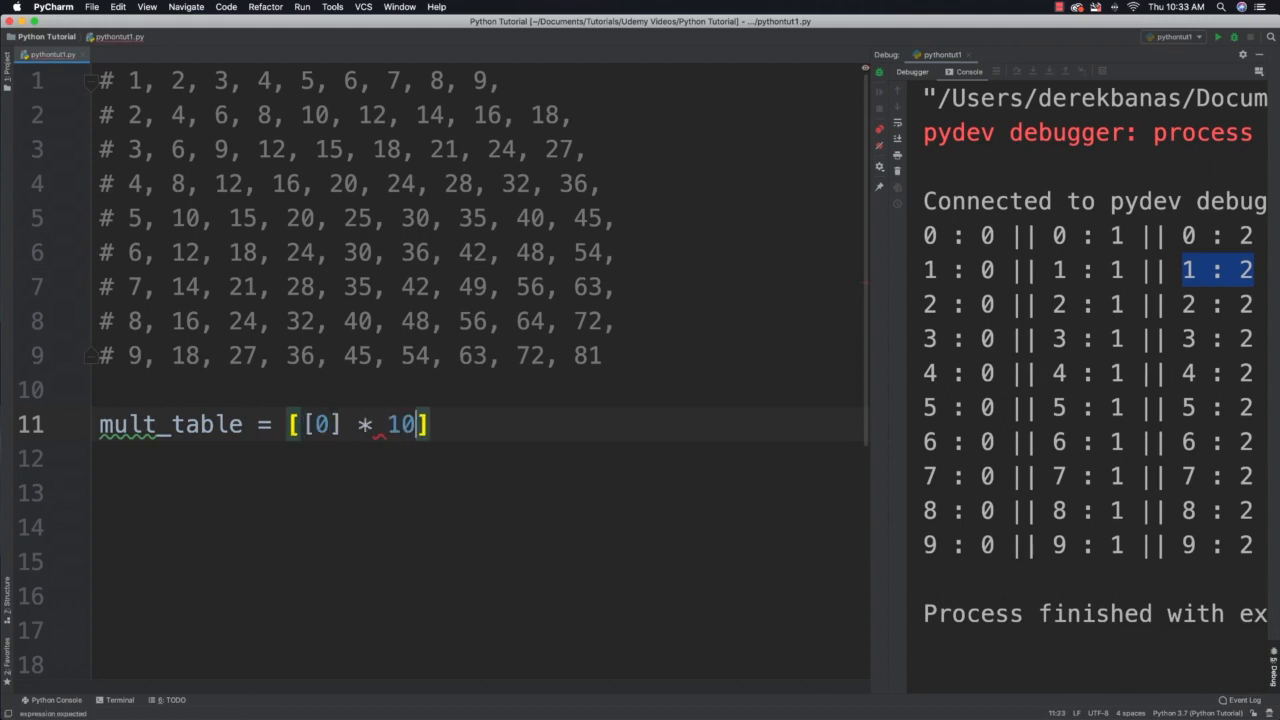
{"action": "type", "text": "for"}
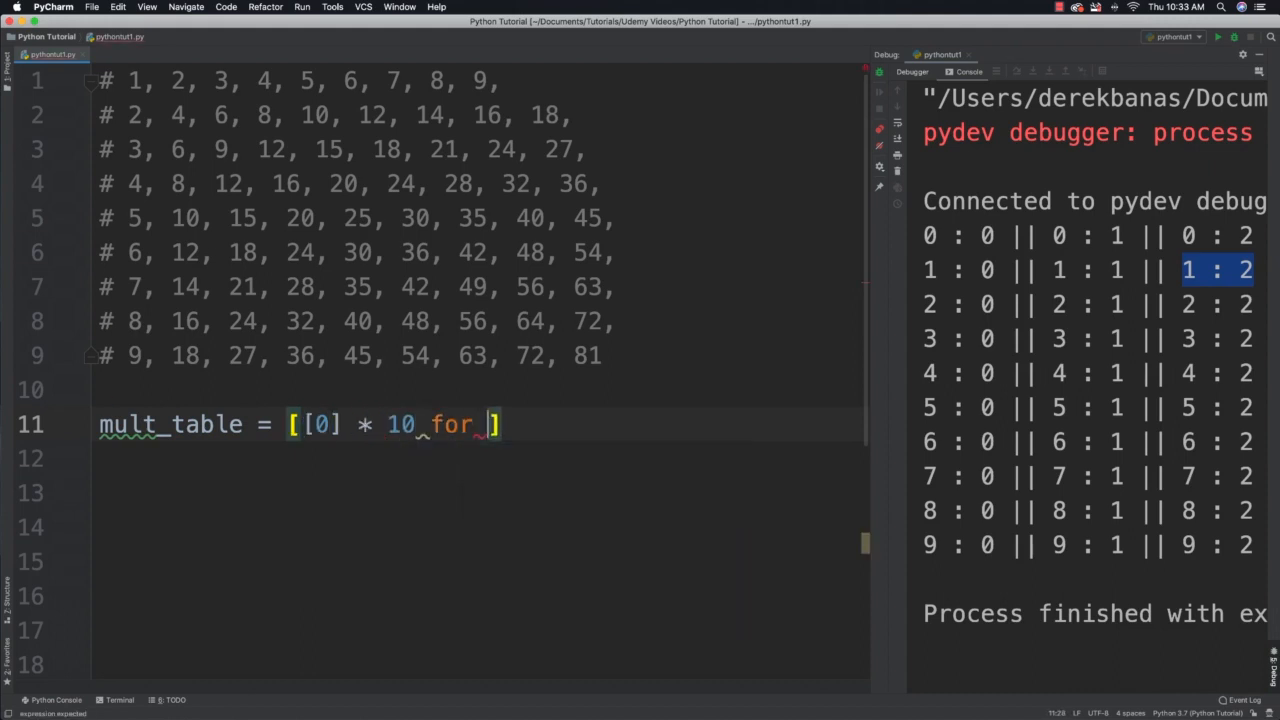
{"action": "type", "text": "i in range(10"}
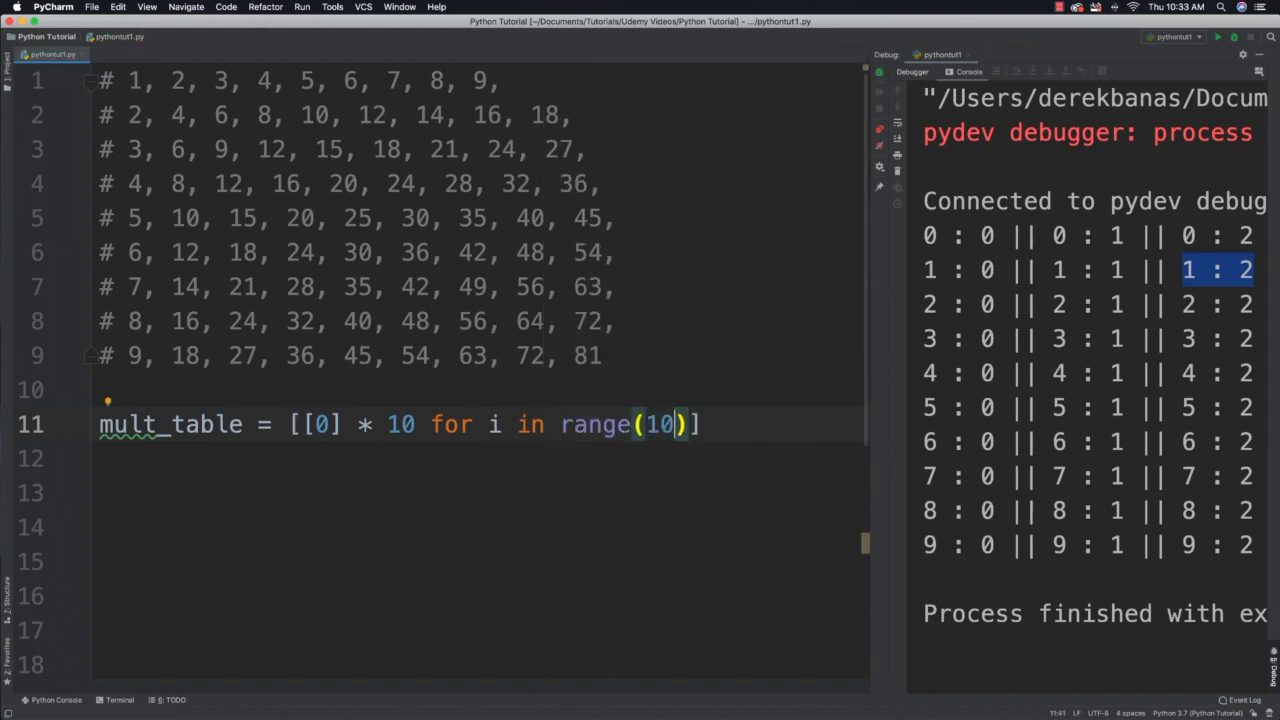
Write nested for i / for j in range(1, 10) loops assigning mult_table[i][j] = i * j.
{"action": "type", "text": "for"}
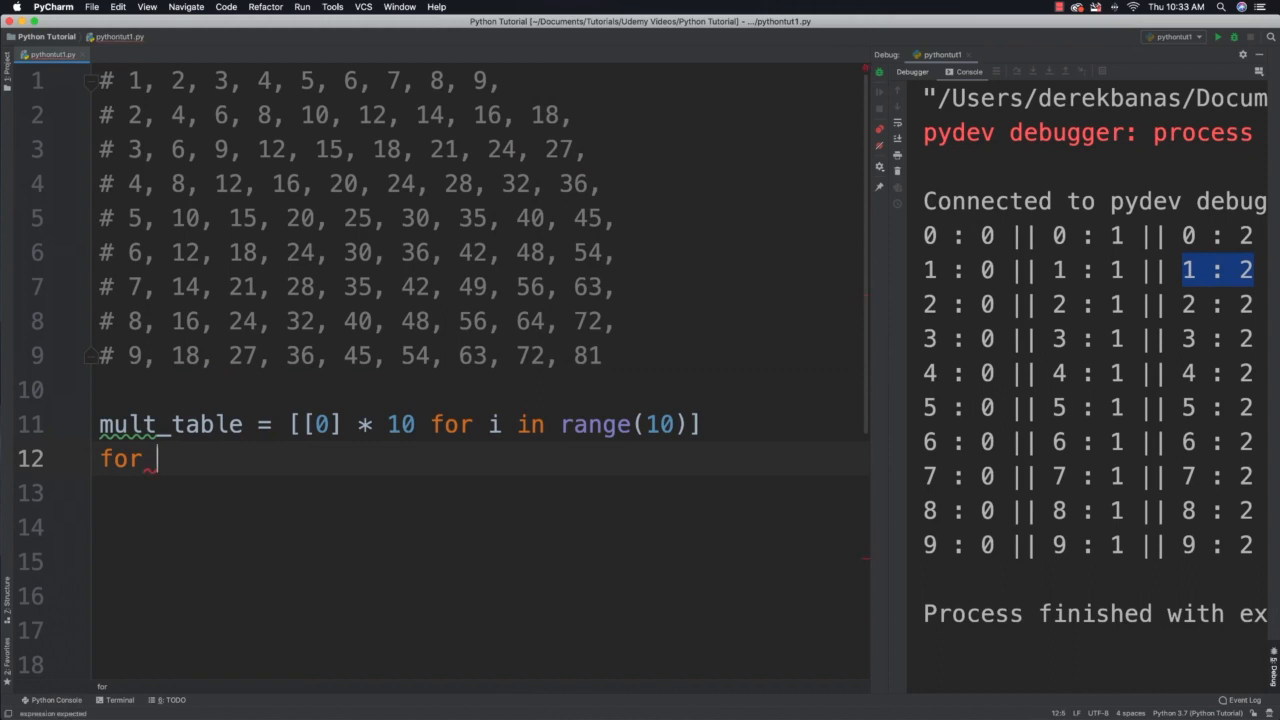
{"action": "type", "text": "i in r"}
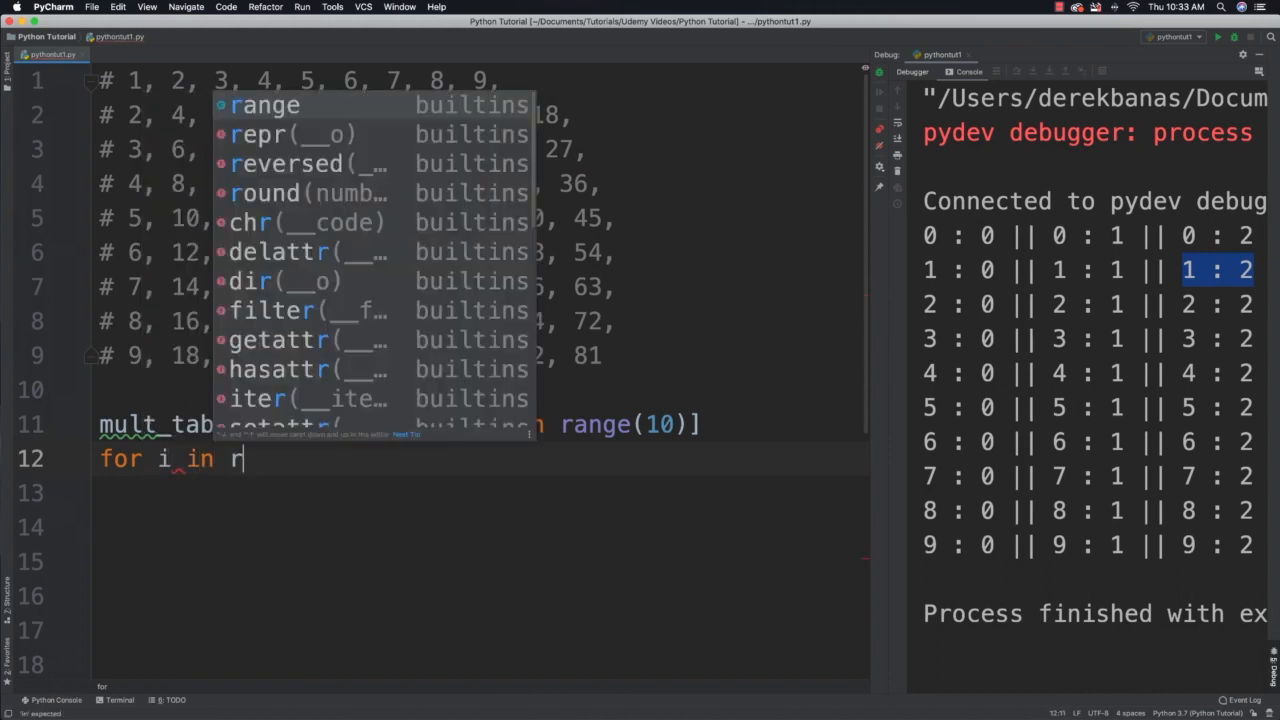
{"action": "type", "text": "ange(1,"}
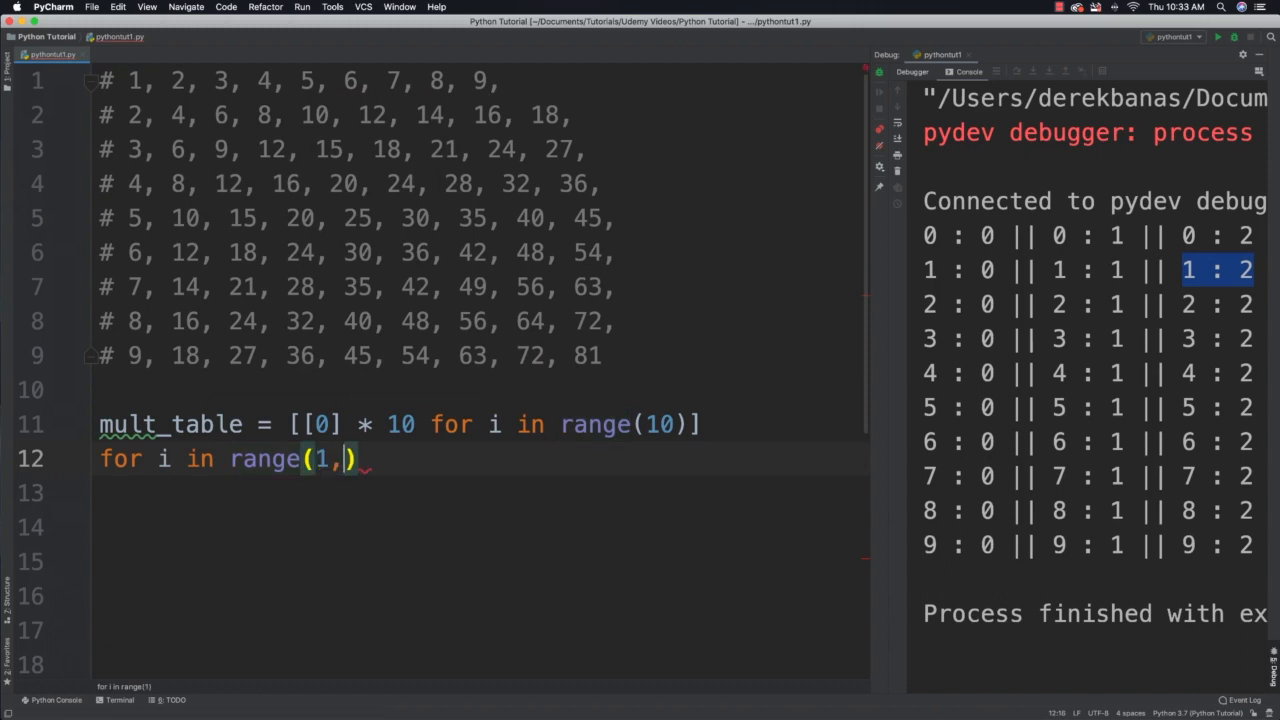
{"action": "type", "text": "10"}
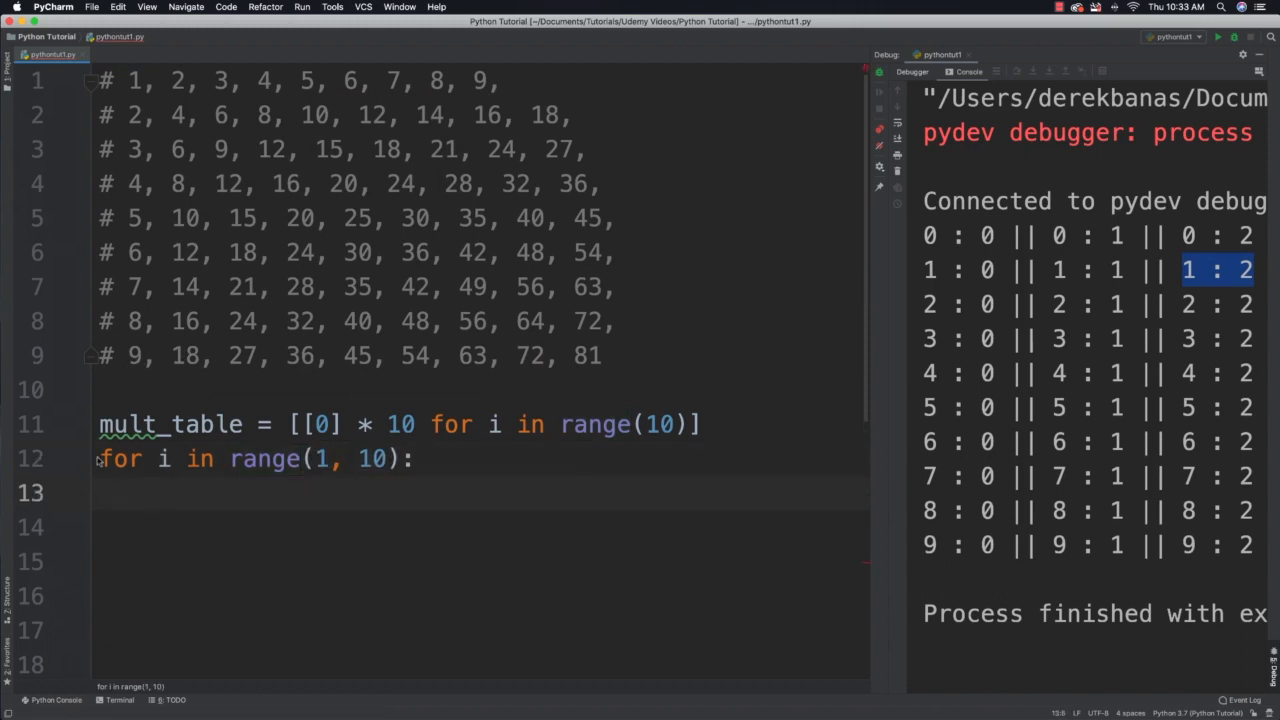
{"action": "triple_click", "coordinate": [250, 458]}
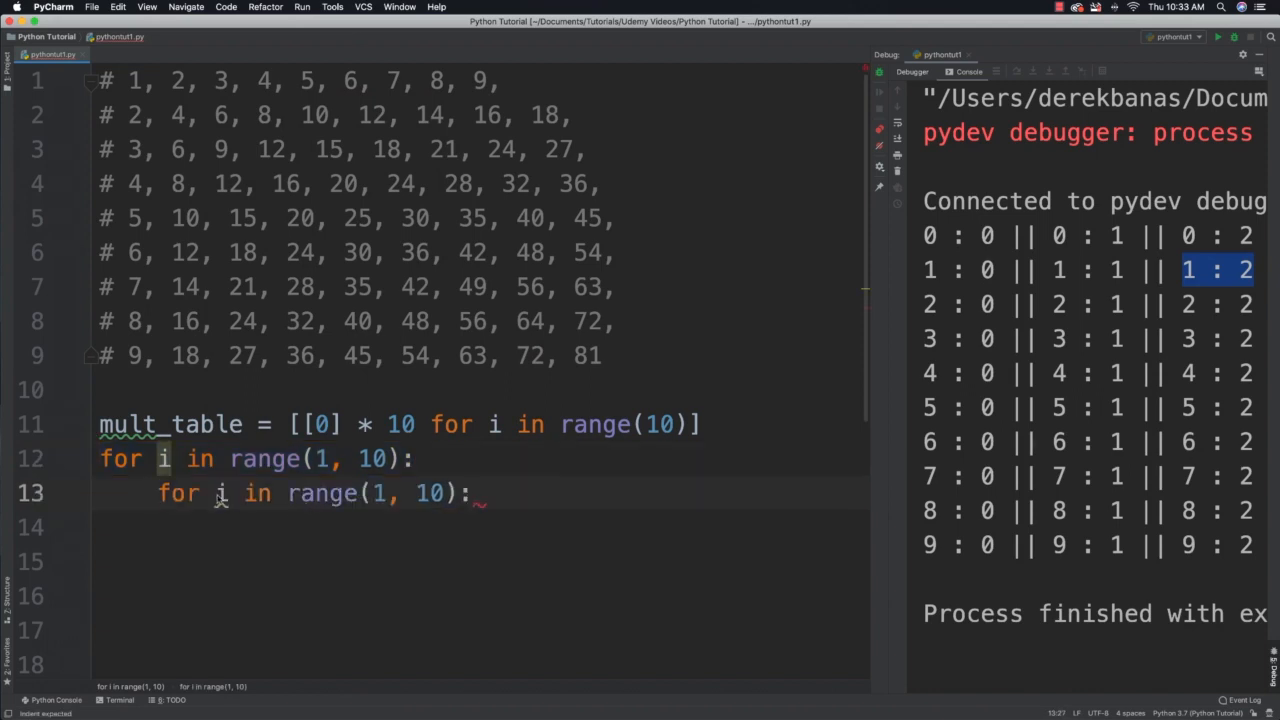
{"action": "type", "text": "j"}
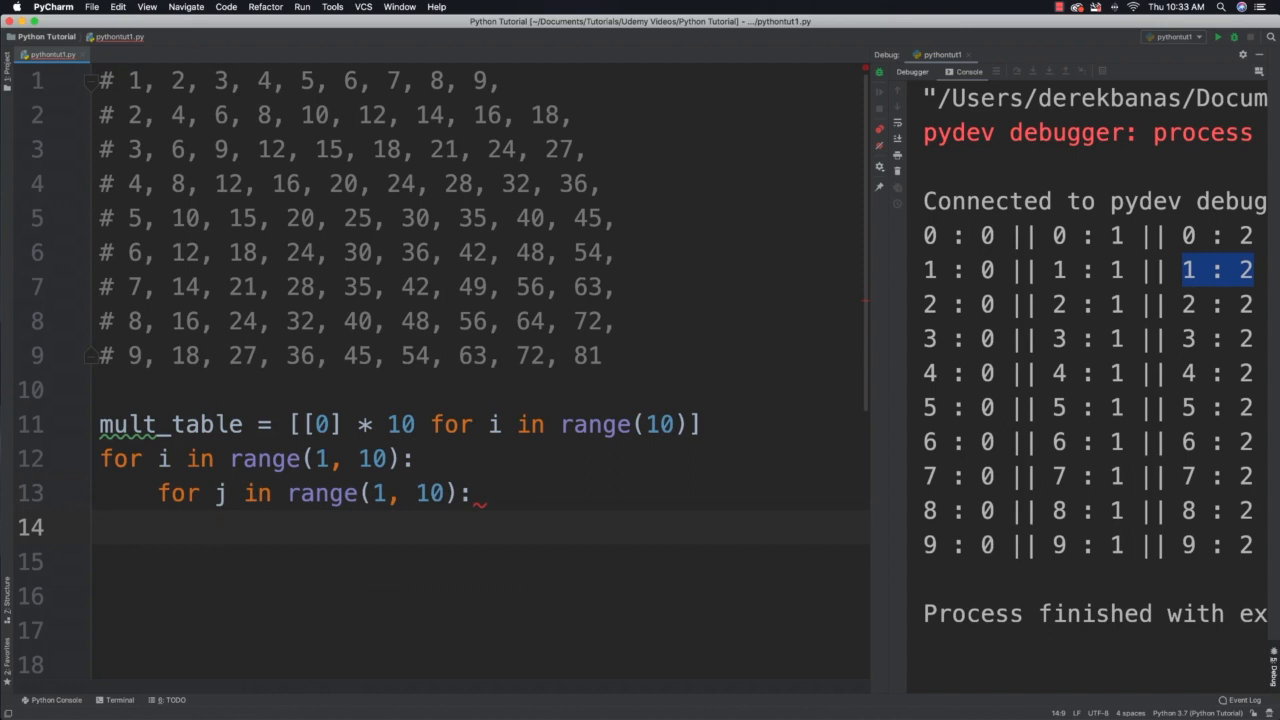
{"action": "type", "text": "mult_table"}
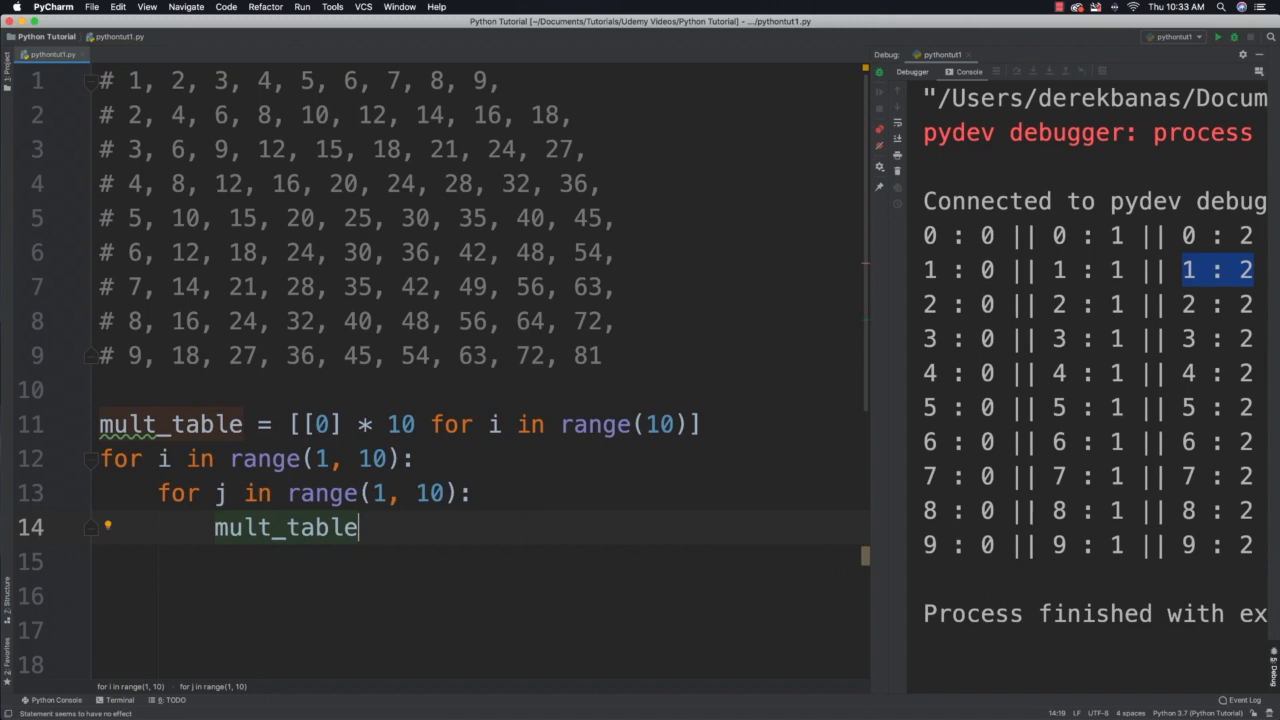
{"action": "type", "text": "[i][j]"}
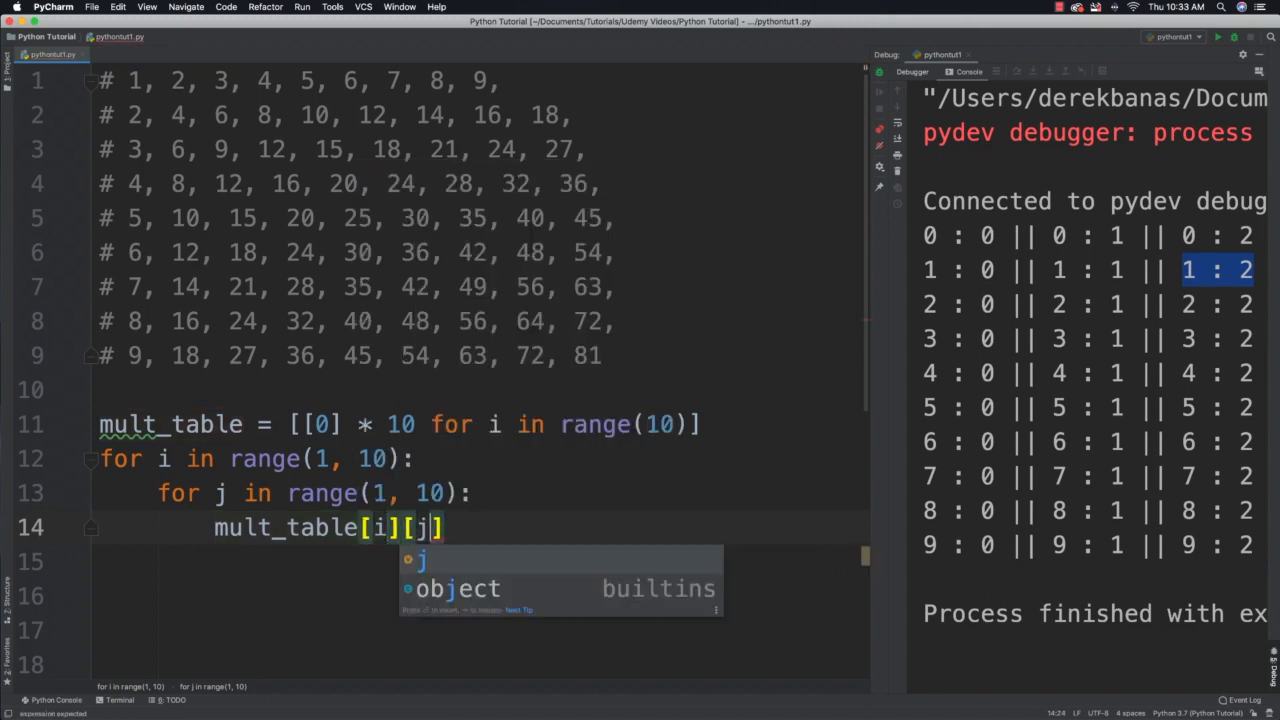
{"action": "type", "text": "= i"}
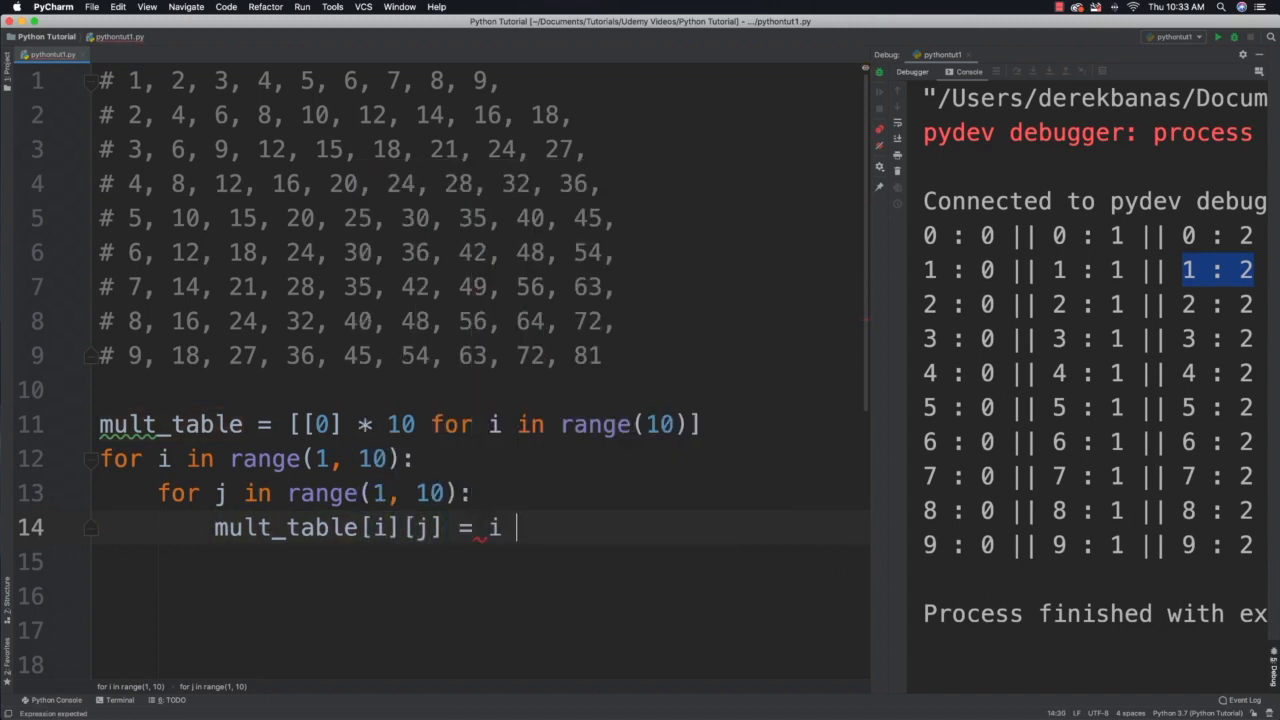
{"action": "type", "text": "* j"}
{"action": "left_click", "coordinate": [478, 630]}
{"action": "type", "text": "for j in range(1, 10):"}
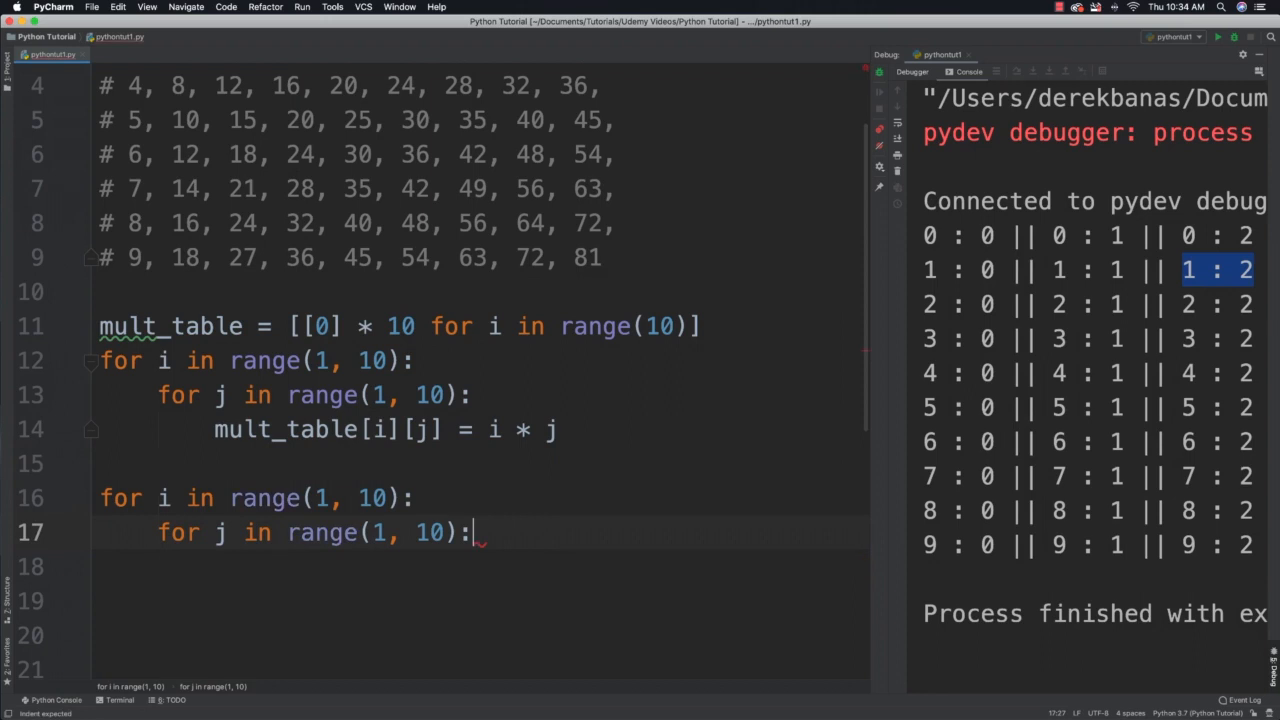
Write print(mult_table[i][j], end=", ") in the inner loop and a bare print() after it for row breaks.
{"action": "type", "text": "print("}
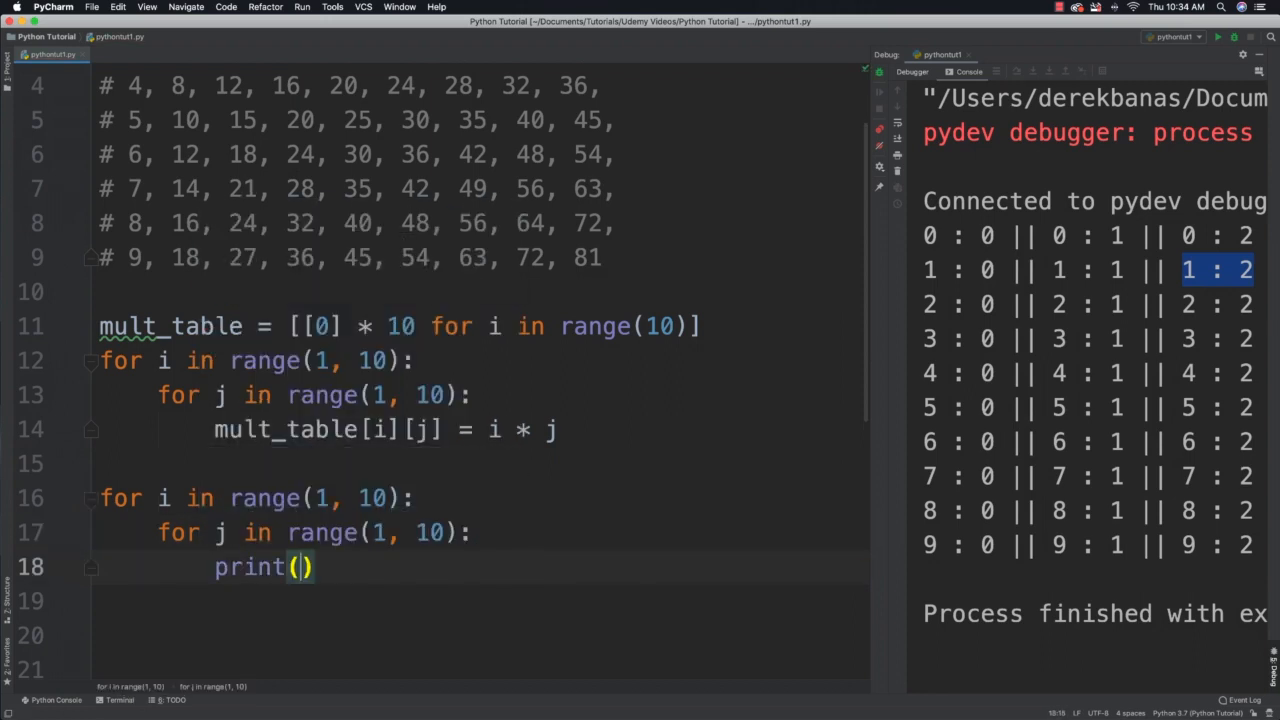
{"action": "type", "text": "mult_table[i"}
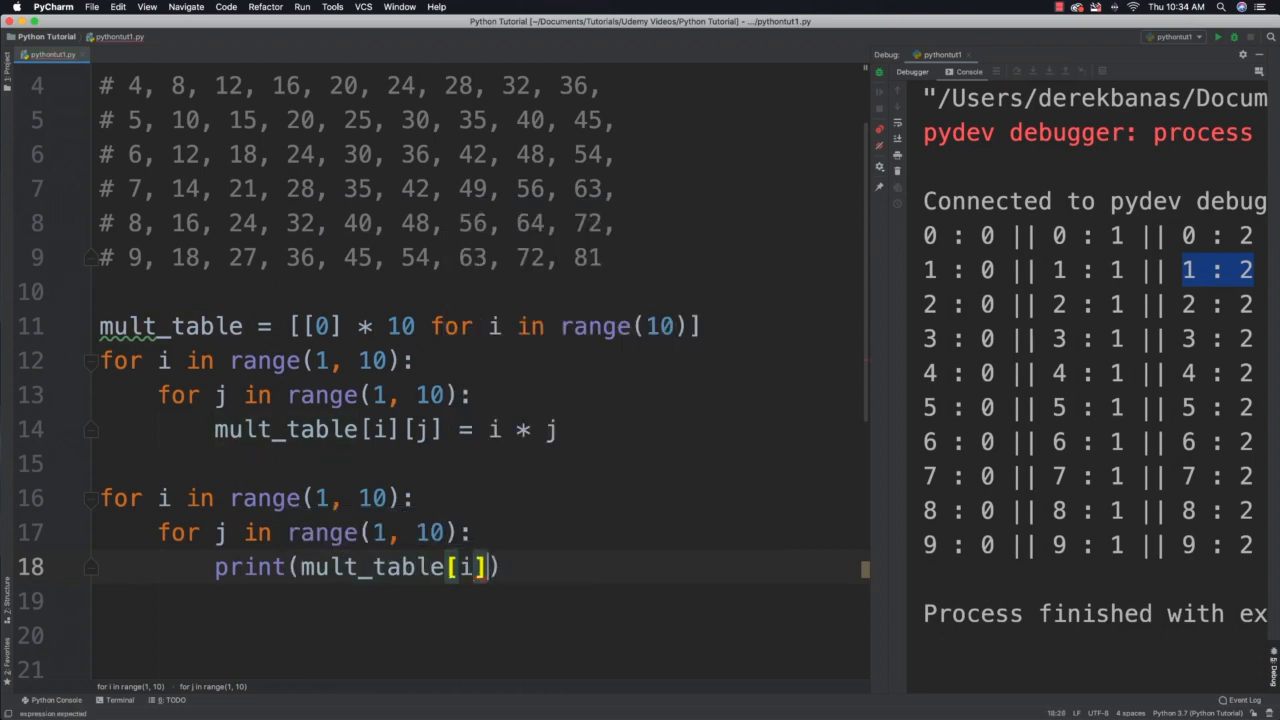
{"action": "type", "text": "[j], end"}
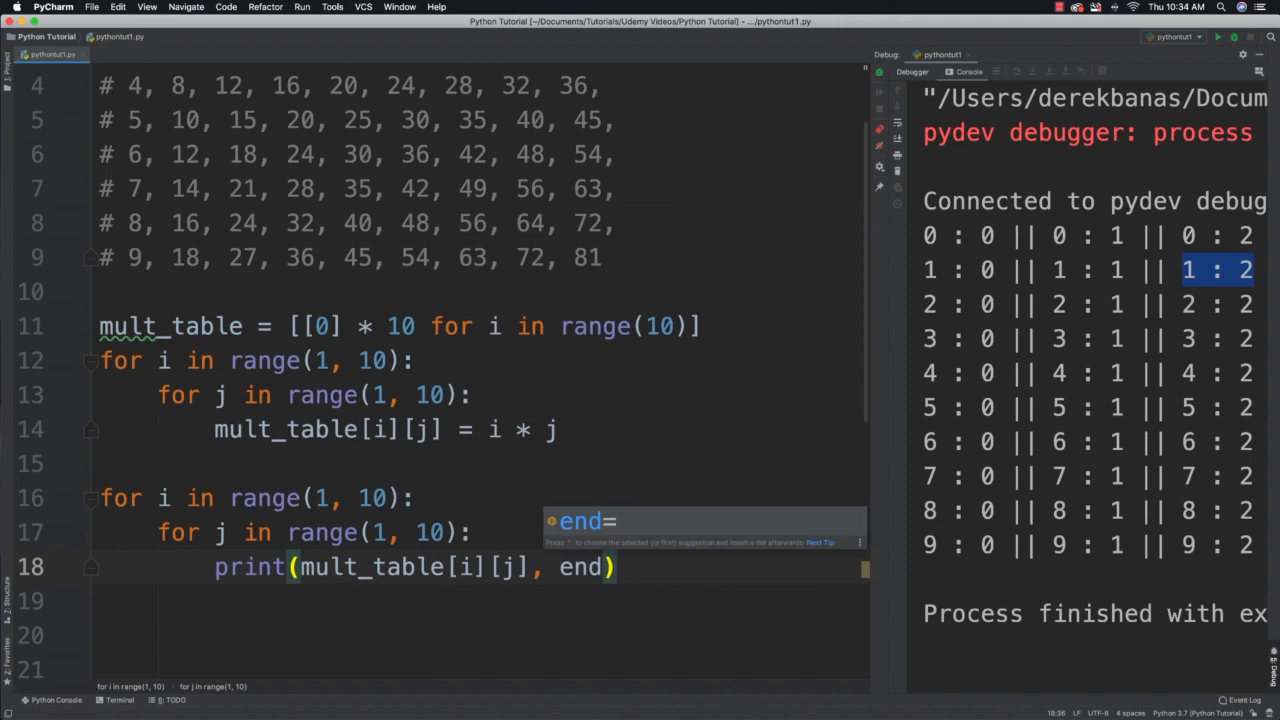
{"action": "type", "text": "=,"}
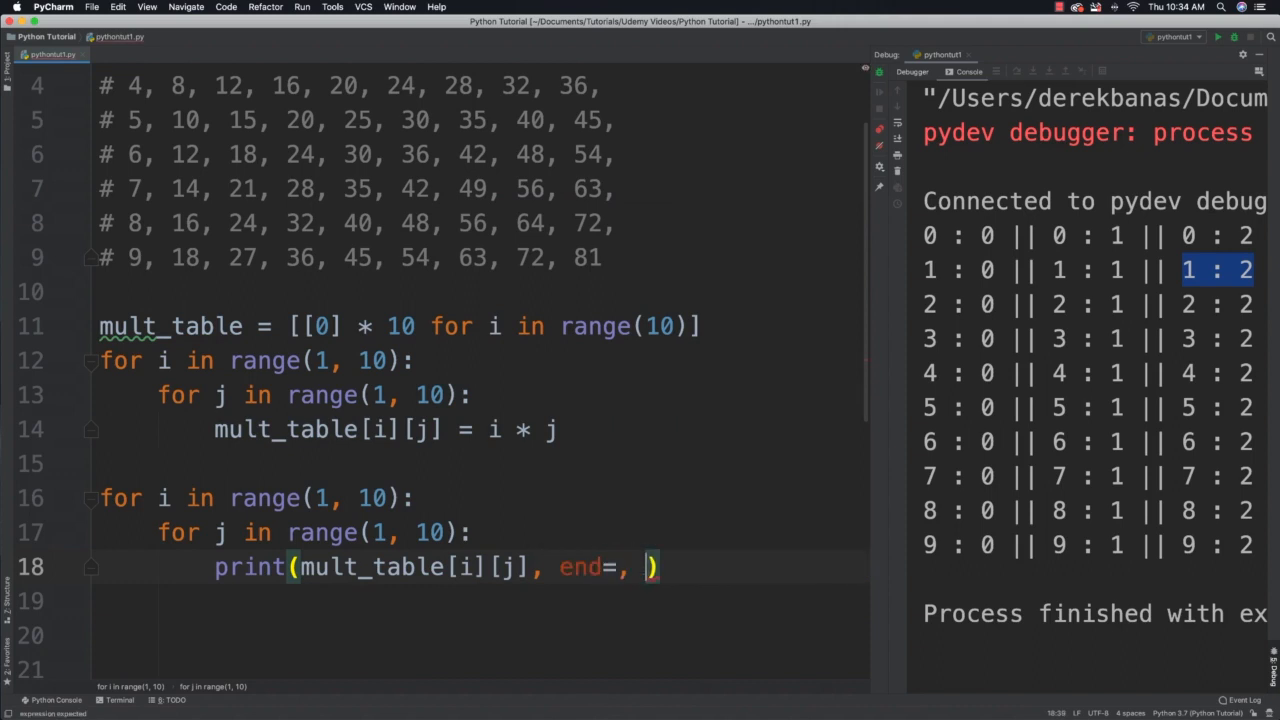
{"action": "key", "text": "Backspace"}
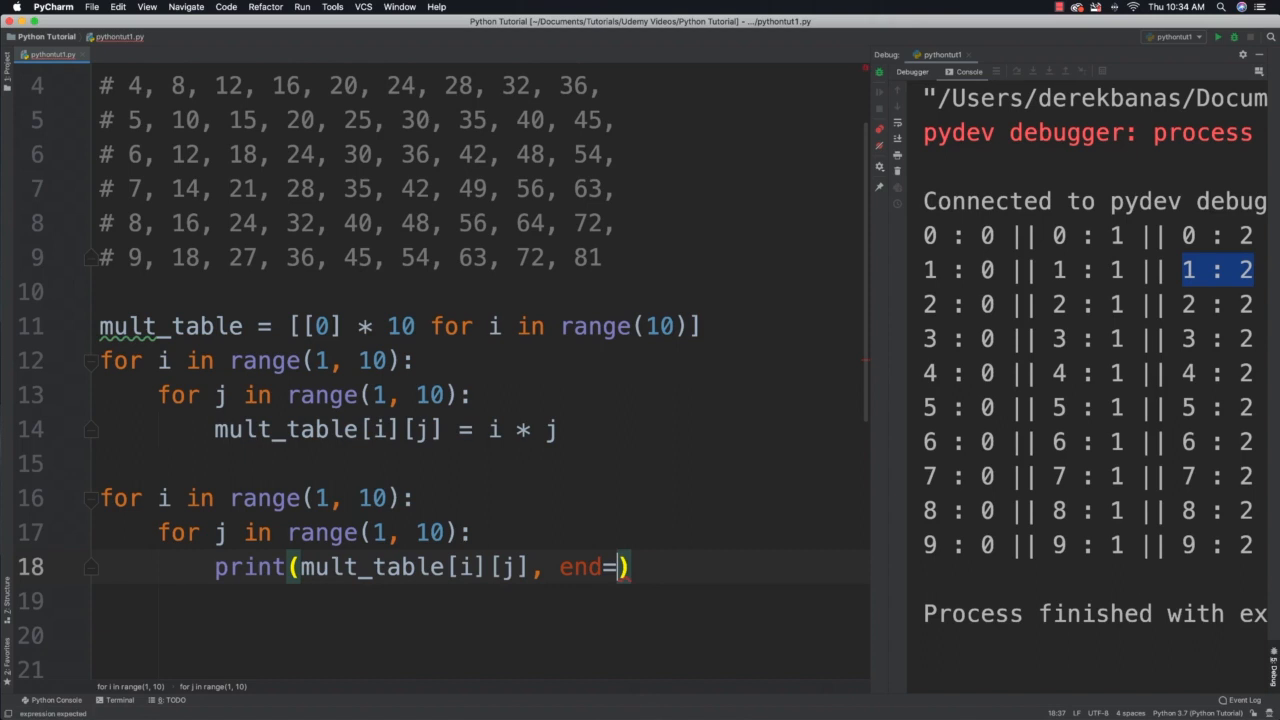
{"action": "type", "text": "\", \""}
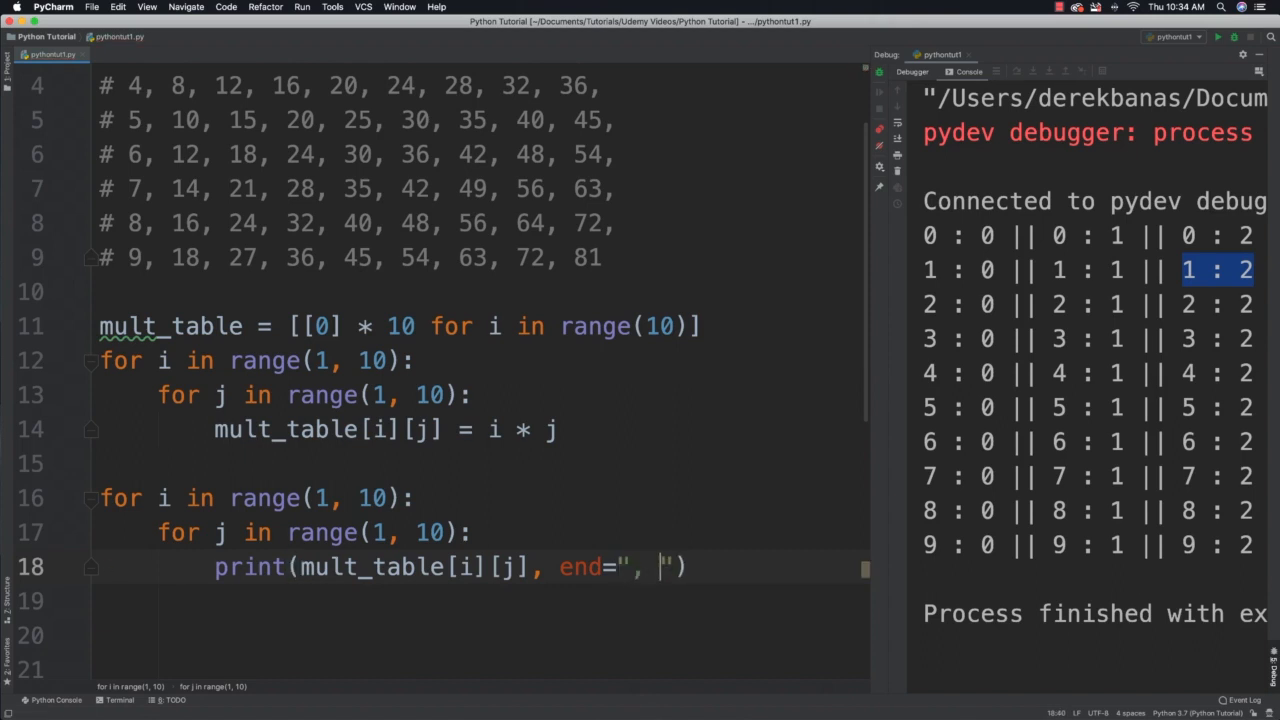
{"action": "type", "text": "print("}
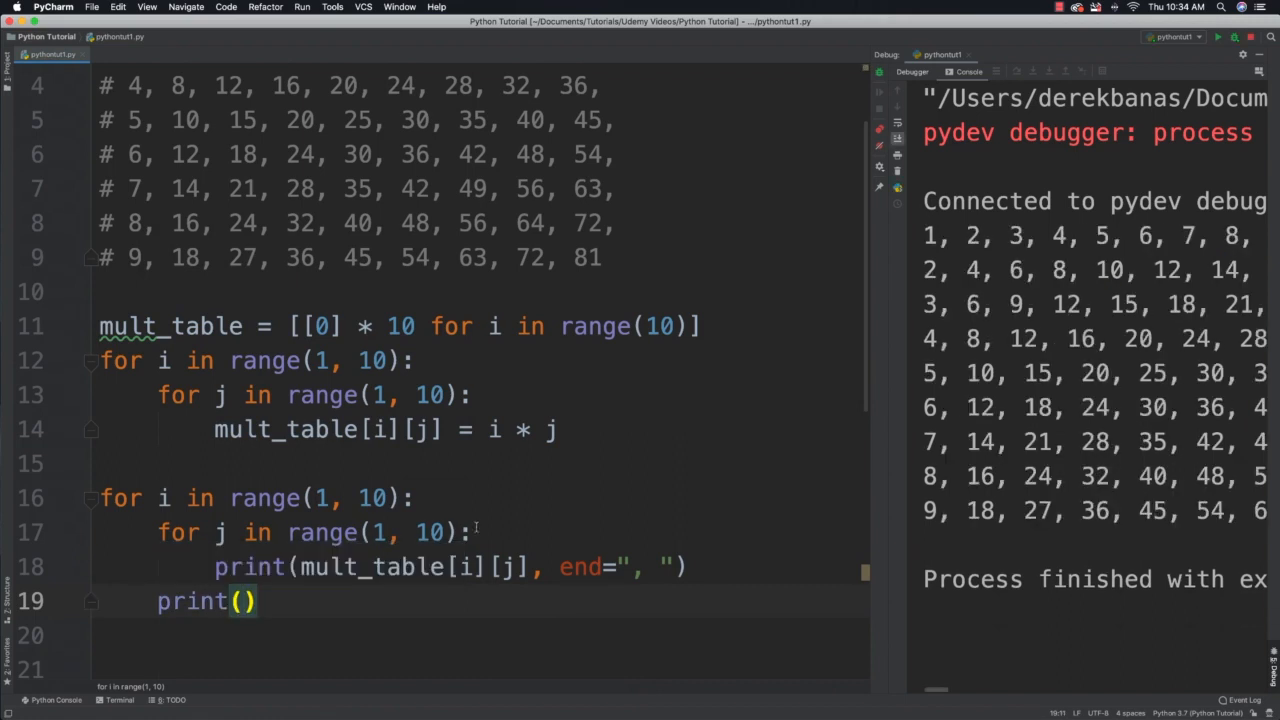
Enlarge the Run console so all nine comma-separated table rows are fully visible.
{"action": "left_click_drag", "start_coordinate": [870, 400], "coordinate": [616, 400]}
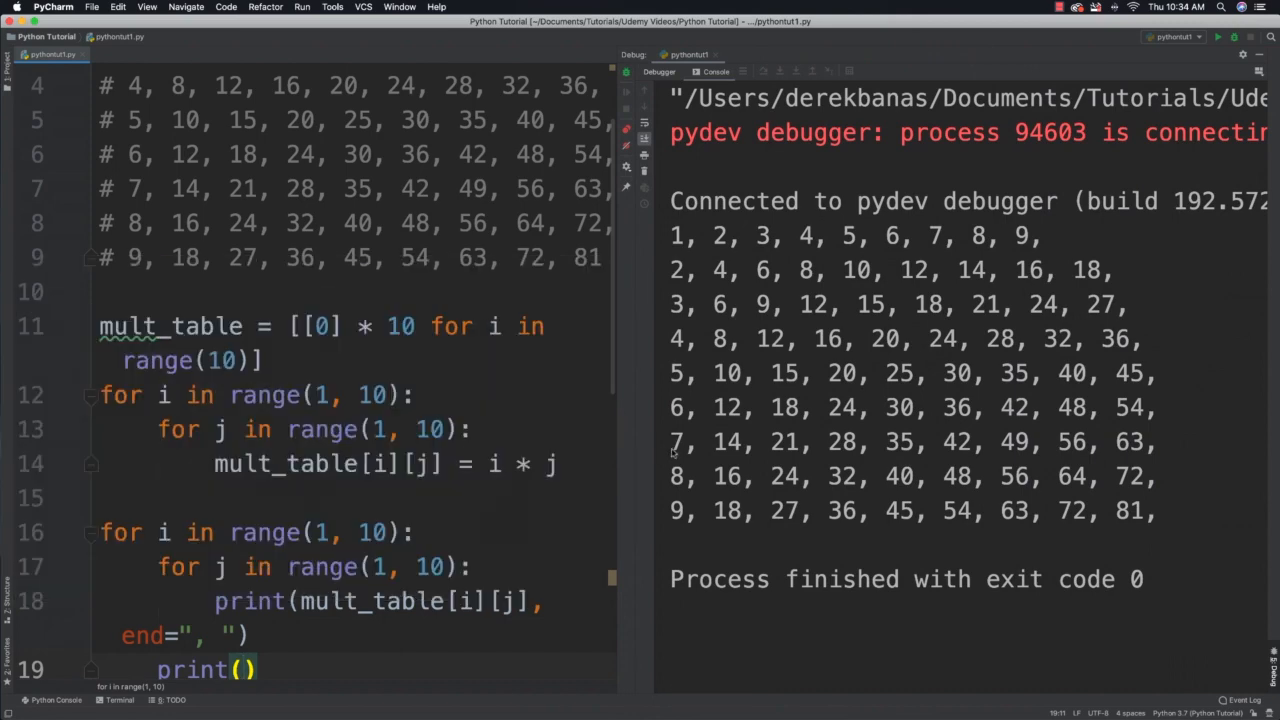
{"action": "mouse_move", "coordinate": [930, 502]}
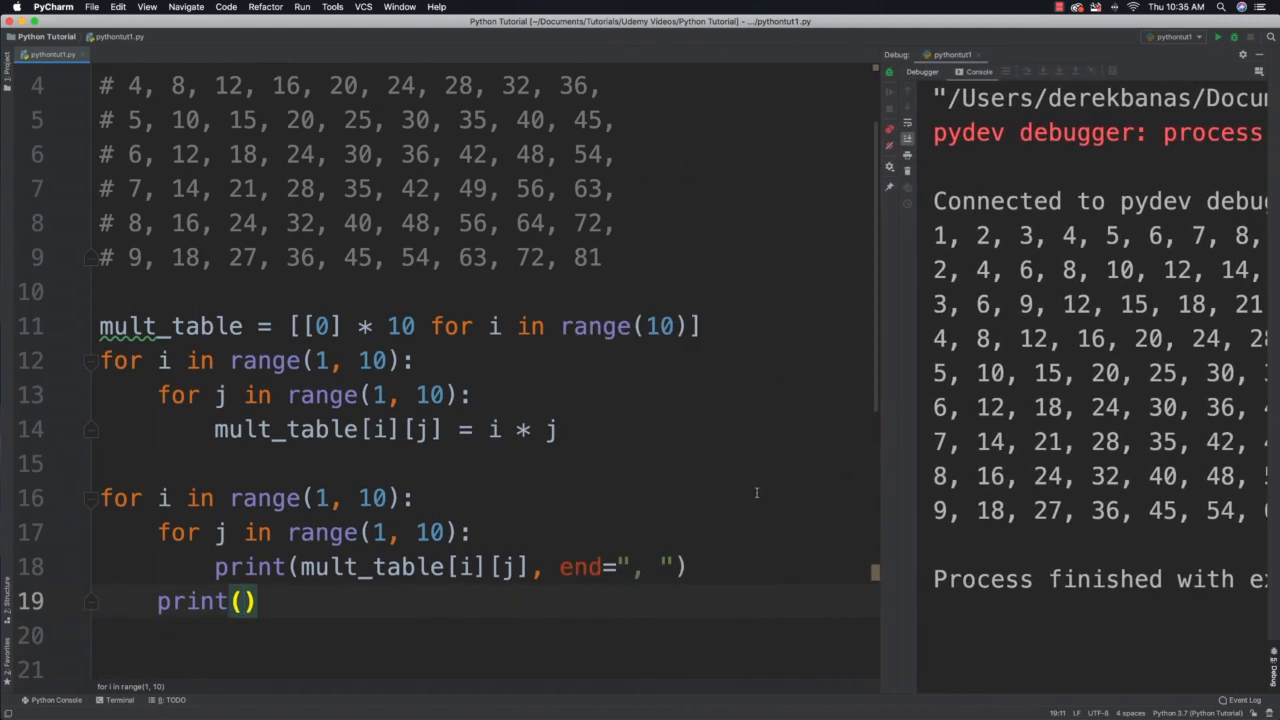
{"action": "mouse_move", "coordinate": [744, 496]}
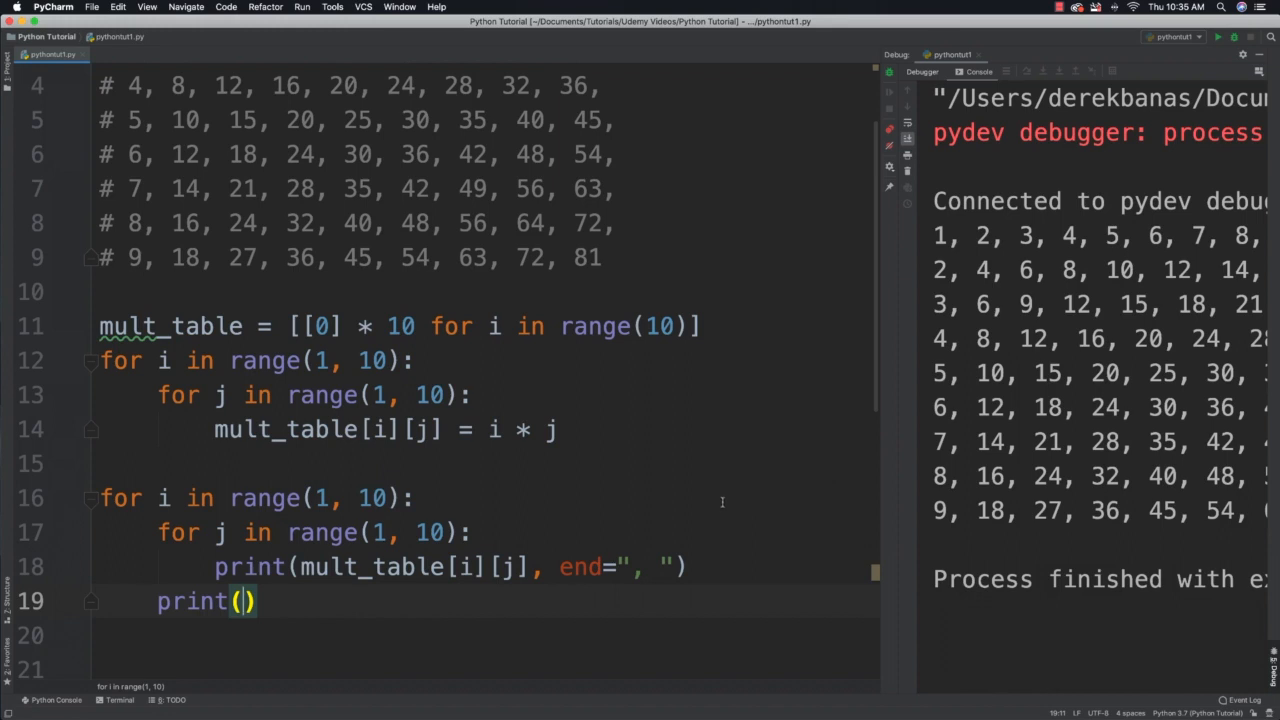
{"action": "mouse_move", "coordinate": [726, 502]}
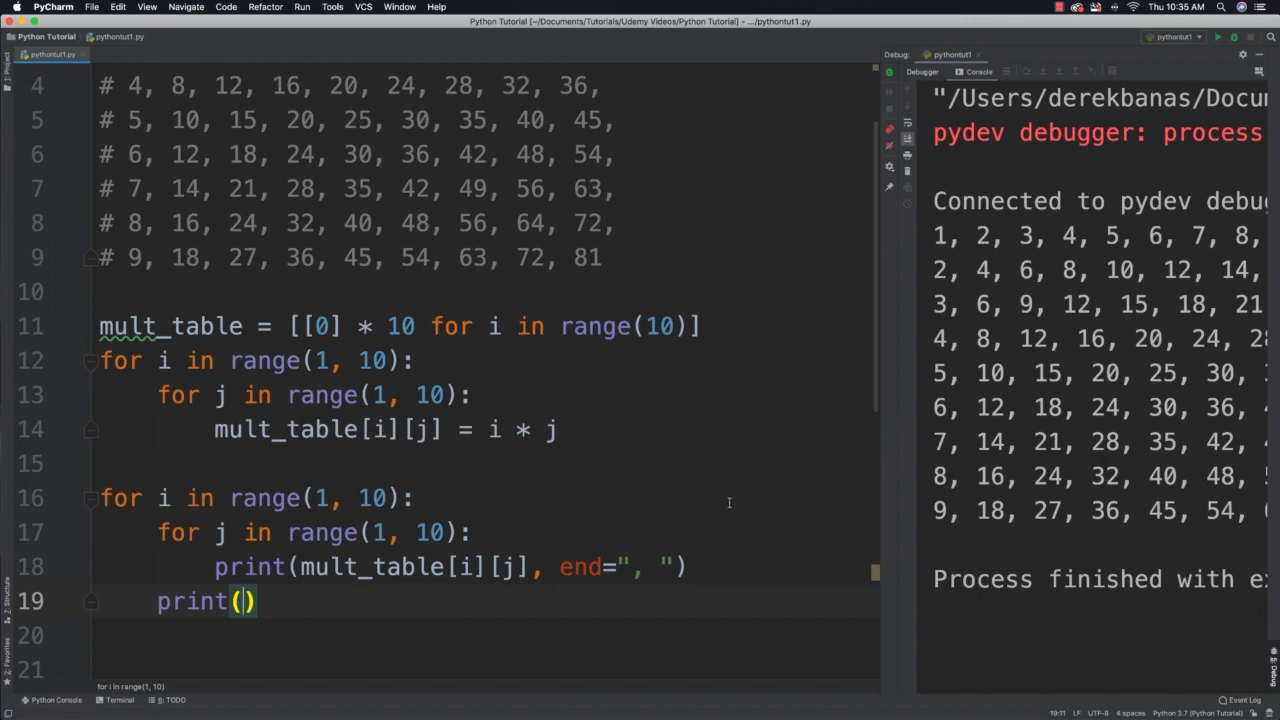
{"action": "mouse_move", "coordinate": [820, 374]}
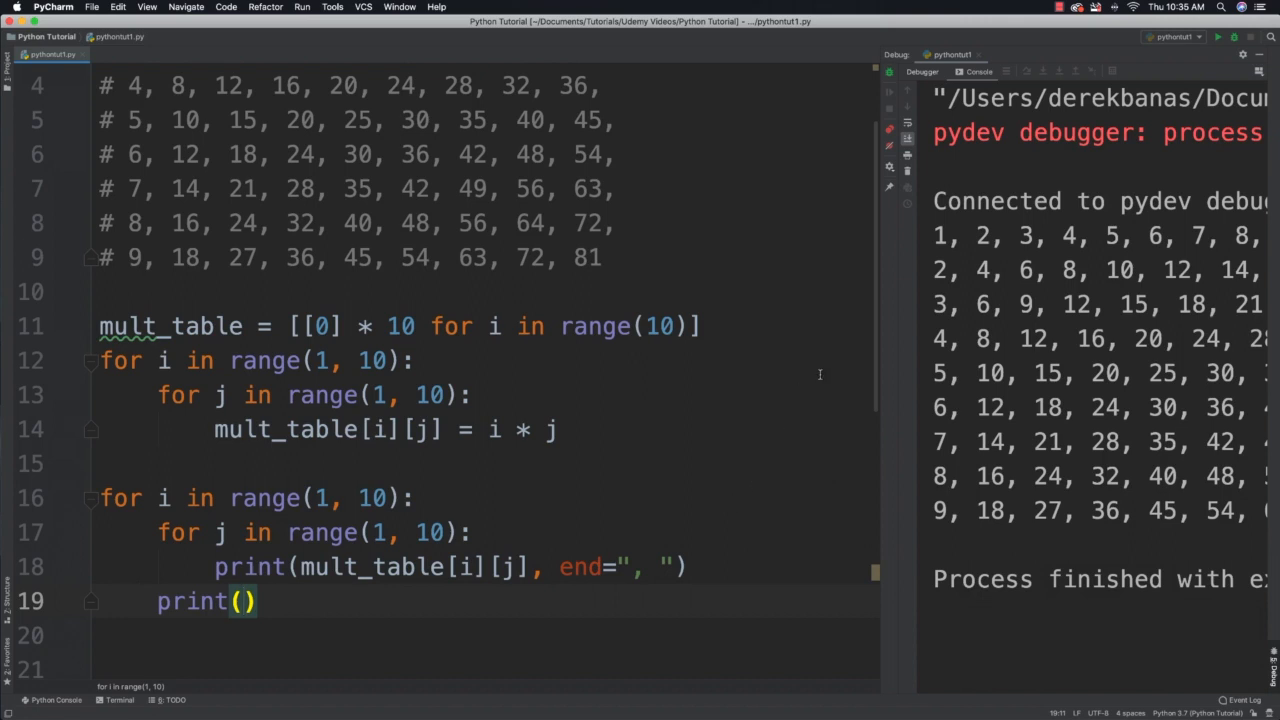